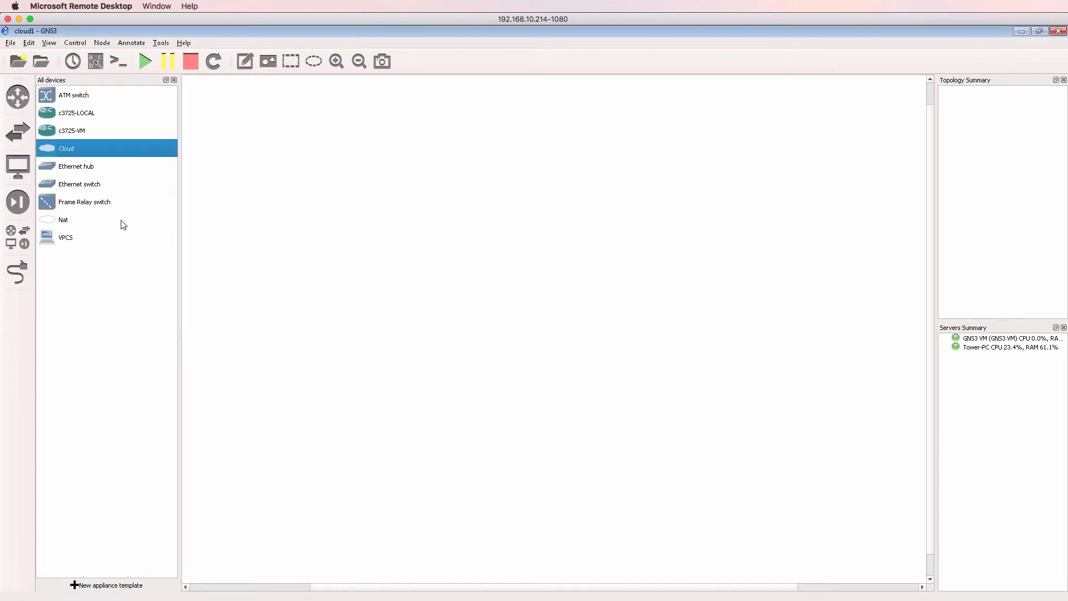
Browse the Nat and Cloud device types, then confirm GNS3 version 2.0.3 in About
{"action": "left_click", "coordinate": [63, 219]}
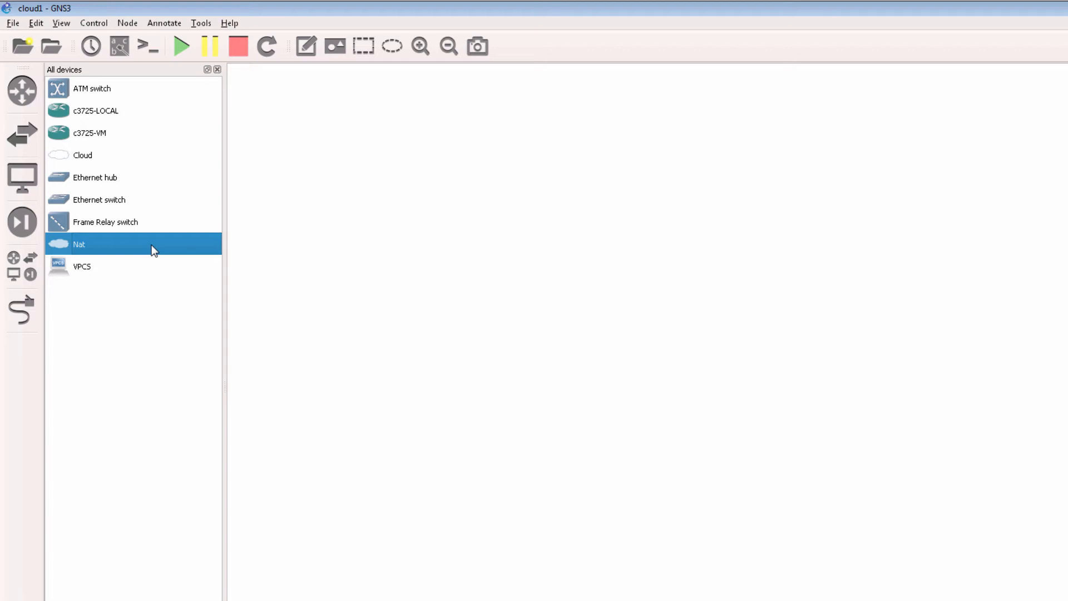
{"action": "mouse_move", "coordinate": [122, 152]}
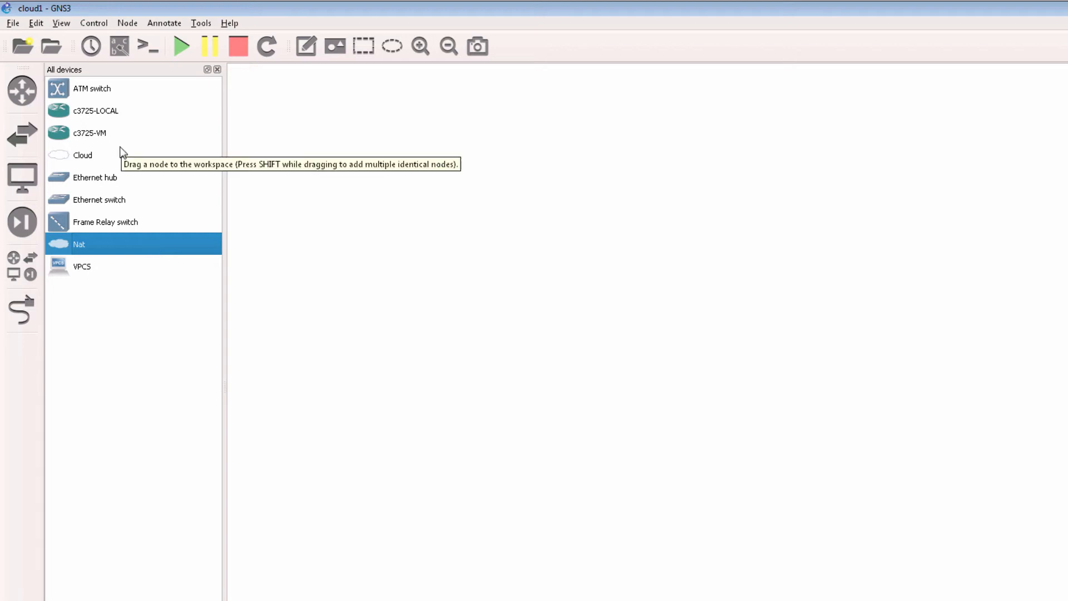
{"action": "left_click", "coordinate": [82, 155]}
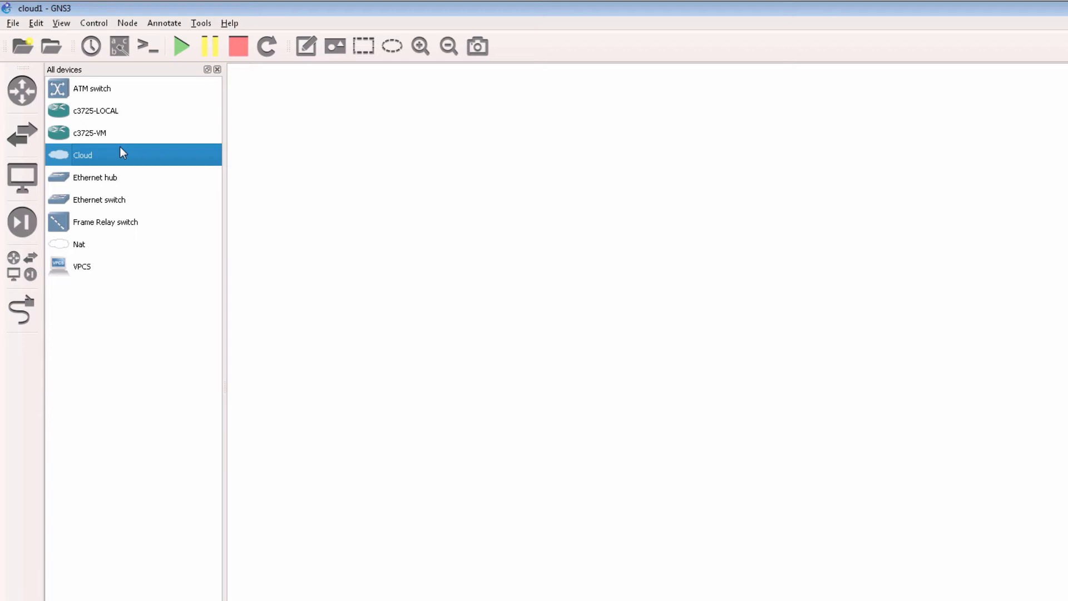
{"action": "mouse_move", "coordinate": [228, 23]}
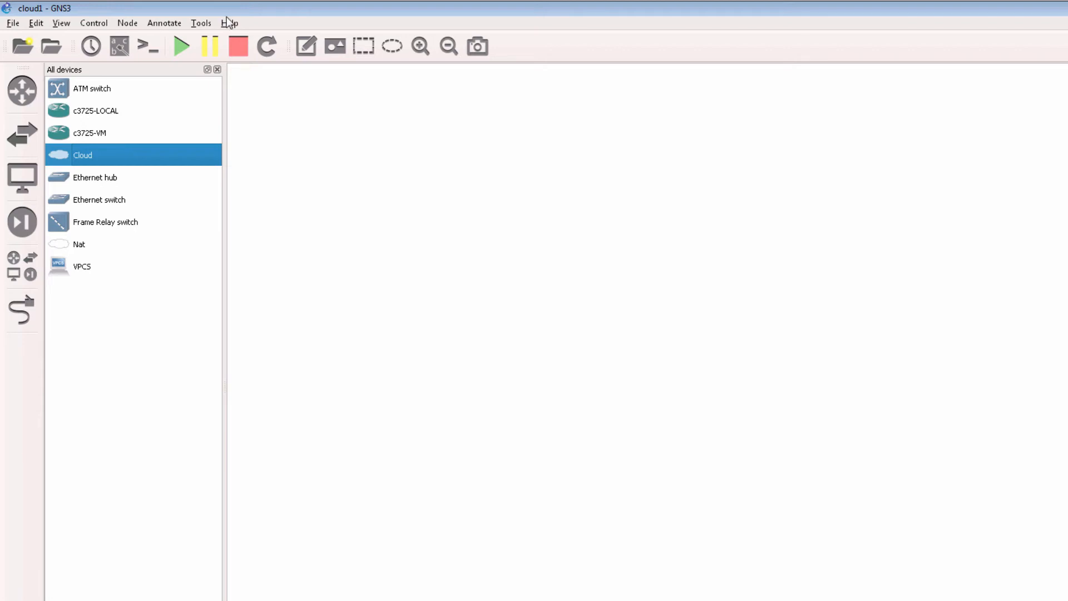
{"action": "left_click", "coordinate": [229, 22]}
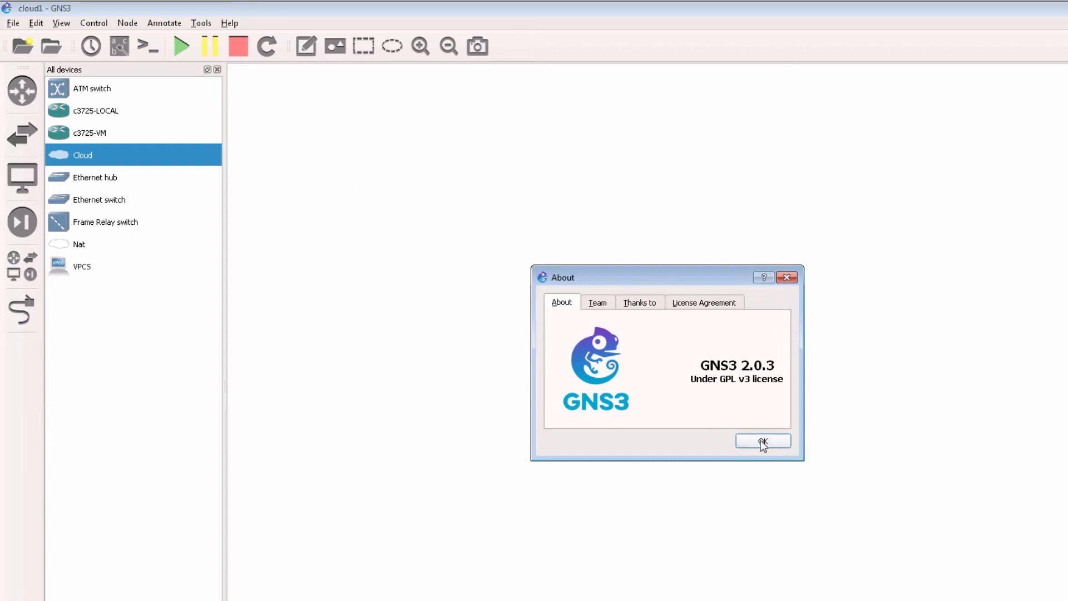
{"action": "left_click", "coordinate": [762, 440]}
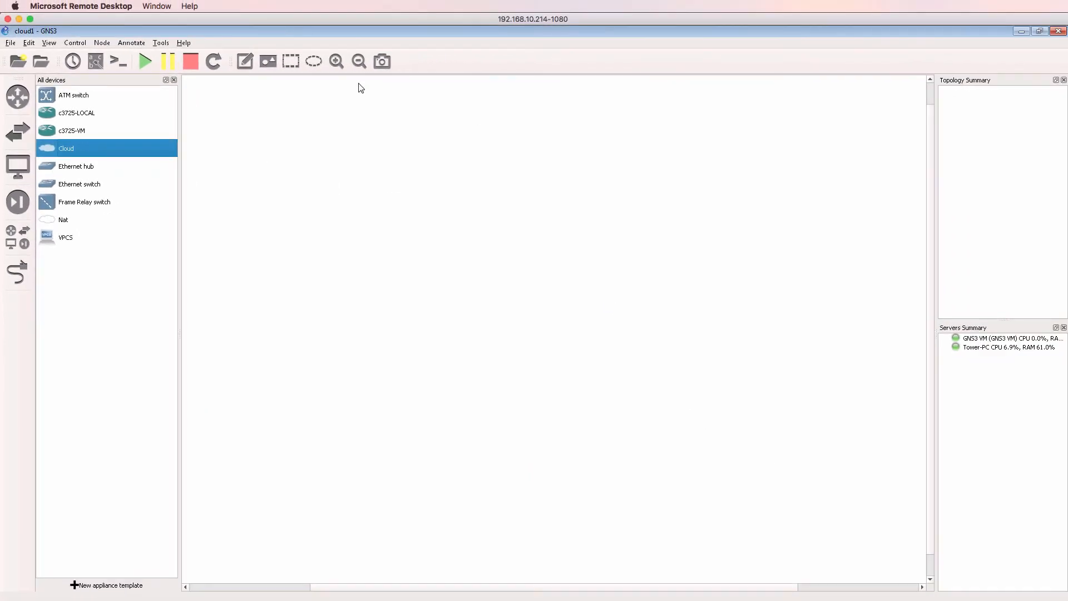
{"action": "mouse_move", "coordinate": [29, 592]}
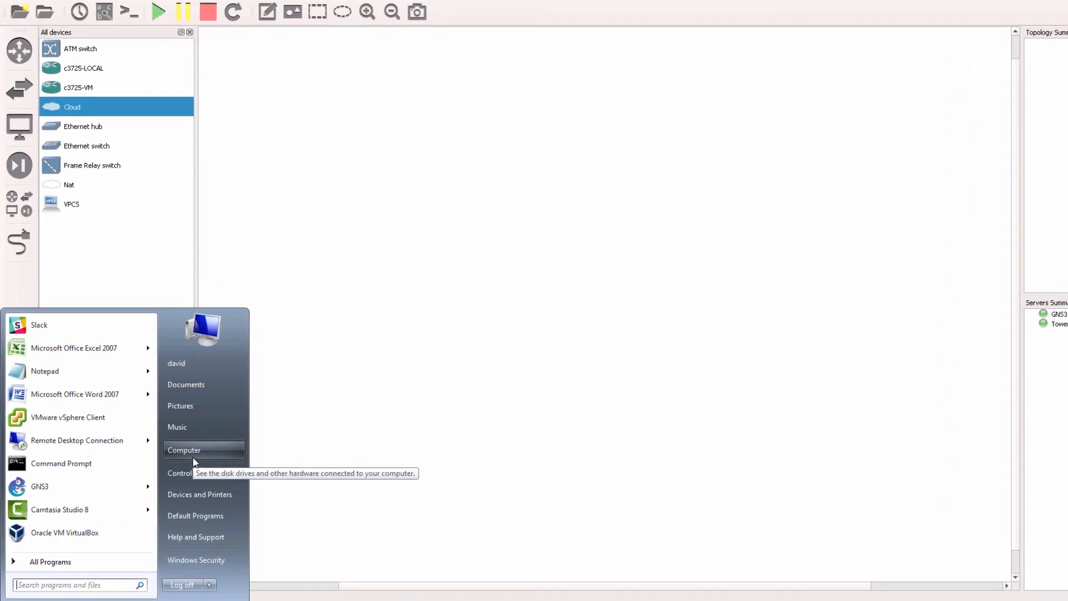
Open Computer Properties to view Windows 7 Professional, i7-4790 and 12 GB RAM
{"action": "right_click", "coordinate": [184, 450]}
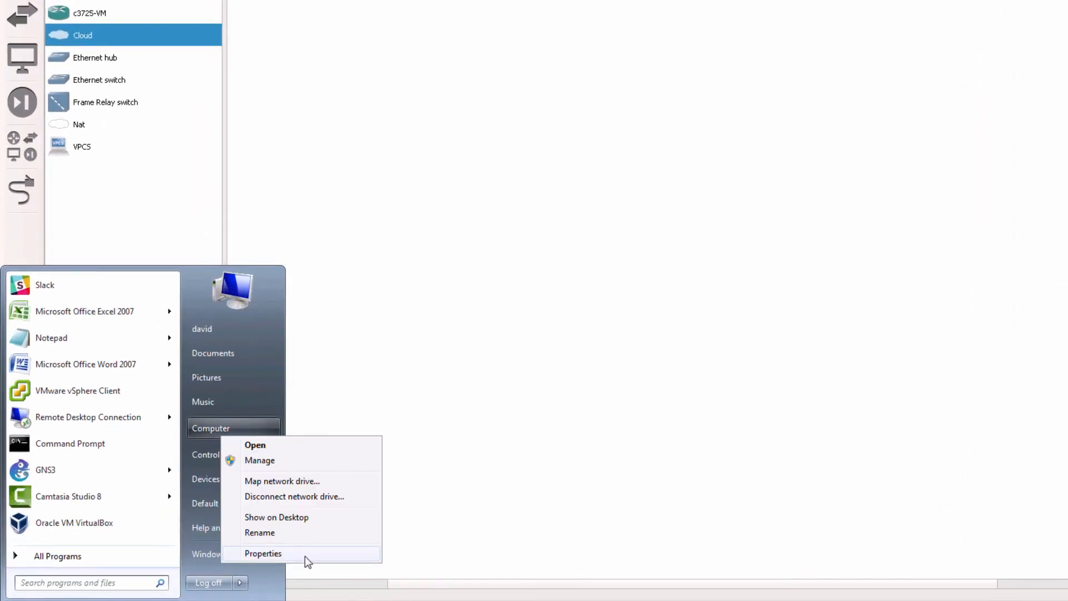
{"action": "left_click", "coordinate": [263, 553]}
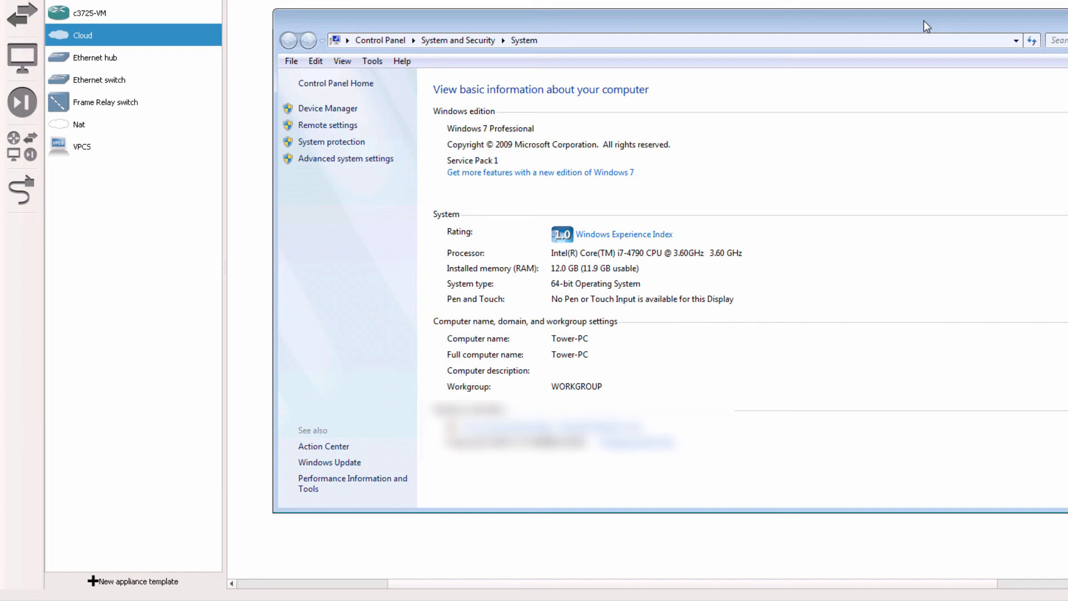
{"action": "mouse_move", "coordinate": [579, 143]}
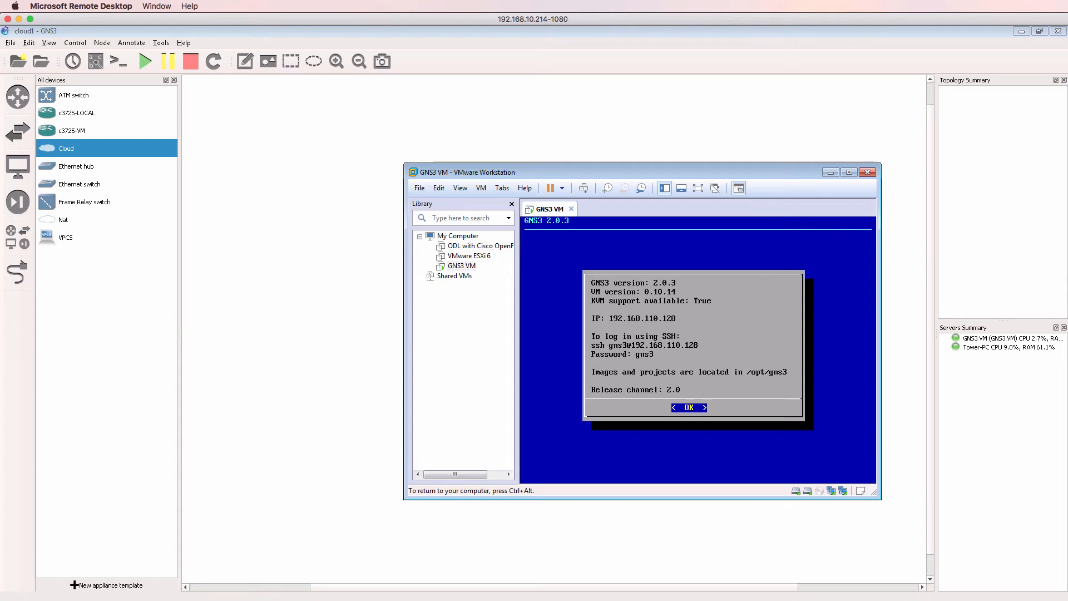
Read the GNS3 VM info in VMware: version 2.0.3, IP 192.168.110.128
{"action": "left_click", "coordinate": [688, 407]}
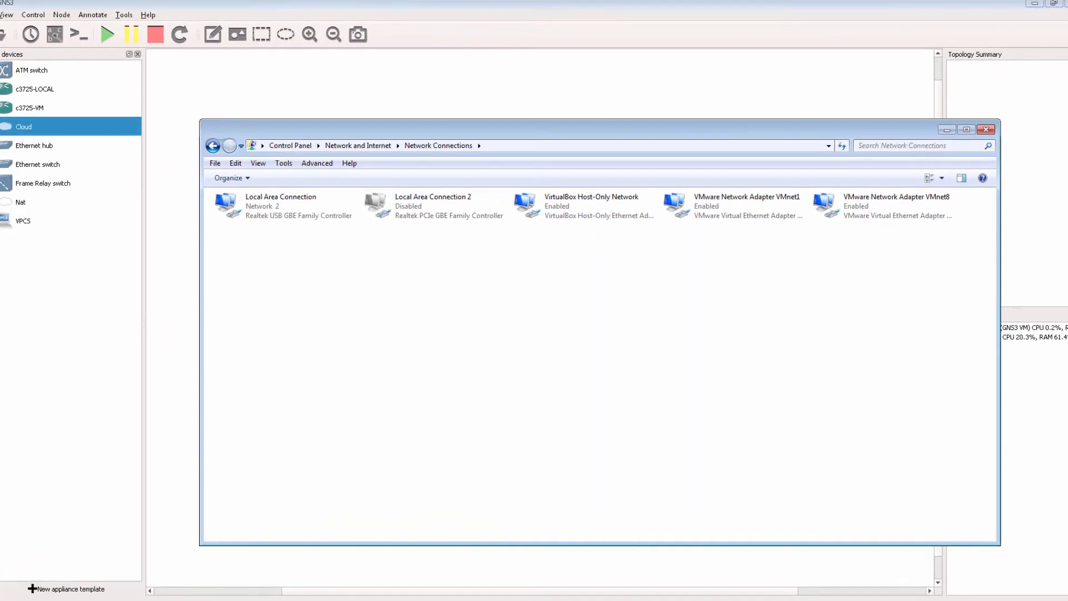
Check Local Area Connection's status (1.0 Gbps, Internet) and select disabled Local Area Connection 2
{"action": "left_click", "coordinate": [280, 205]}
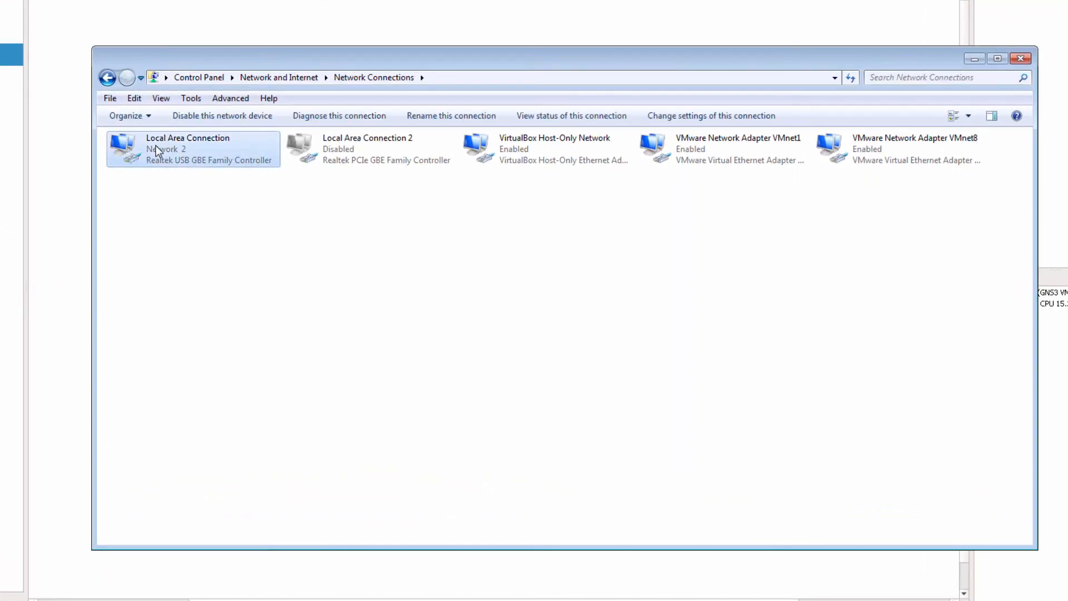
{"action": "double_click", "coordinate": [193, 148]}
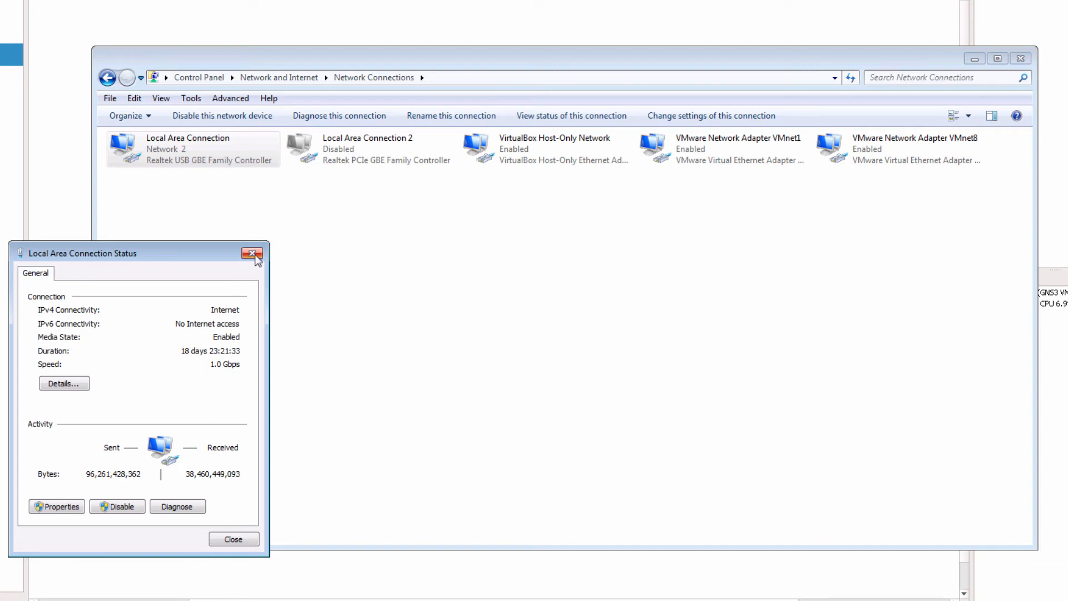
{"action": "mouse_move", "coordinate": [378, 153]}
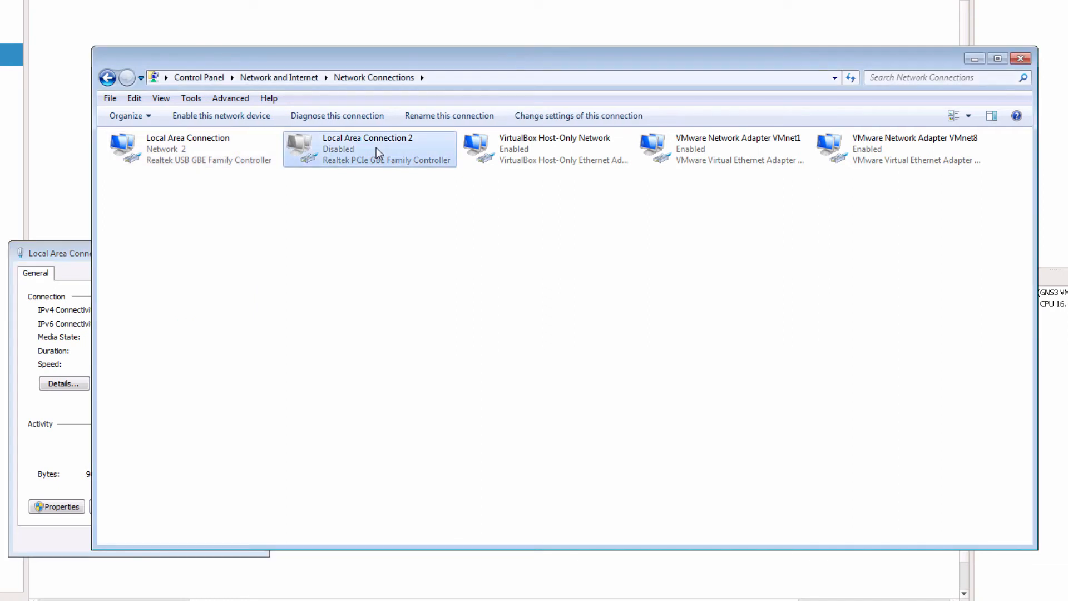
{"action": "left_click", "coordinate": [193, 149]}
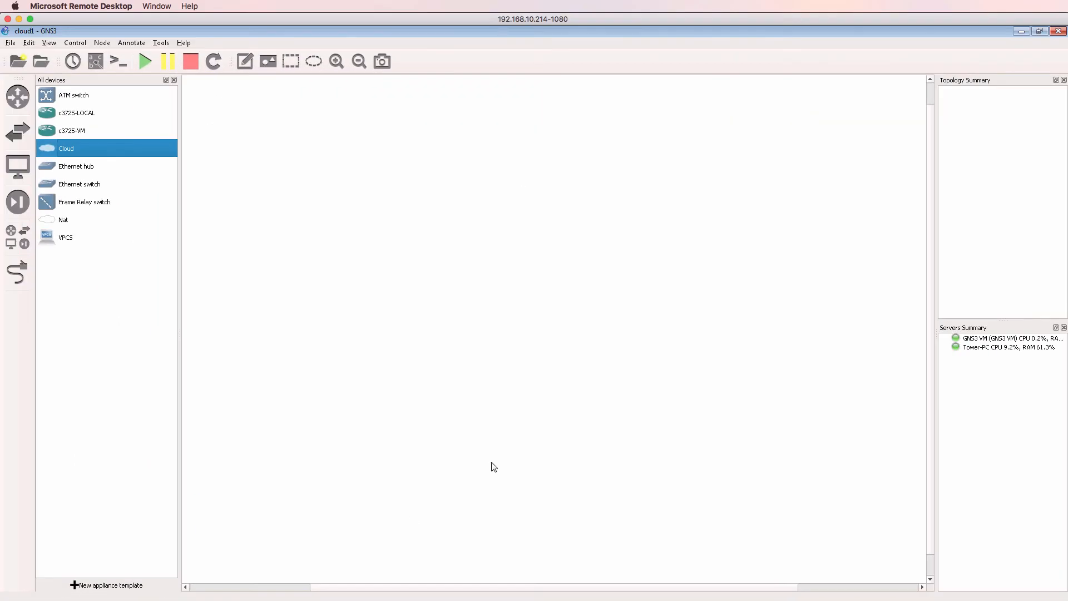
{"action": "mouse_move", "coordinate": [397, 559]}
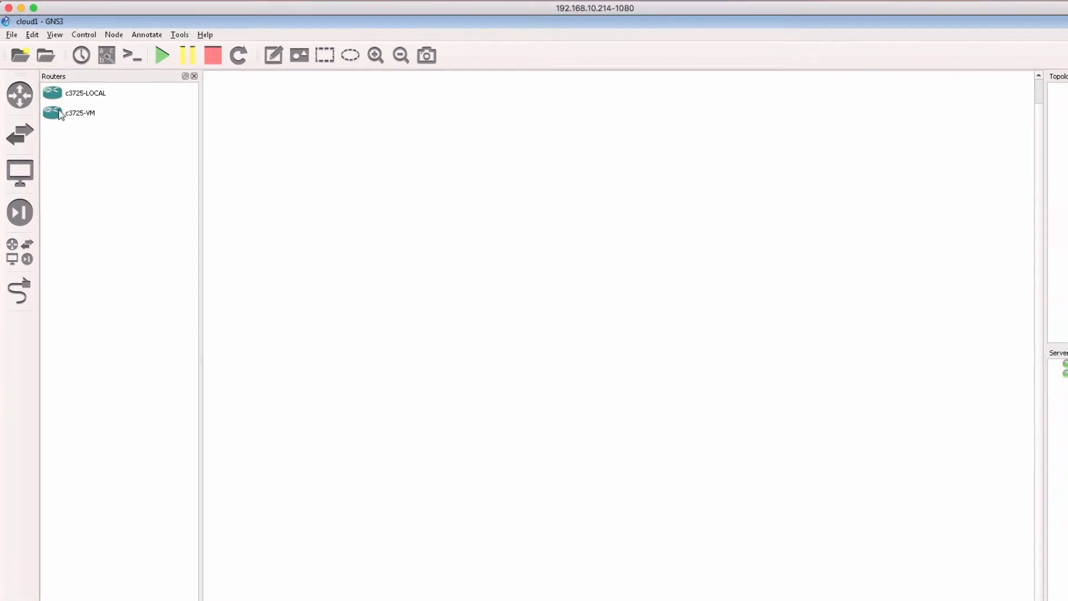
Place two c3725 routers, zoom in, and cable R2 f0/0 to R1 f0/0
{"action": "left_click", "coordinate": [89, 113]}
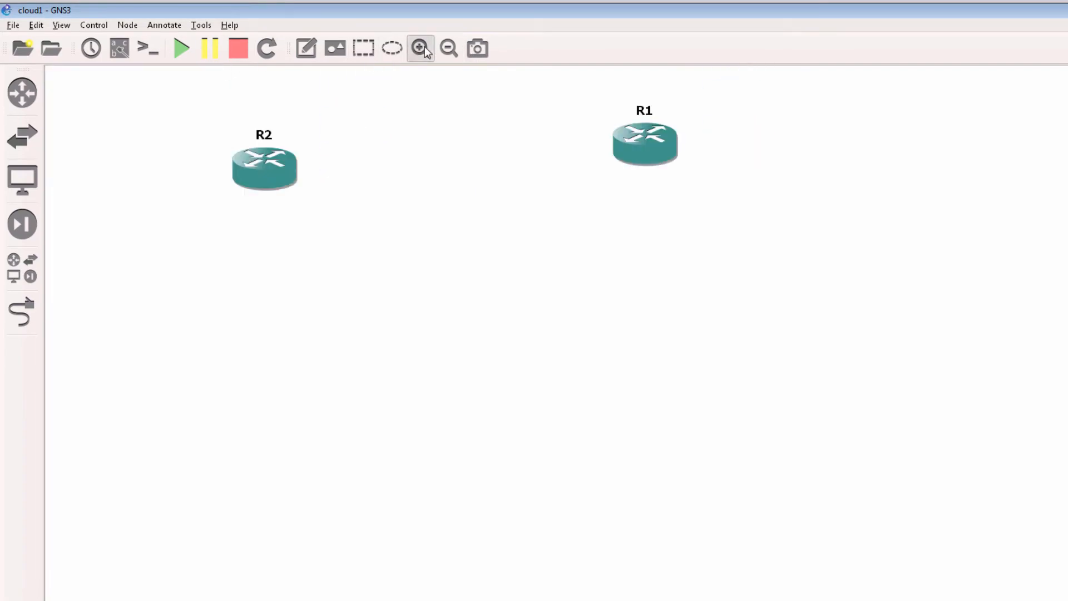
{"action": "left_click", "coordinate": [421, 48]}
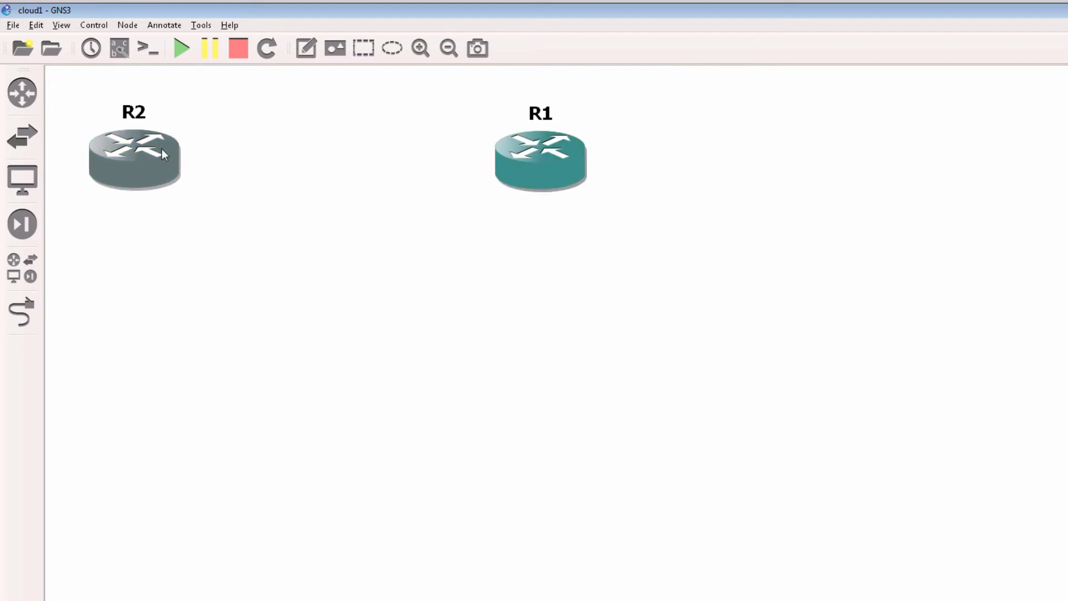
{"action": "mouse_move", "coordinate": [45, 324]}
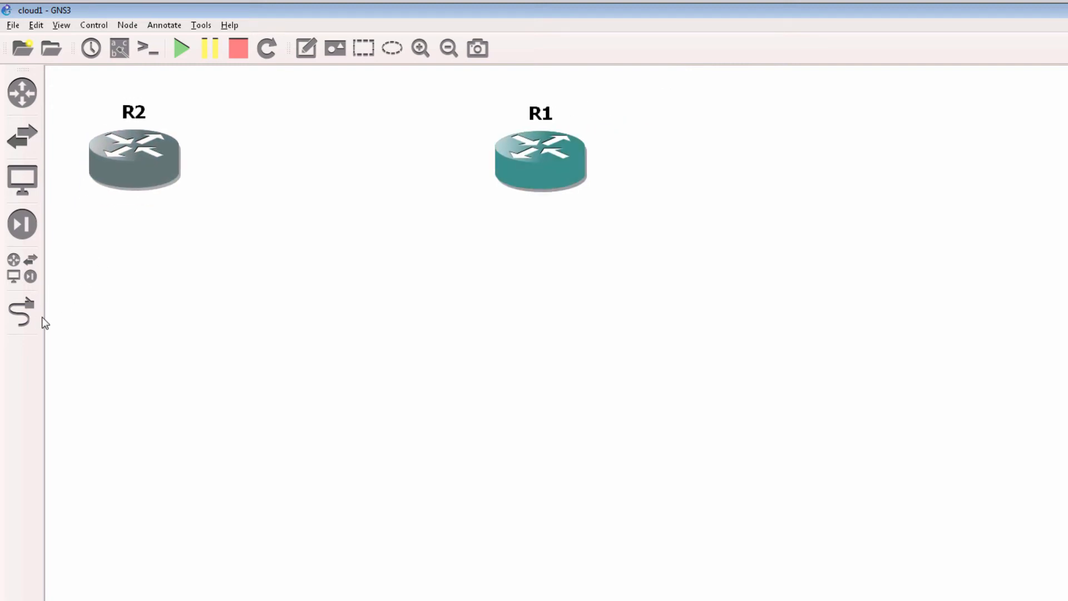
{"action": "left_click", "coordinate": [134, 158]}
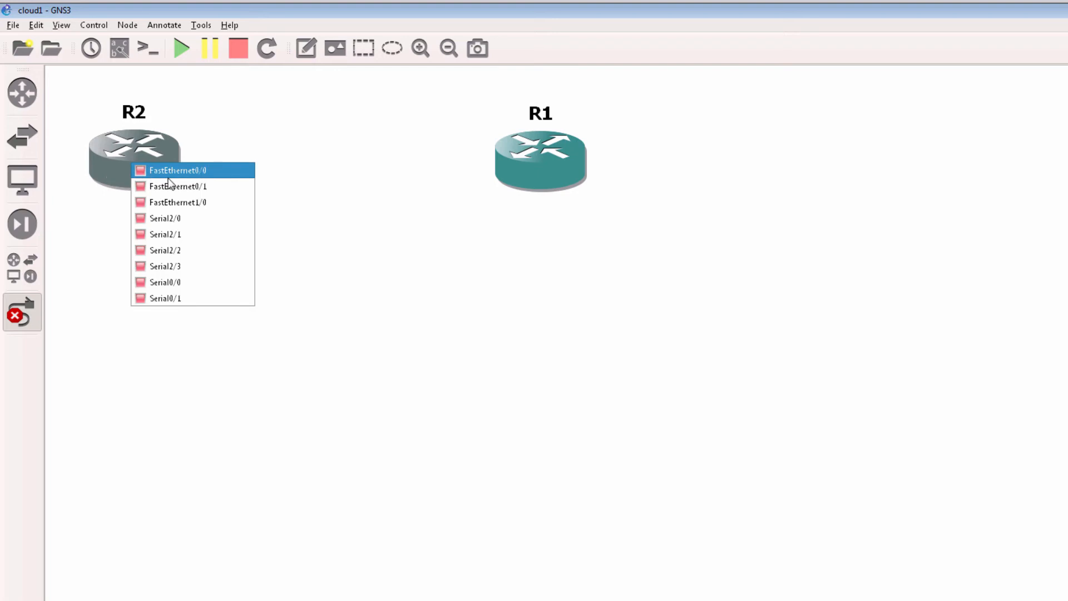
{"action": "left_click", "coordinate": [177, 171]}
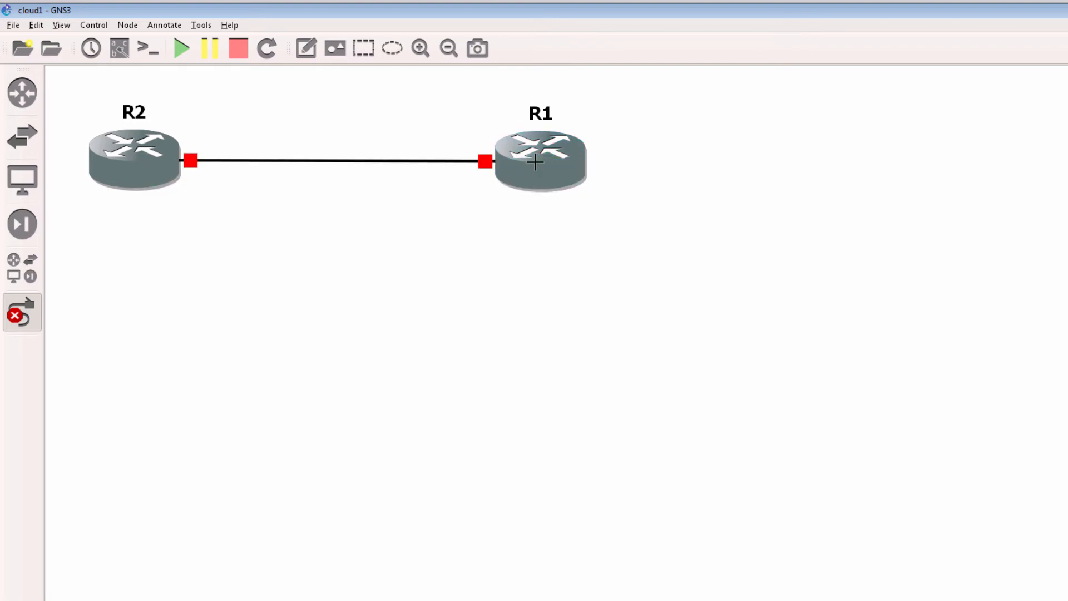
{"action": "left_click", "coordinate": [118, 48]}
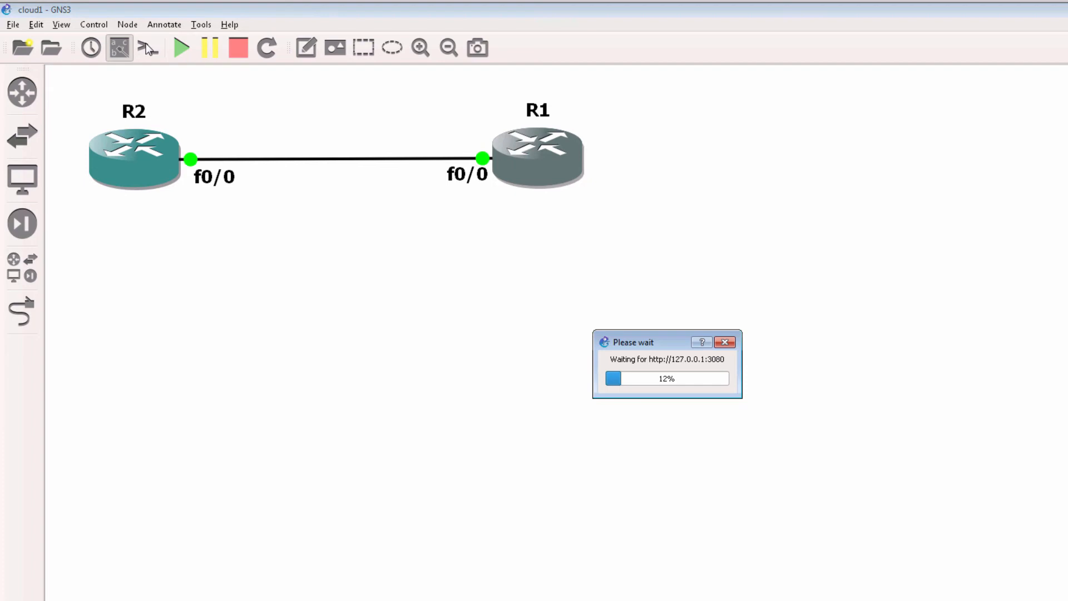
{"action": "mouse_move", "coordinate": [148, 47]}
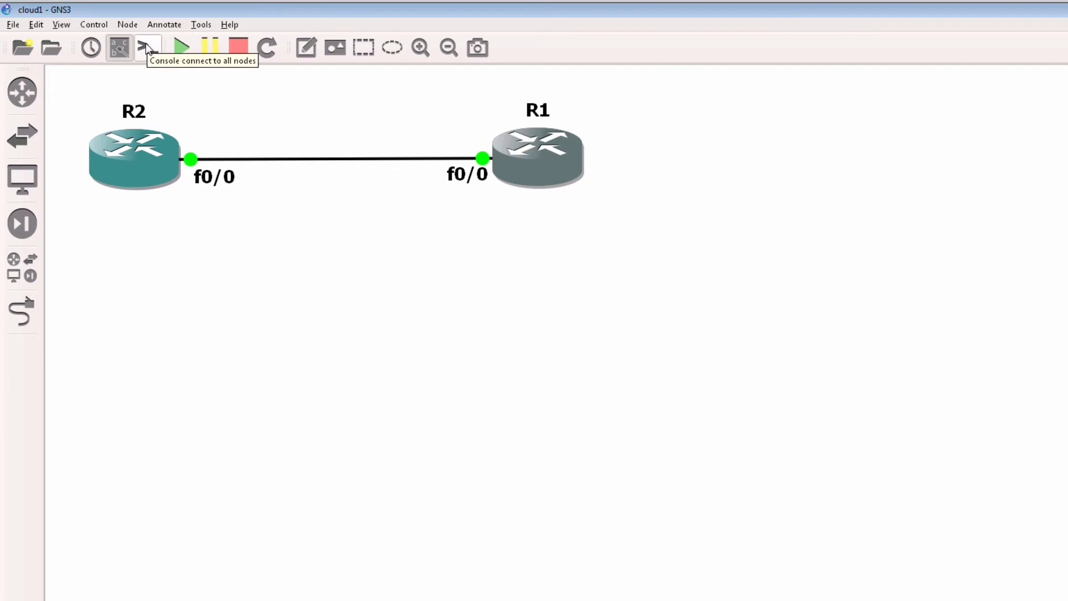
Open consoles for both routers, then view the GNS3 VM details (IP 192.168.110.128)
{"action": "left_click", "coordinate": [147, 46]}
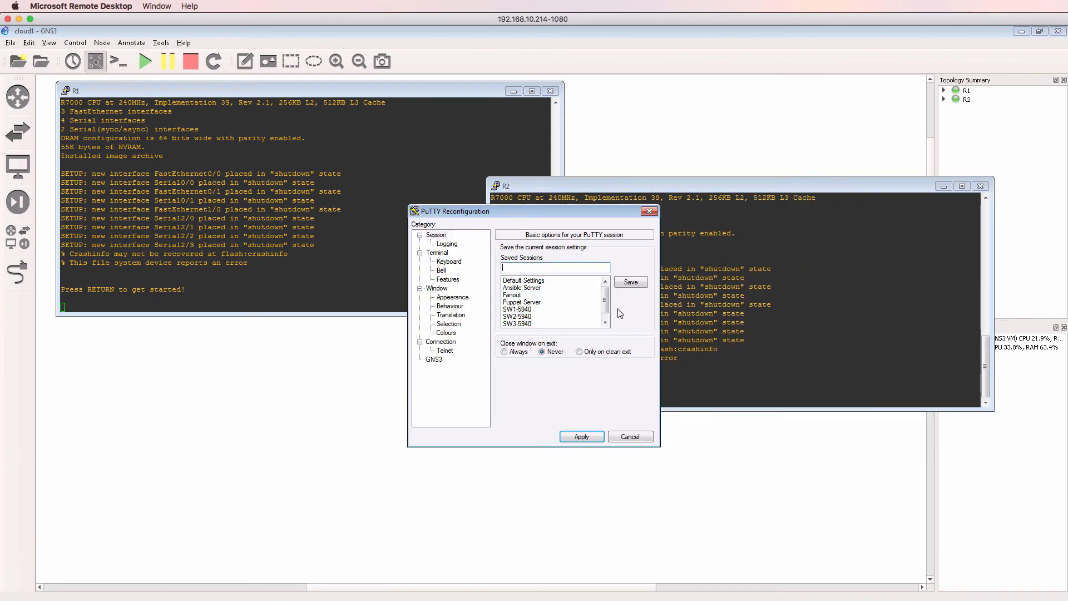
{"action": "left_click", "coordinate": [452, 297]}
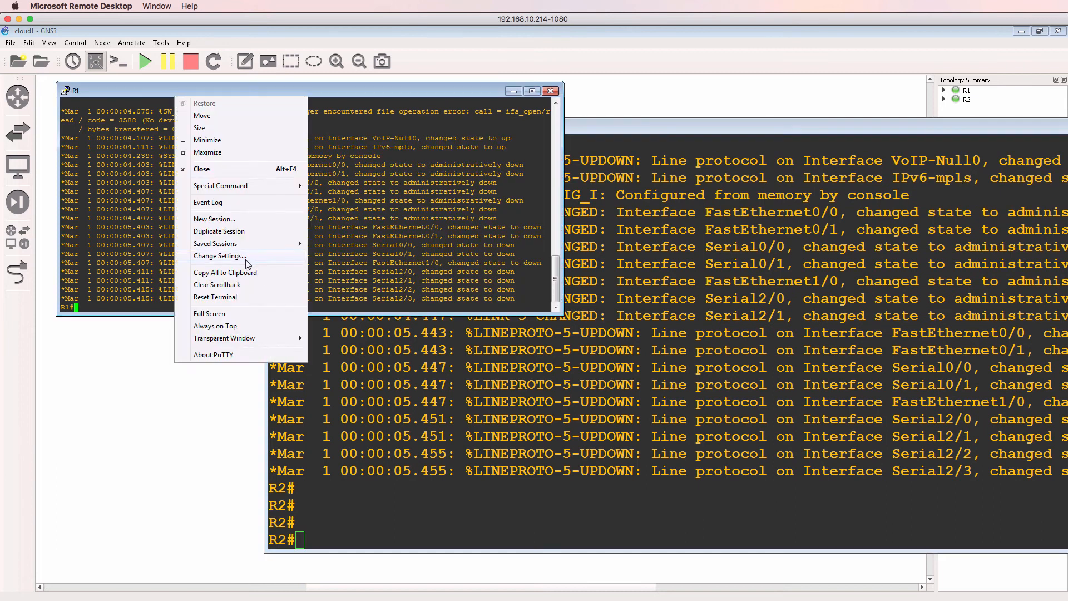
{"action": "left_click", "coordinate": [220, 255]}
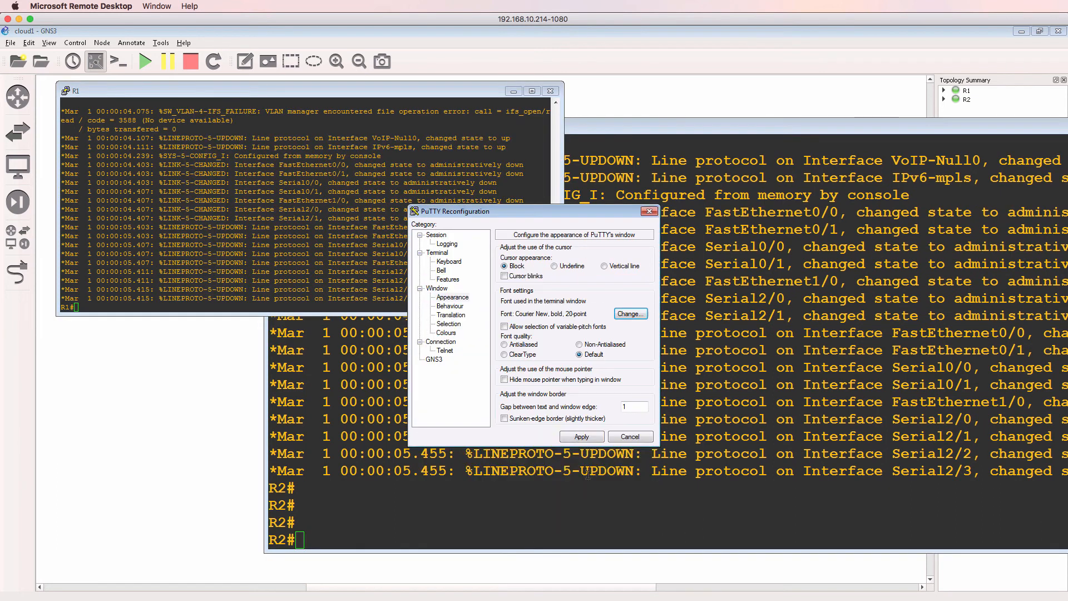
{"action": "left_click", "coordinate": [629, 437]}
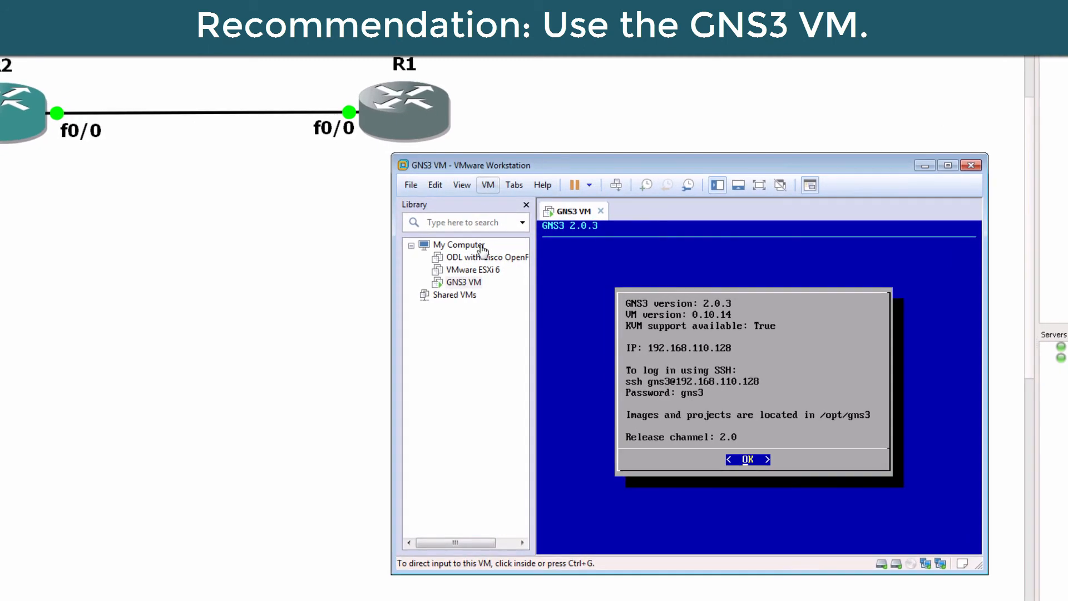
Add a new bridged network adapter in the GNS3 VM's hardware settings
{"action": "right_click", "coordinate": [462, 282]}
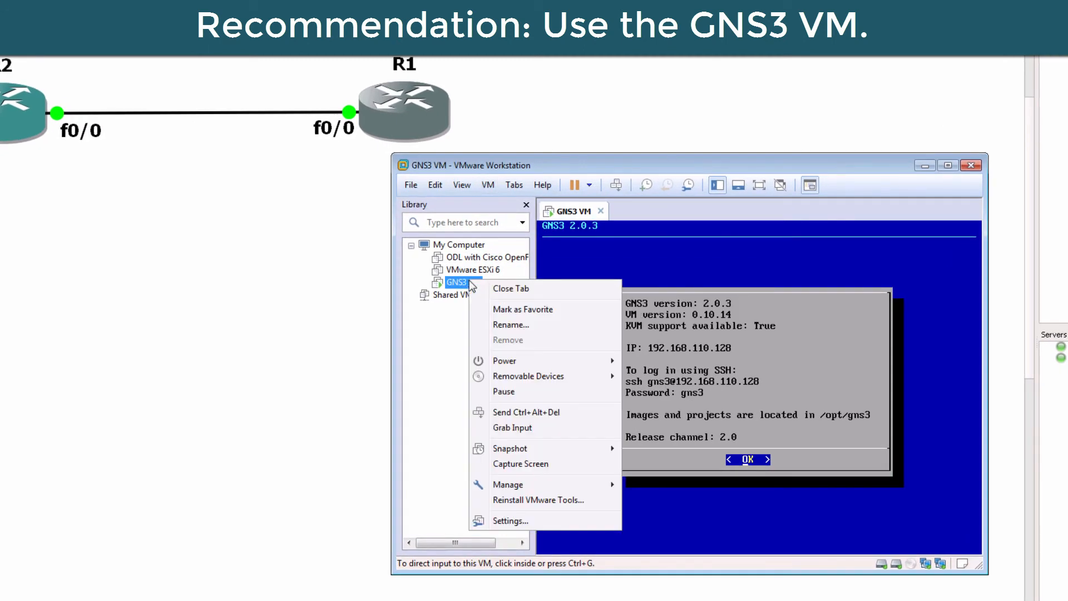
{"action": "mouse_move", "coordinate": [538, 521]}
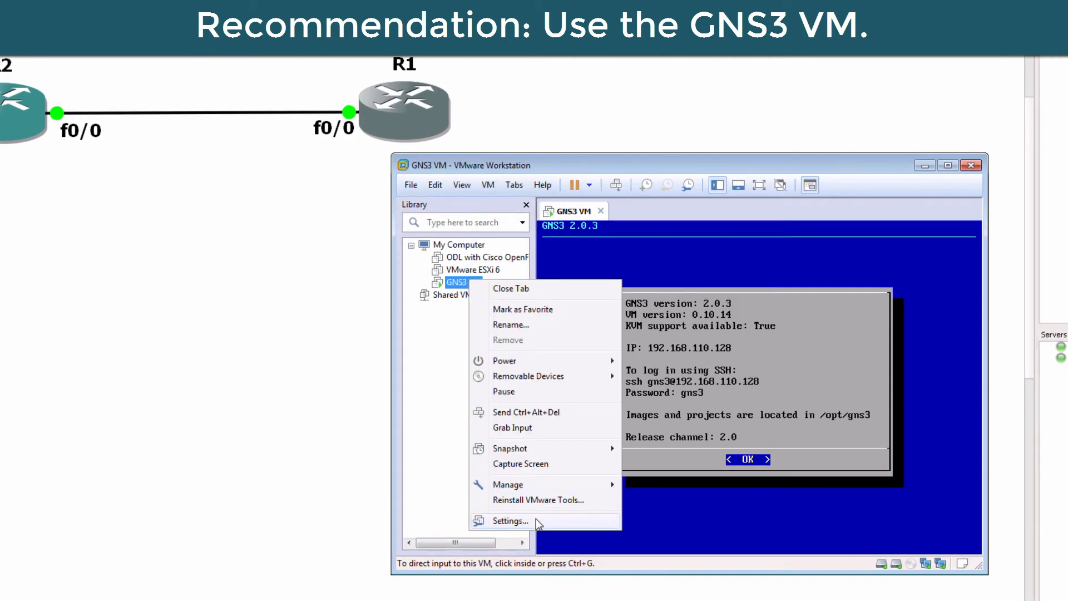
{"action": "left_click", "coordinate": [510, 521]}
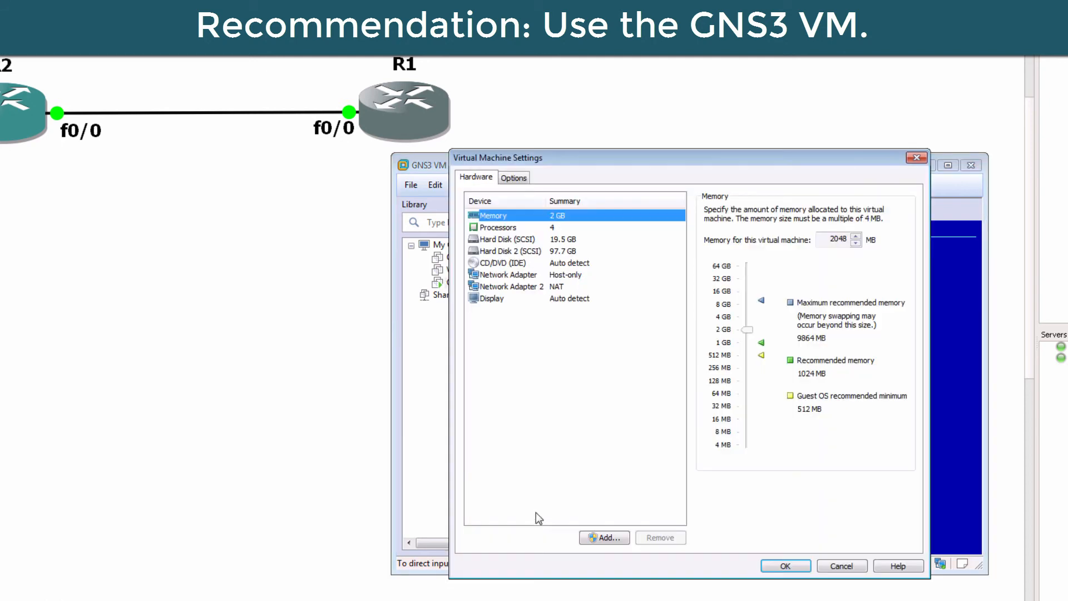
{"action": "left_click", "coordinate": [602, 538]}
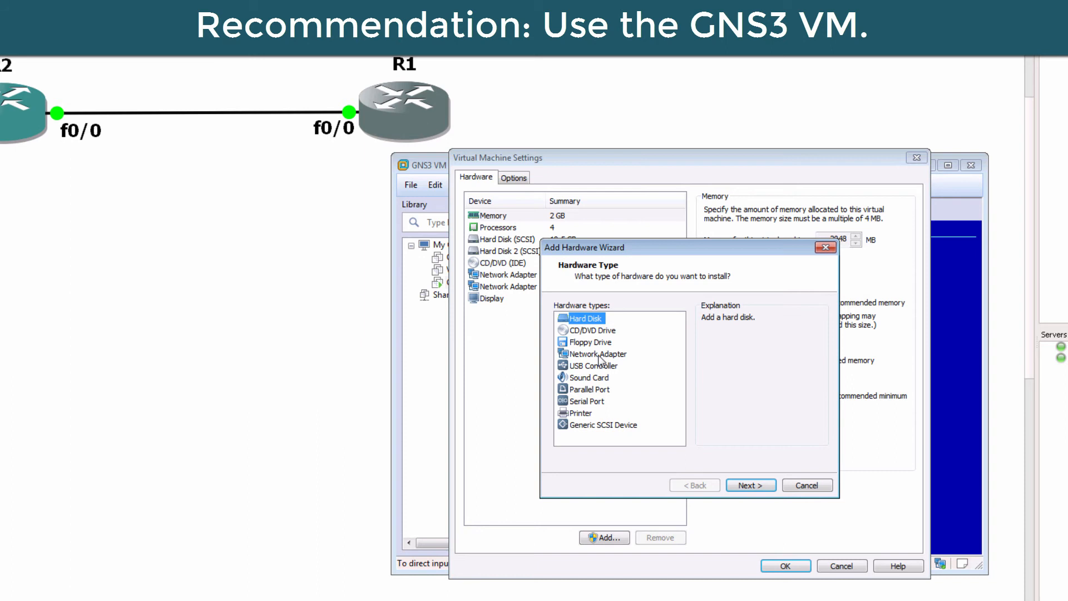
{"action": "left_click", "coordinate": [598, 354]}
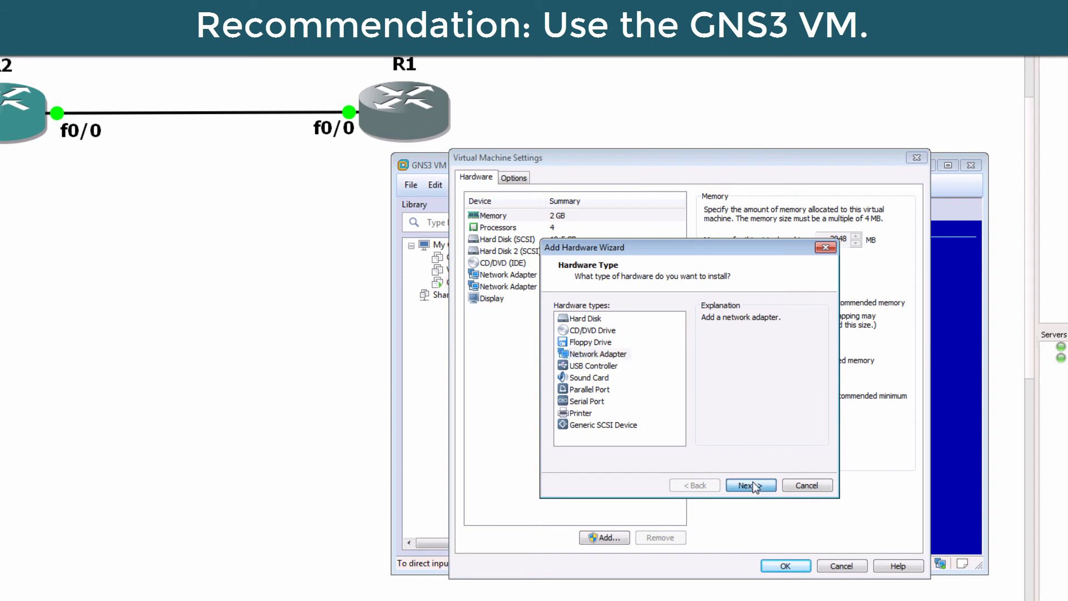
{"action": "left_click", "coordinate": [748, 484]}
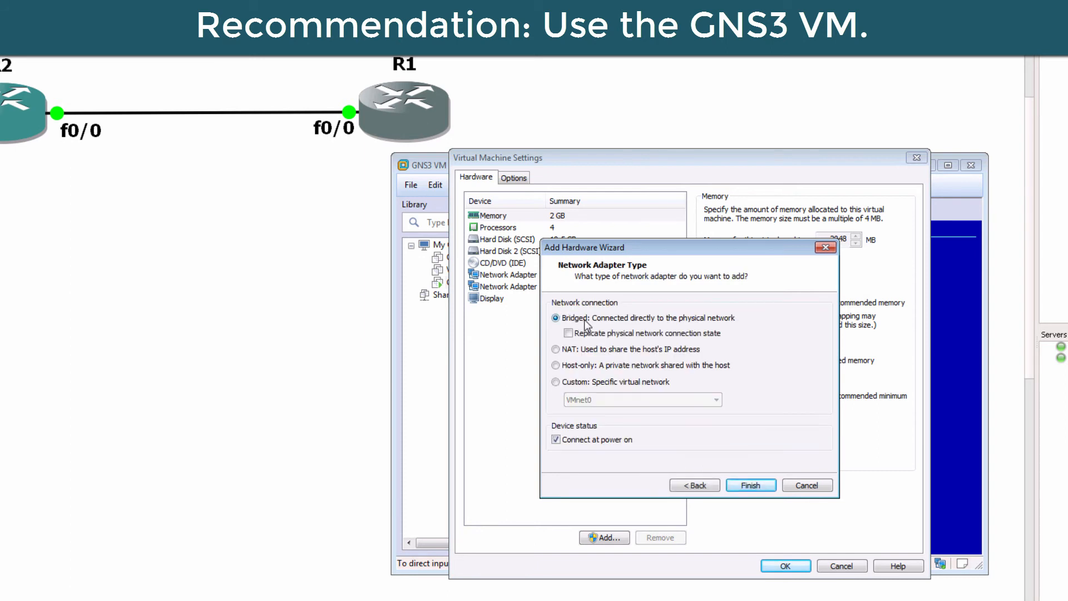
{"action": "mouse_move", "coordinate": [610, 320]}
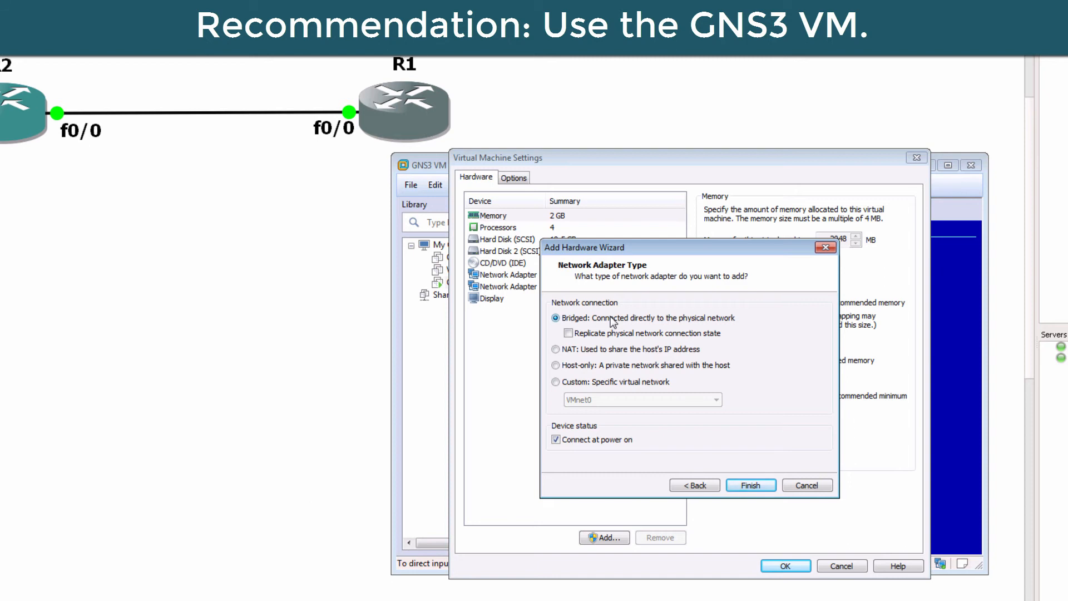
{"action": "mouse_move", "coordinate": [610, 328]}
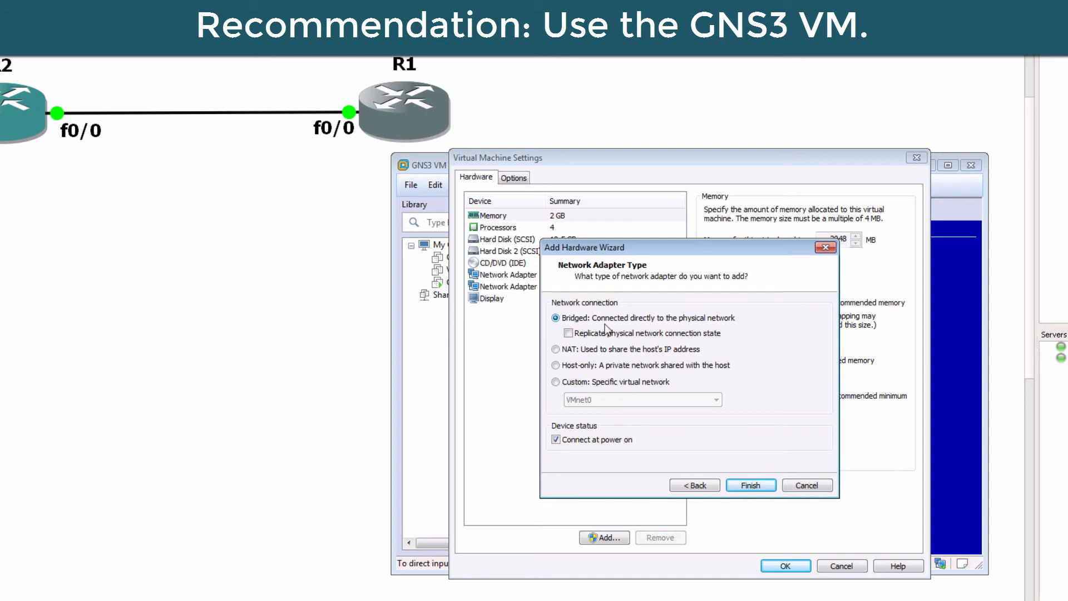
{"action": "left_click", "coordinate": [750, 485]}
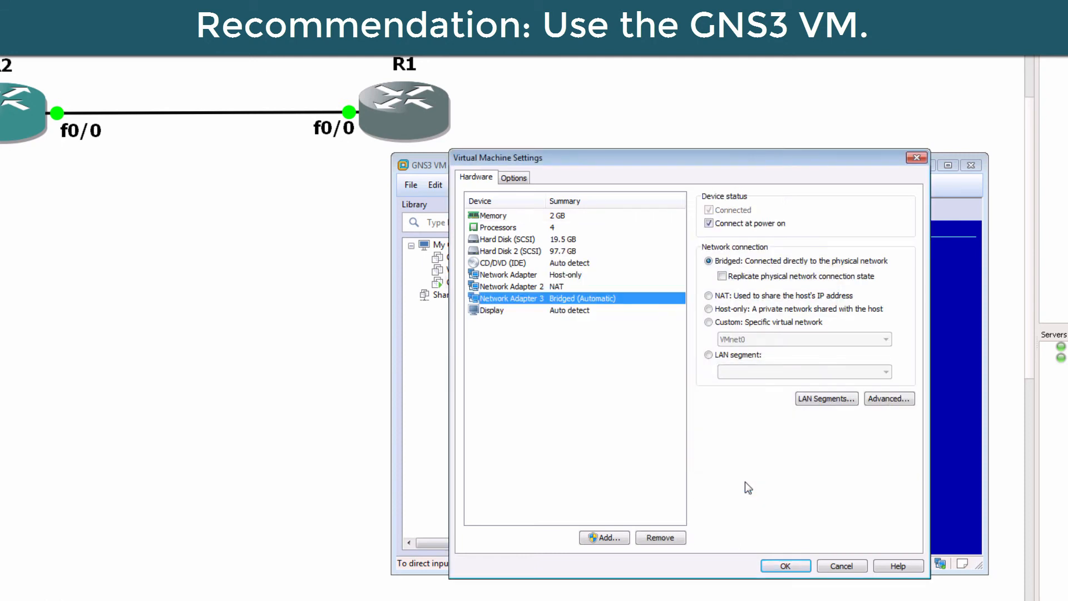
Review the host-only, NAT and bridged adapters, save, and reopen settings to verify
{"action": "left_click", "coordinate": [504, 274]}
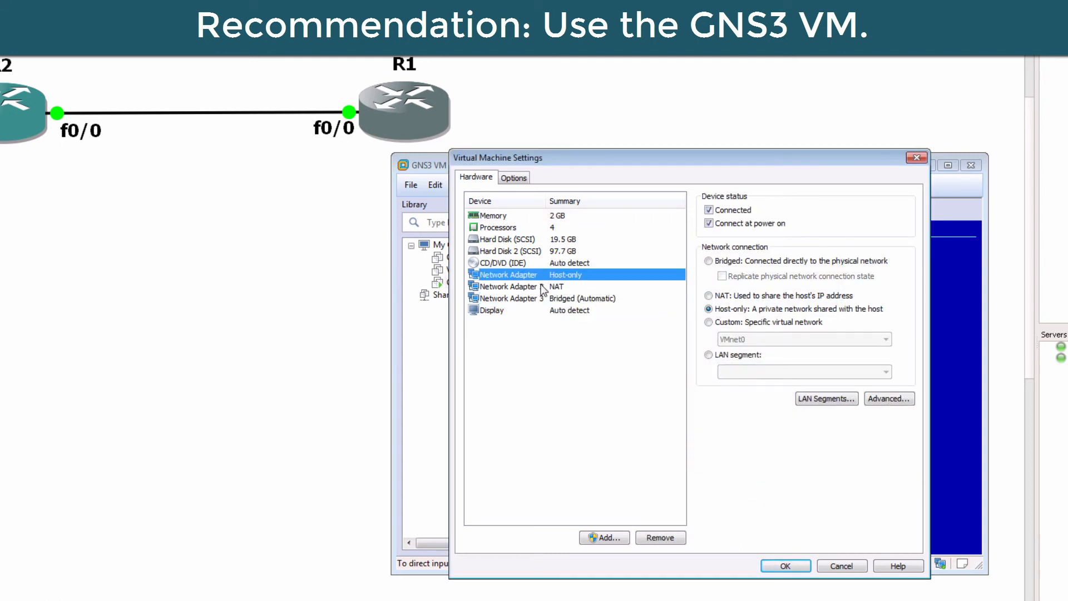
{"action": "left_click", "coordinate": [507, 286]}
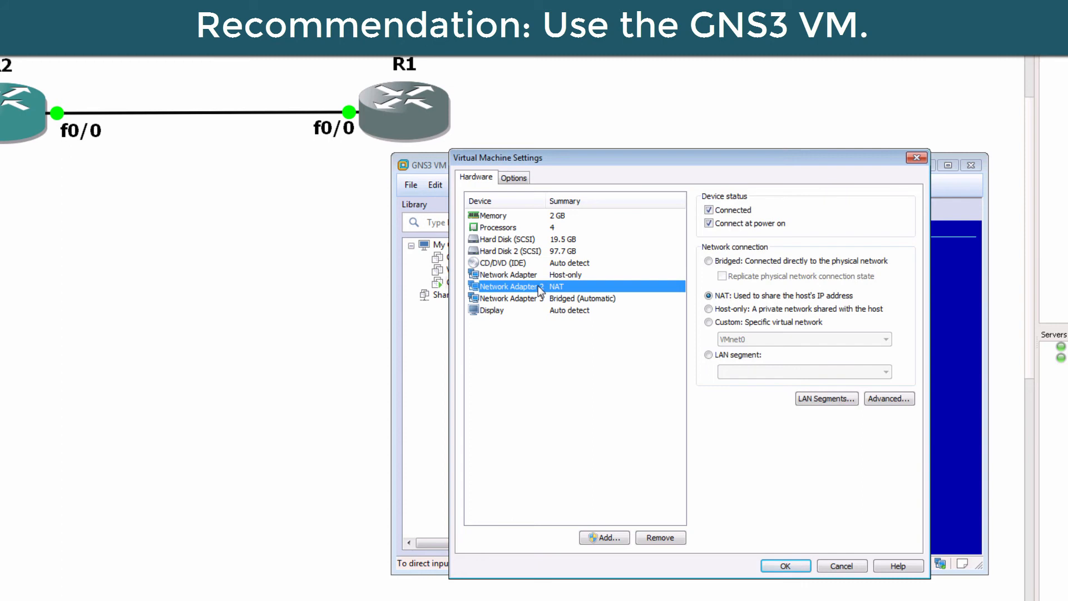
{"action": "left_click", "coordinate": [508, 298]}
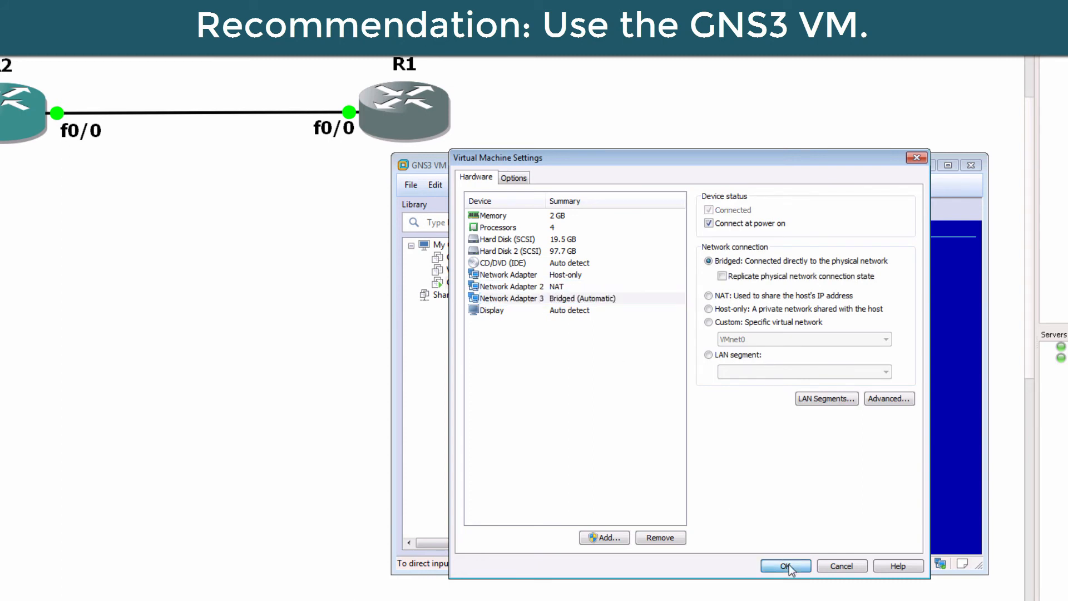
{"action": "left_click", "coordinate": [785, 565]}
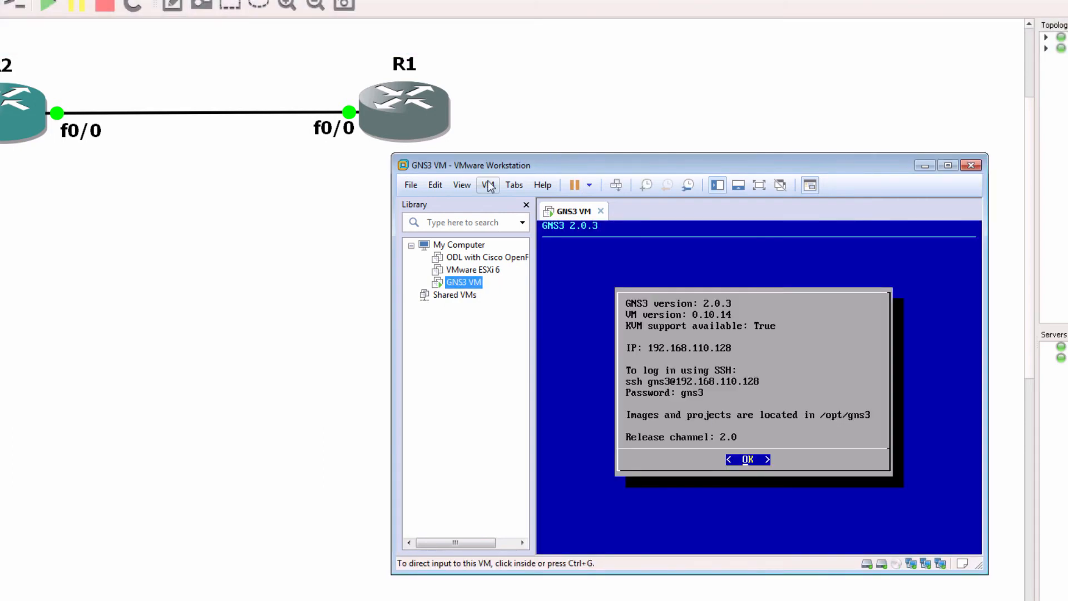
{"action": "left_click", "coordinate": [488, 185]}
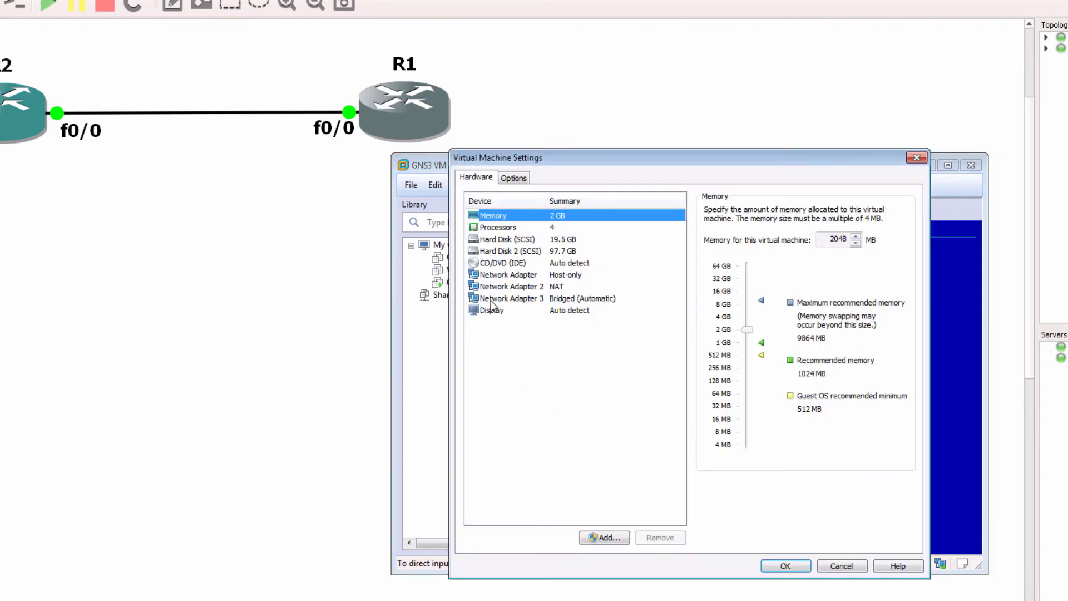
{"action": "left_click", "coordinate": [525, 298]}
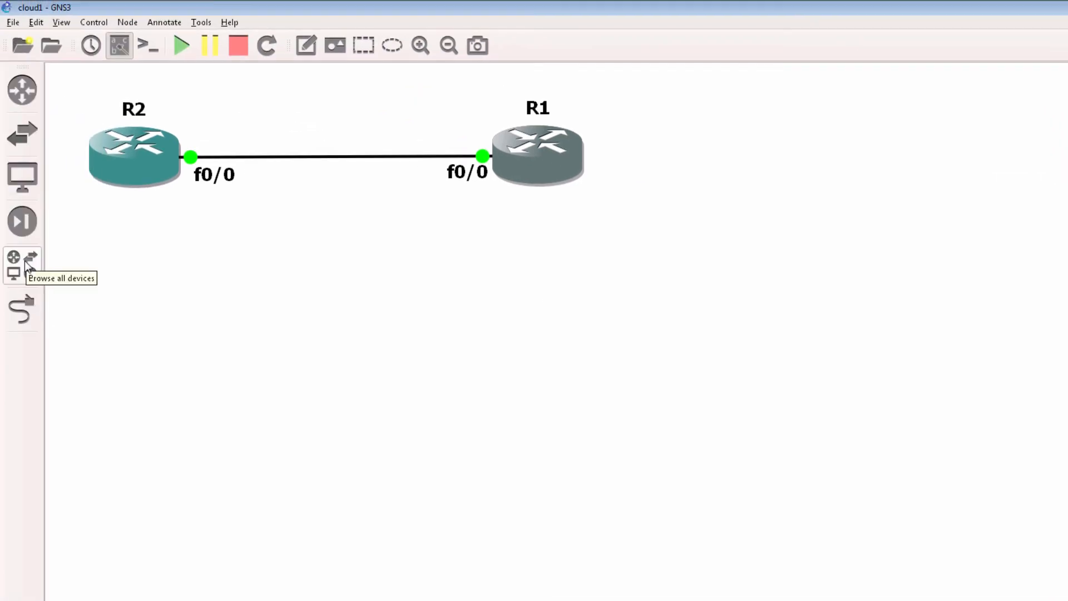
Place Cloud1 on the GNS3 VM server and cable R1 FastEthernet0/1 to its eth2
{"action": "left_click", "coordinate": [22, 265]}
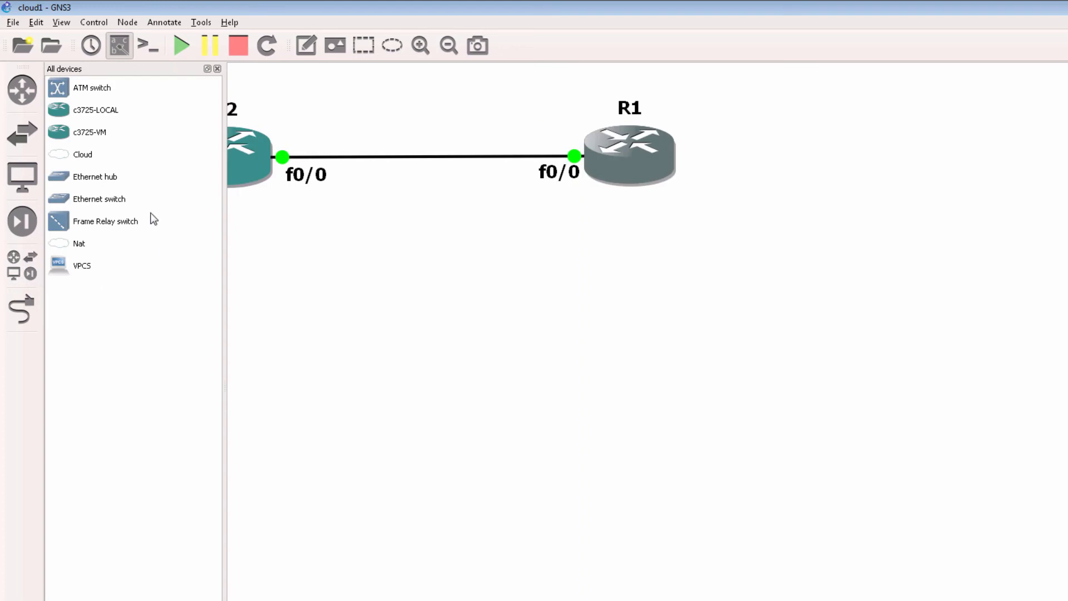
{"action": "mouse_move", "coordinate": [101, 158]}
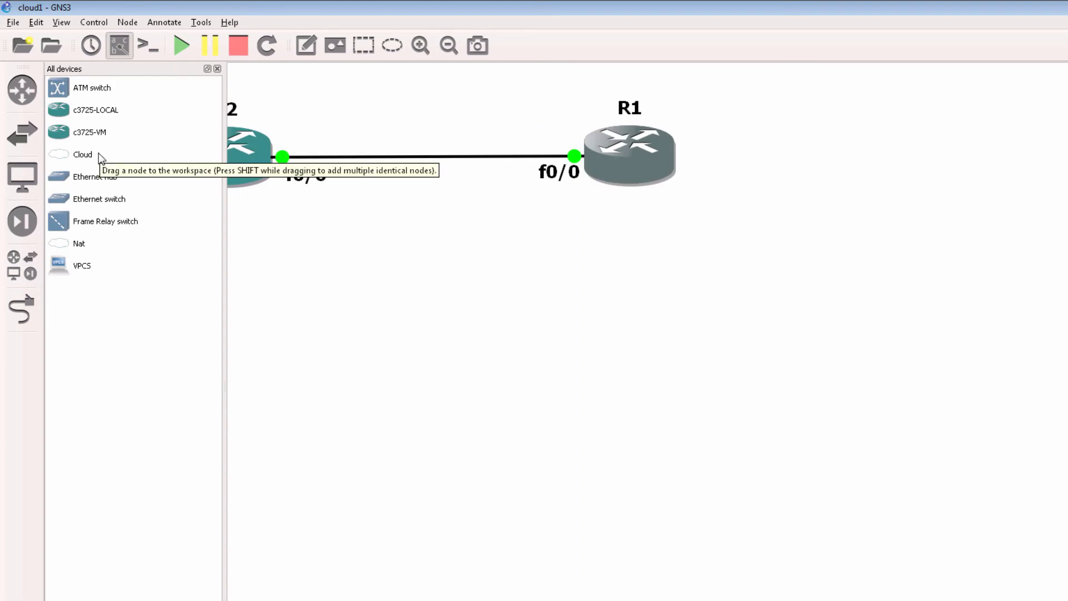
{"action": "left_click", "coordinate": [82, 154]}
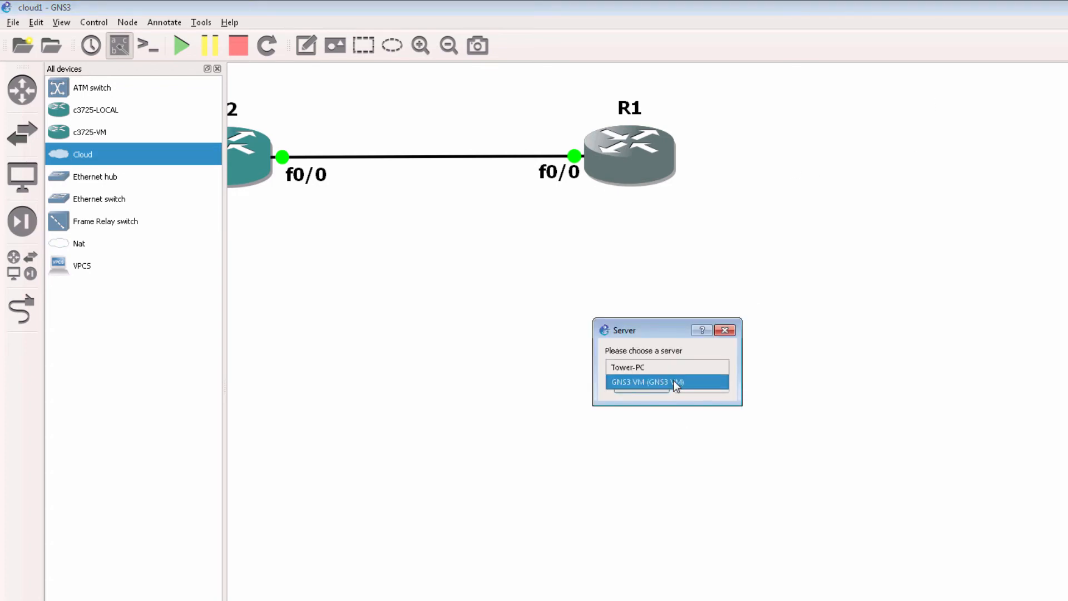
{"action": "left_click", "coordinate": [667, 382]}
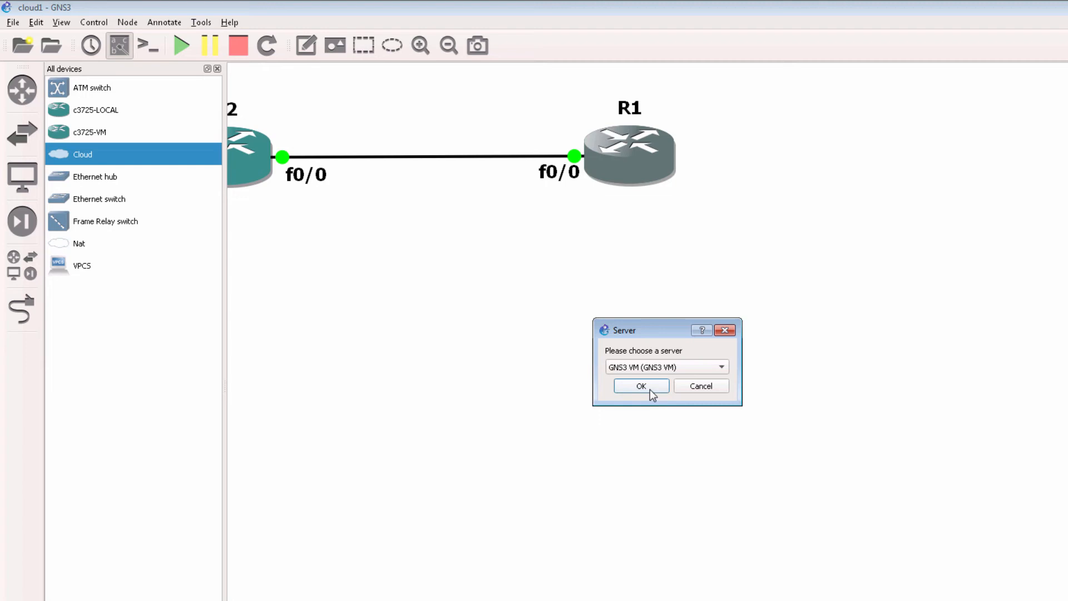
{"action": "left_click", "coordinate": [640, 386]}
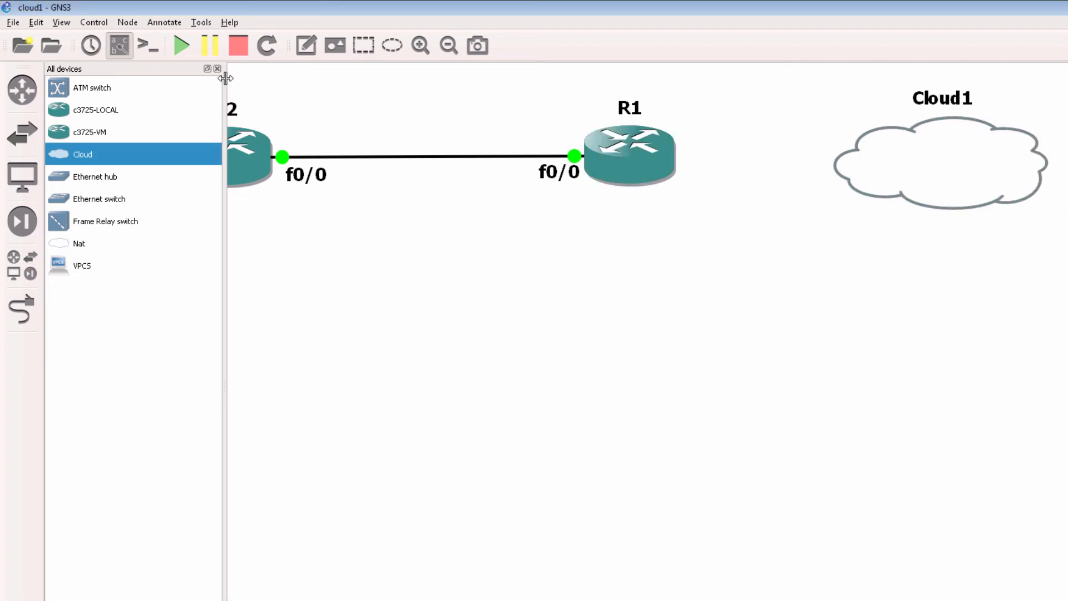
{"action": "left_click", "coordinate": [538, 150]}
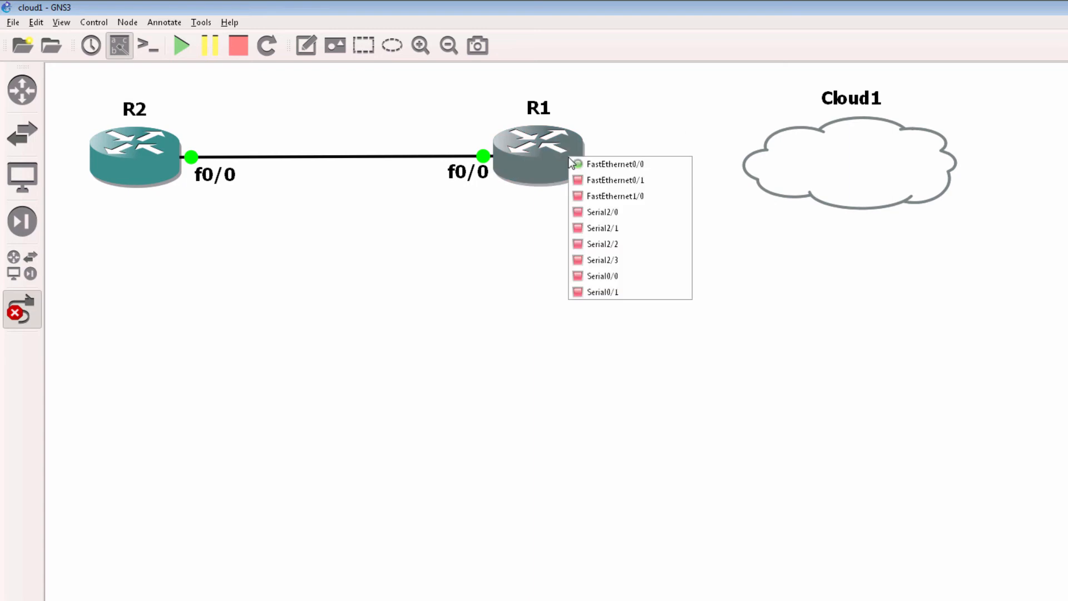
{"action": "left_click", "coordinate": [616, 163]}
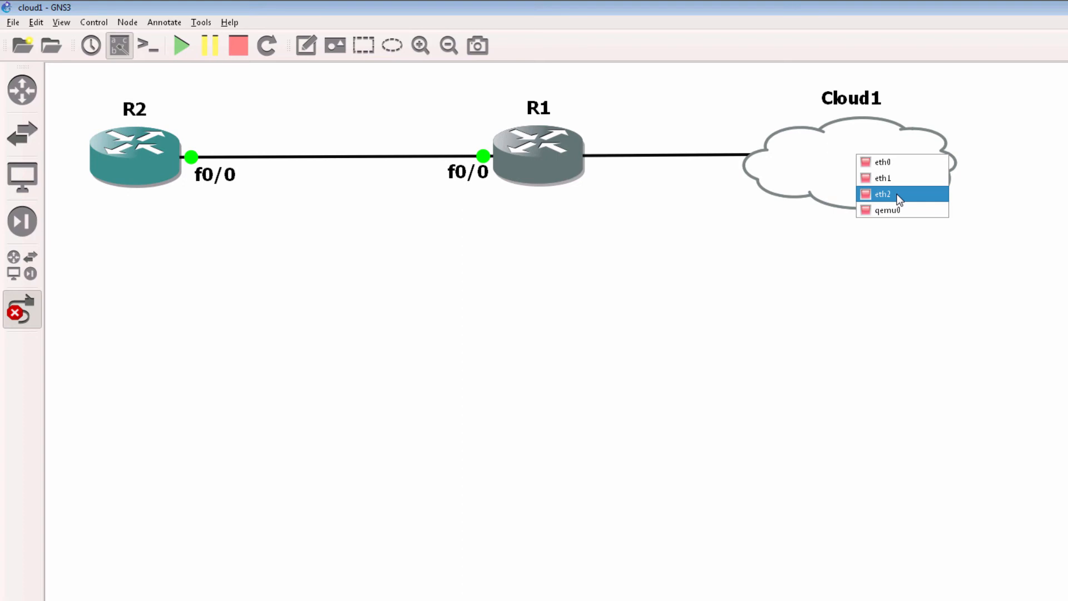
{"action": "left_click", "coordinate": [884, 194]}
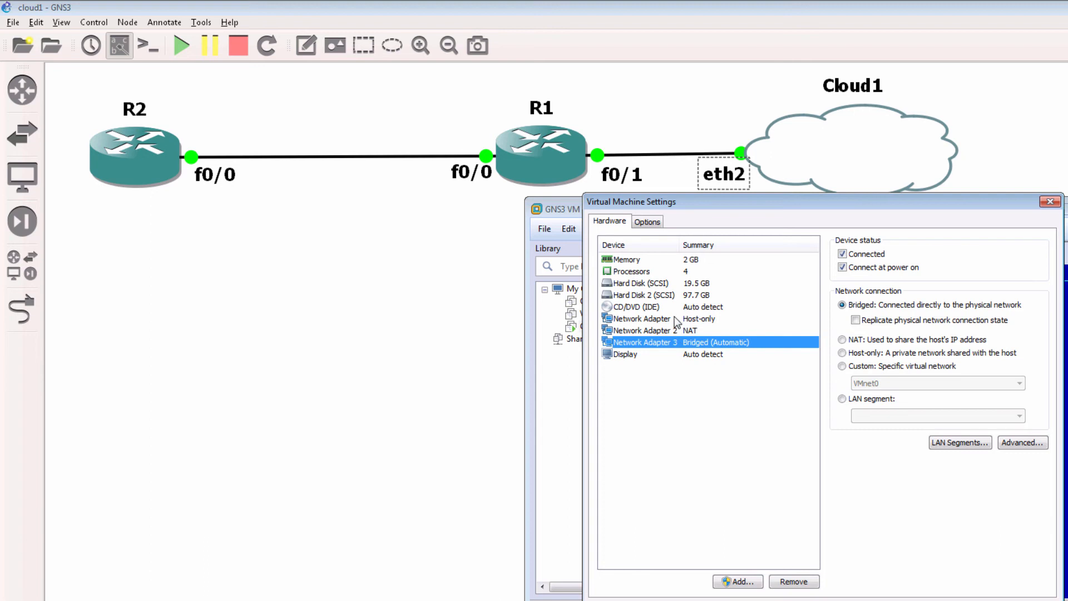
Close the Virtual Machine Settings dialog and bring R1's console forward
{"action": "left_click", "coordinate": [641, 318]}
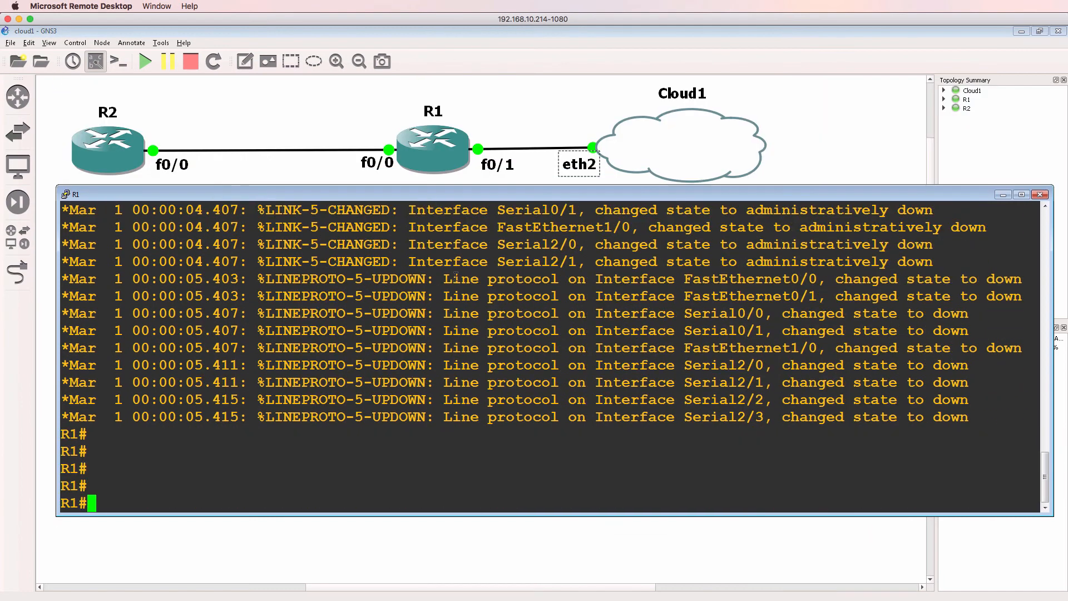
On R1 run 'sh ip int brief' and 'sh ip route': 192.168.10.4, gateway 192.168.10.249
{"action": "type", "text": "sh ip"}
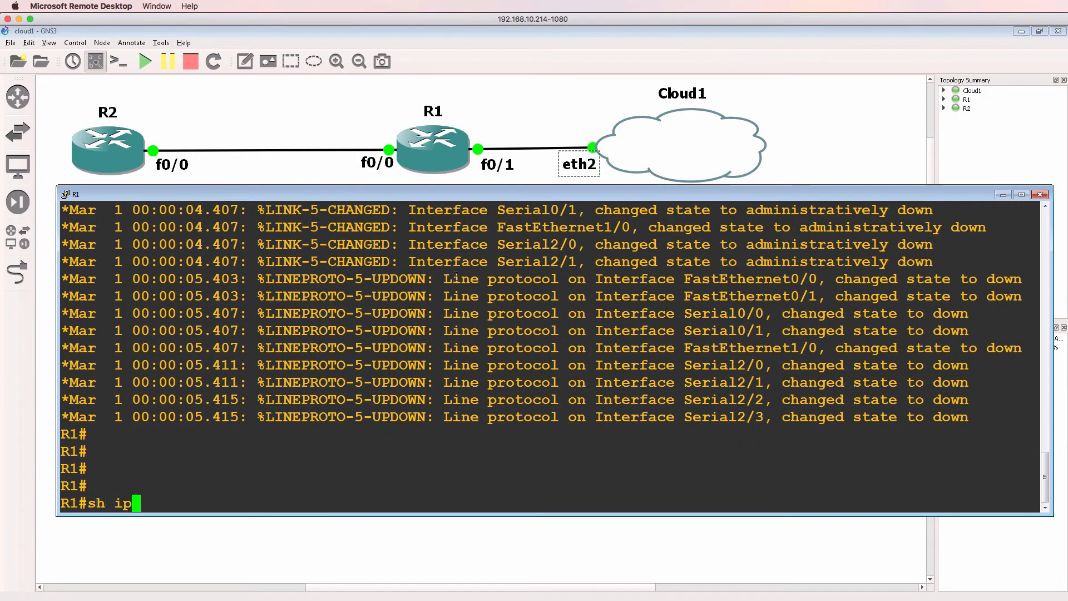
{"action": "key", "text": "Return"}
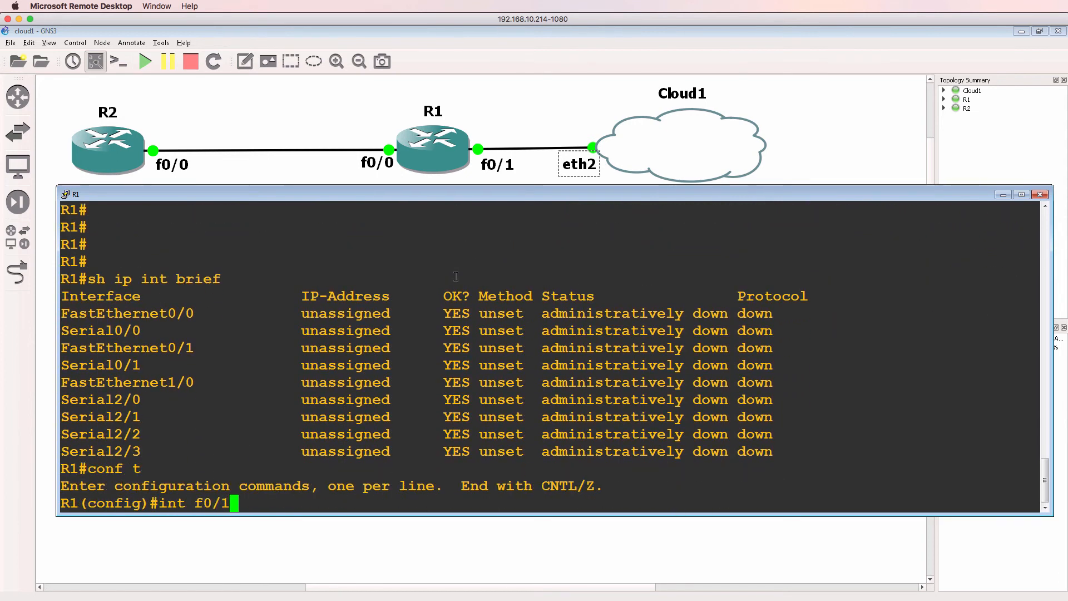
{"action": "type", "text": "no shut"}
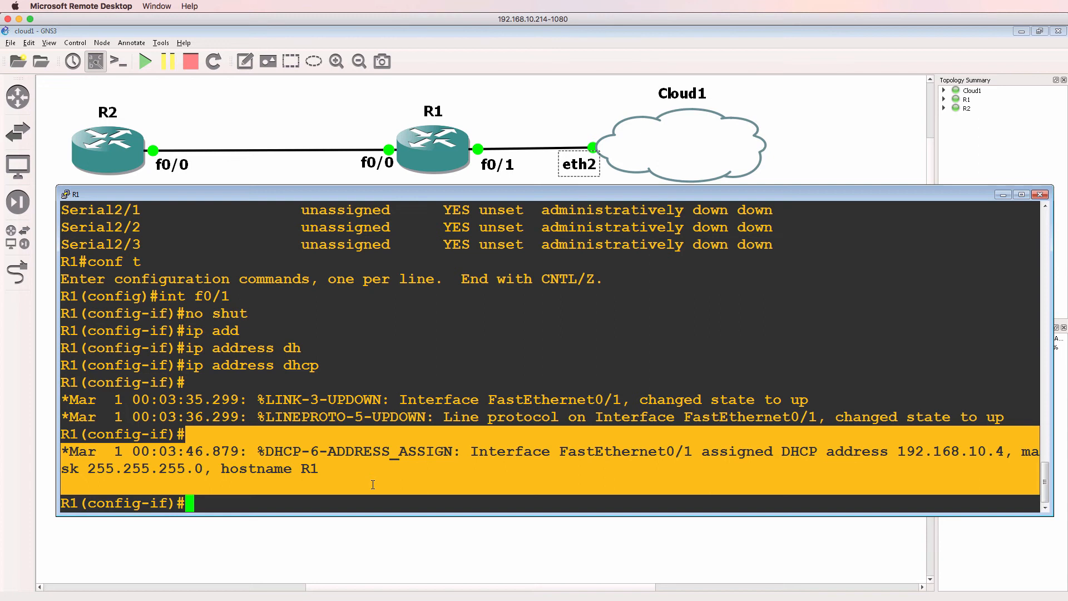
{"action": "type", "text": "end"}
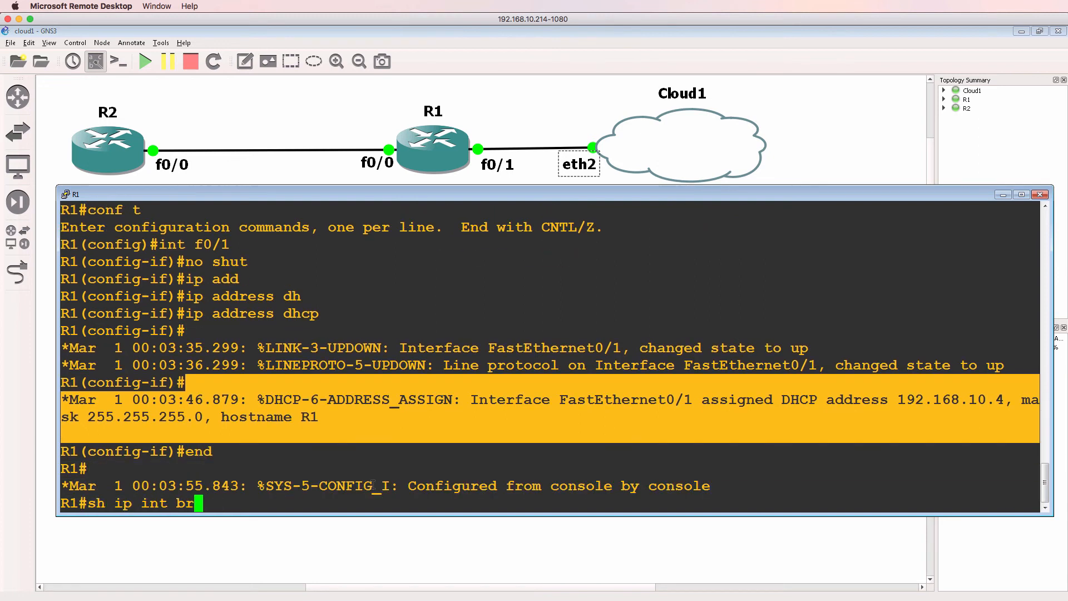
{"action": "key", "text": "Return"}
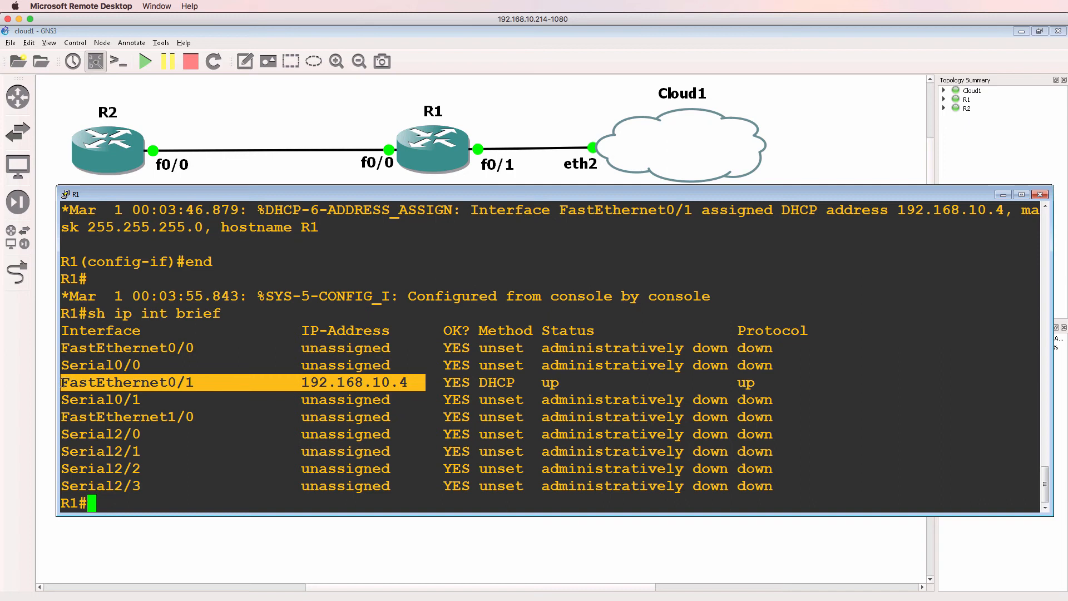
{"action": "type", "text": "sh ip ro"}
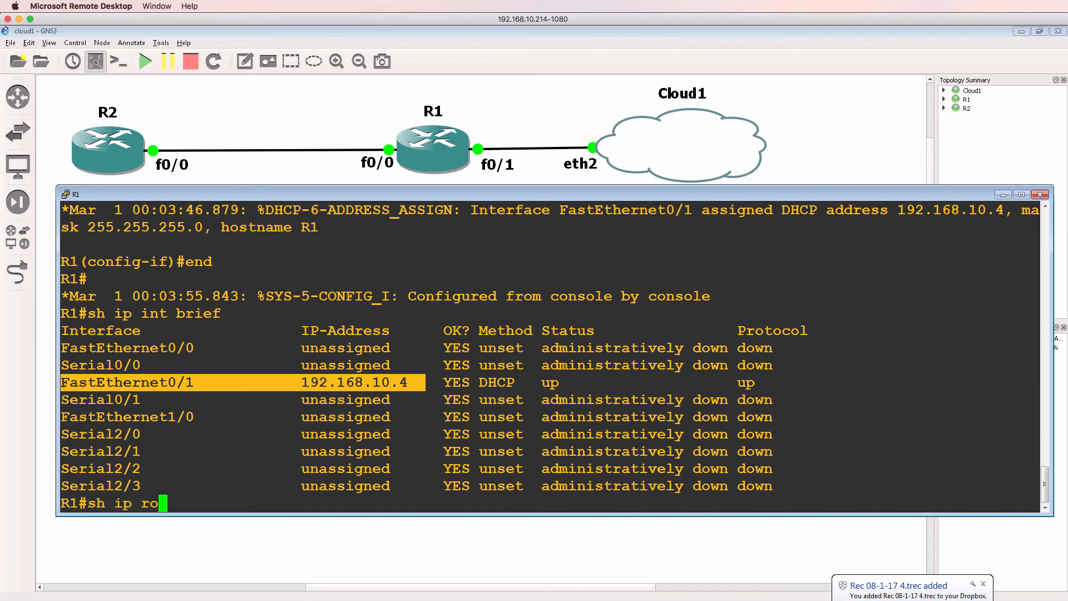
{"action": "key", "text": "Return"}
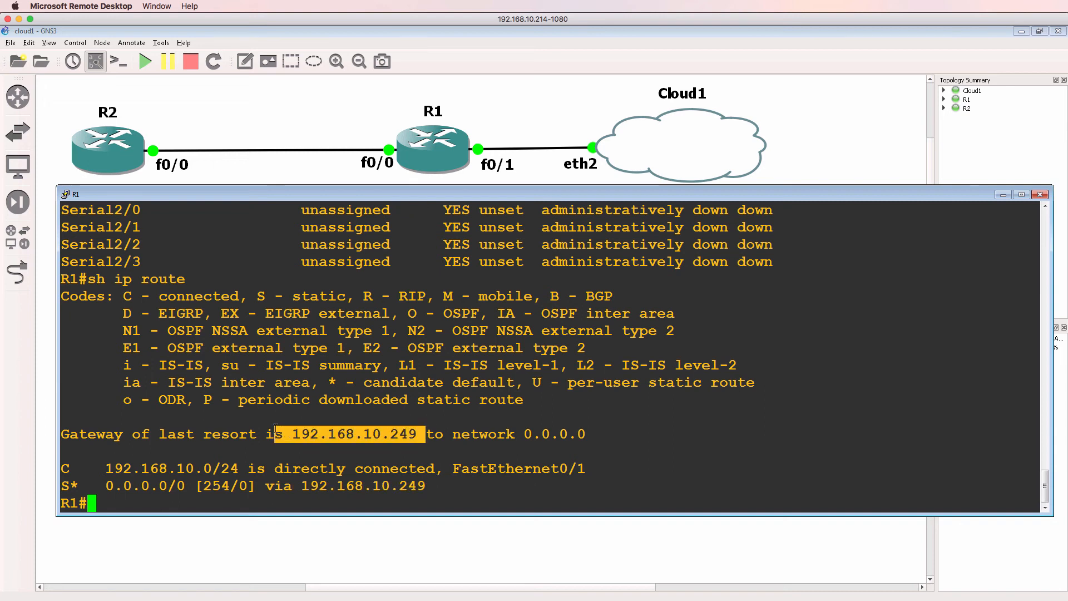
Ping google.com from R1, enable ip domain-lookup in config mode, then ping google.com again
{"action": "type", "text": "pi"}
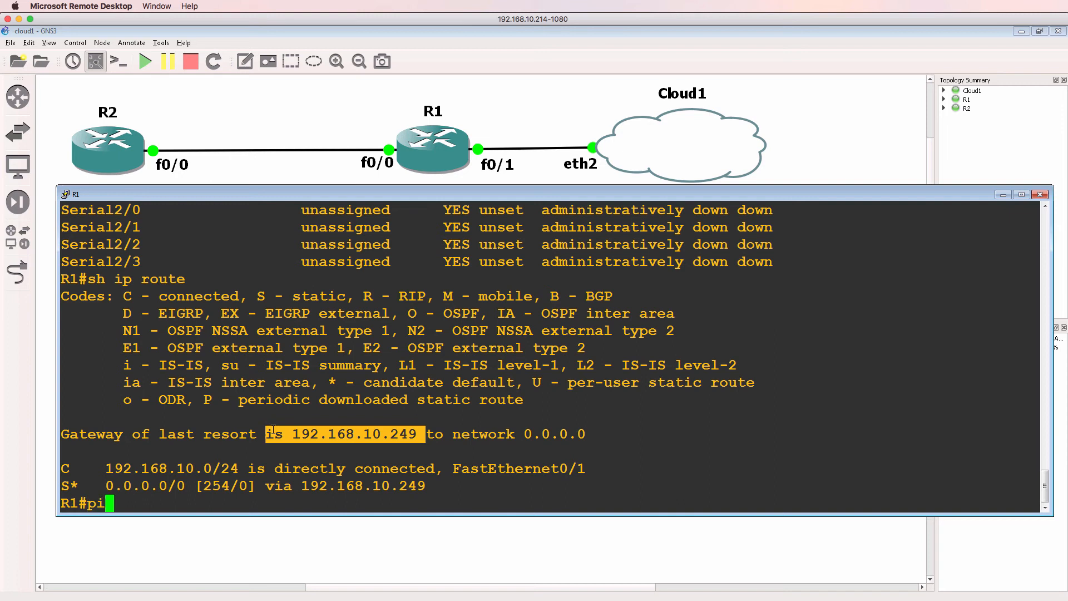
{"action": "type", "text": "ng google.com"}
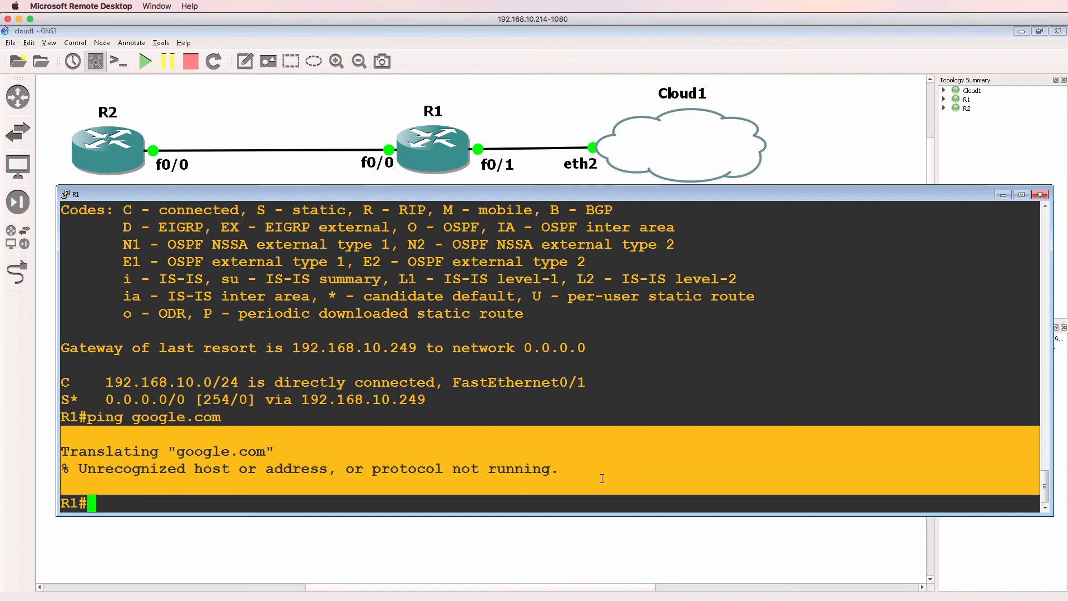
{"action": "type", "text": "conf t"}
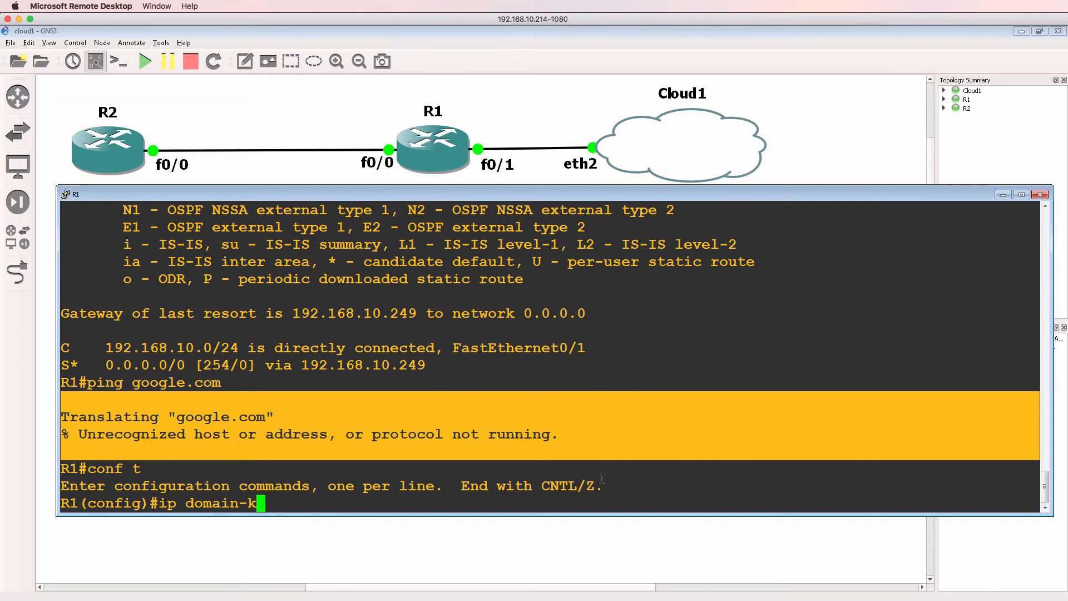
{"action": "type", "text": "oogle.com"}
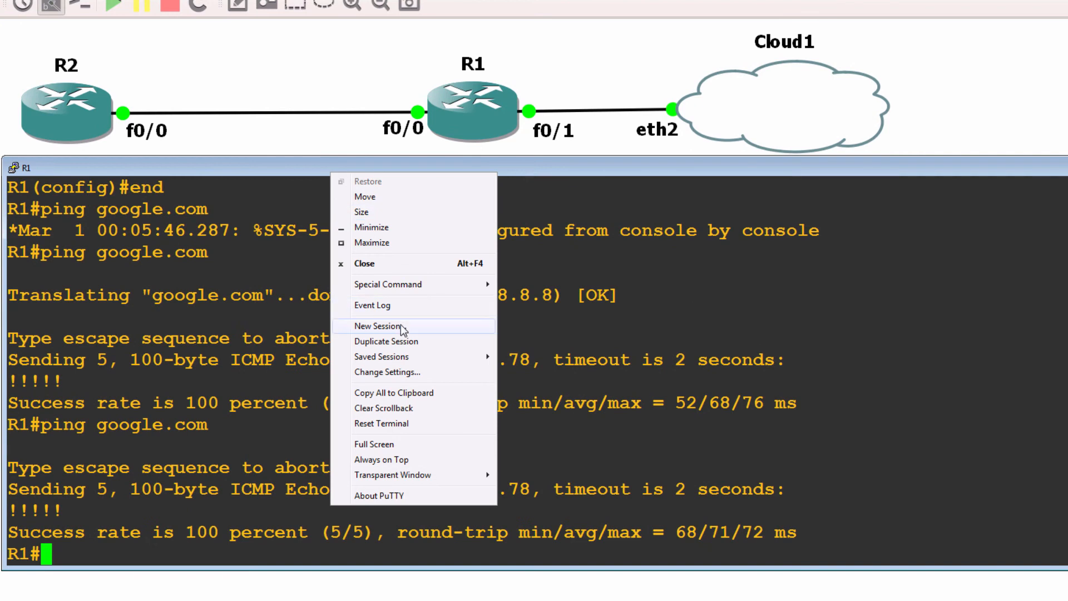
Open a PuTTY SSH session to 192.168.10.249 and log into the c1941 router
{"action": "left_click", "coordinate": [378, 326]}
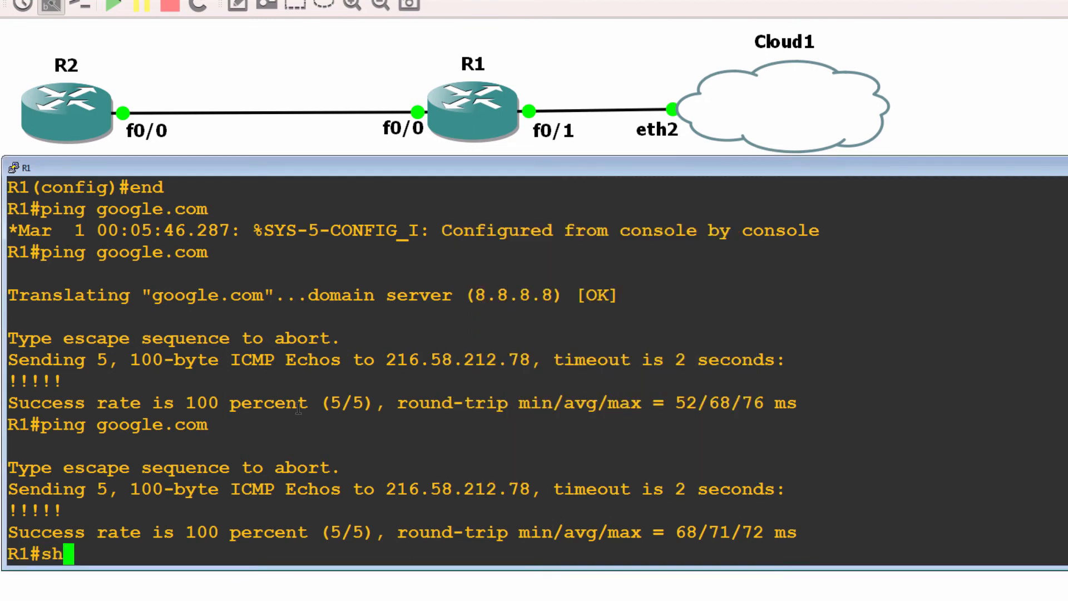
{"action": "key", "text": "Return"}
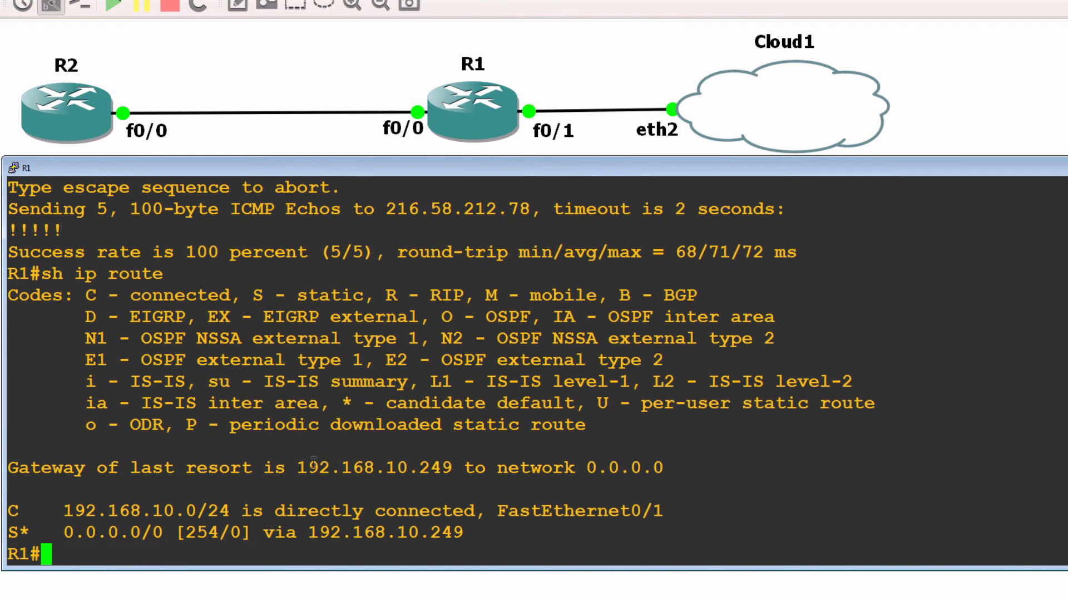
{"action": "double_click", "coordinate": [379, 467]}
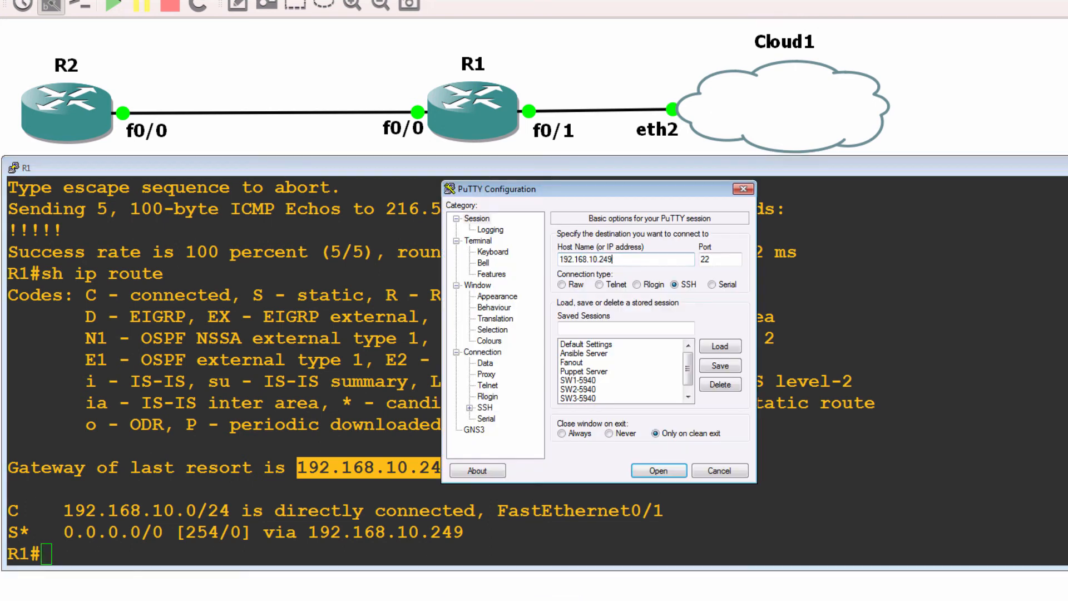
{"action": "mouse_move", "coordinate": [634, 448]}
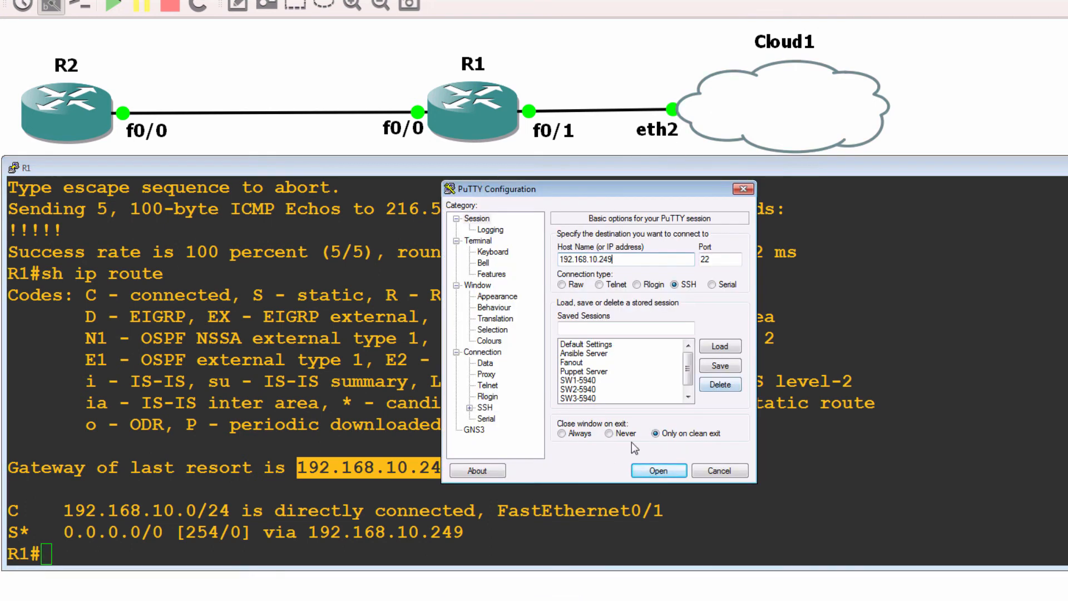
{"action": "left_click", "coordinate": [658, 470]}
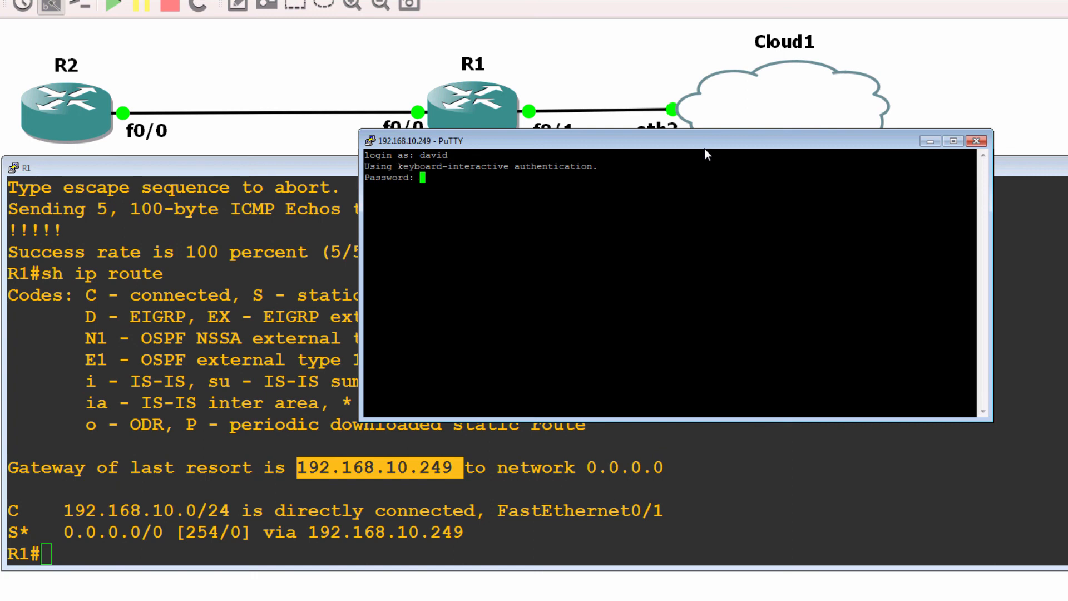
{"action": "key", "text": "Return"}
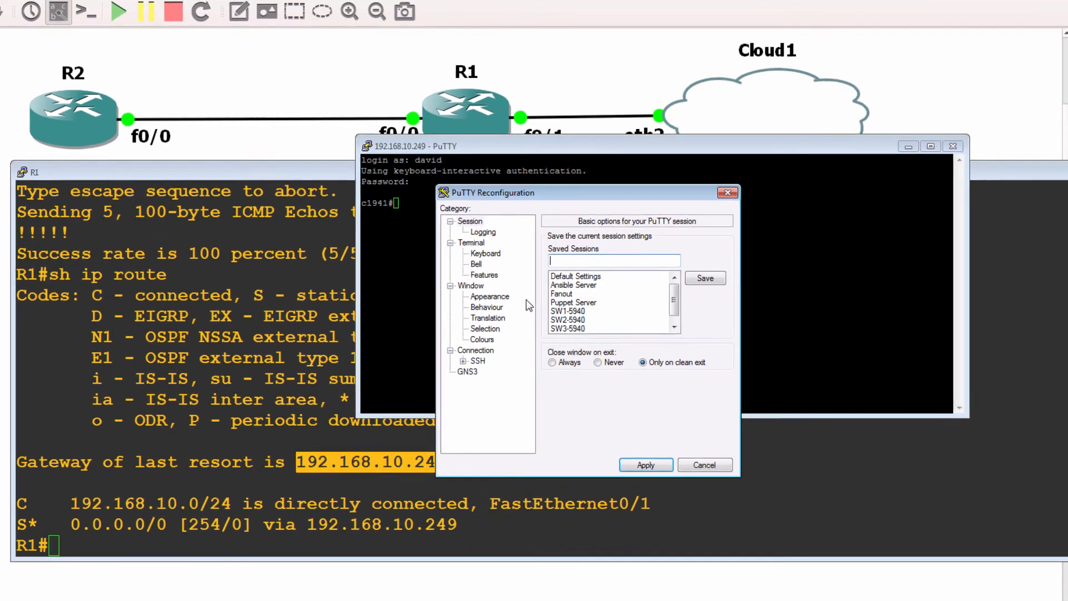
{"action": "left_click", "coordinate": [705, 465]}
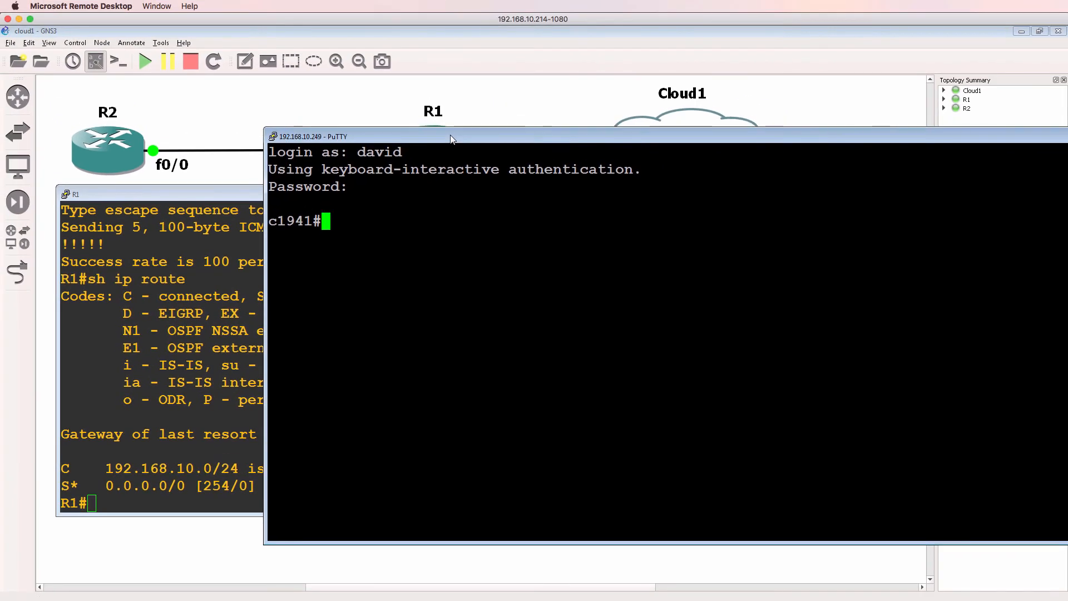
List the c1941 router's interface addresses with 'sh ip int brief'
{"action": "type", "text": "sh ip"}
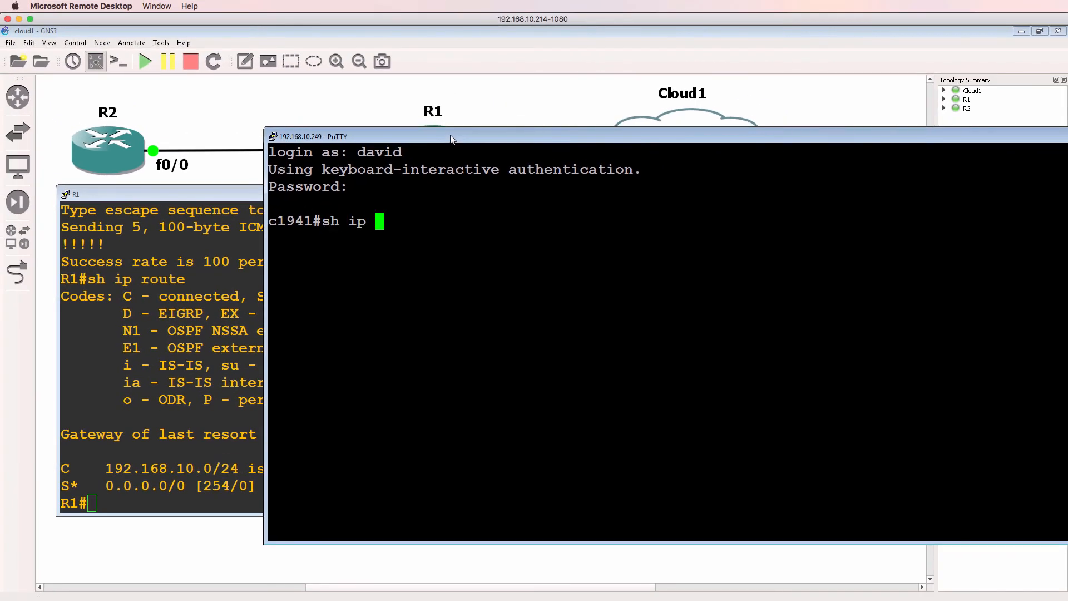
{"action": "type", "text": "int brief"}
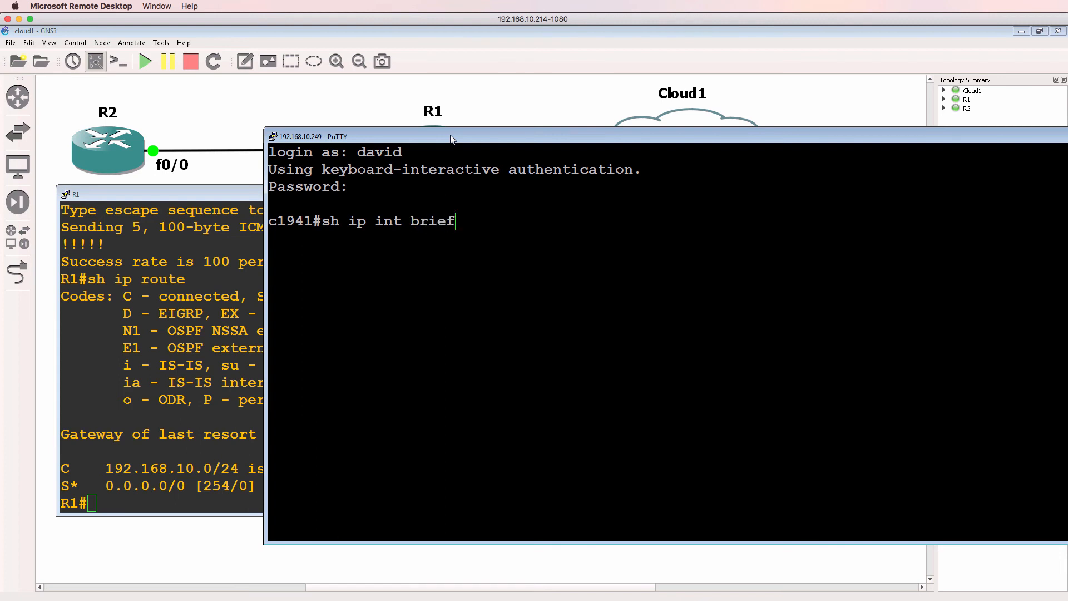
{"action": "key", "text": "Return"}
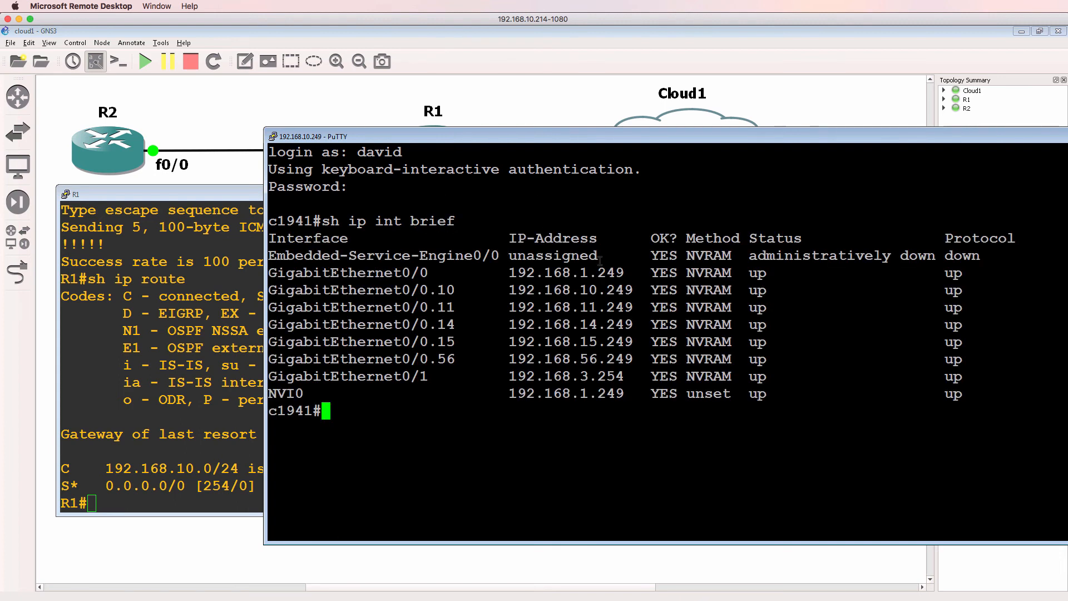
{"action": "double_click", "coordinate": [605, 289]}
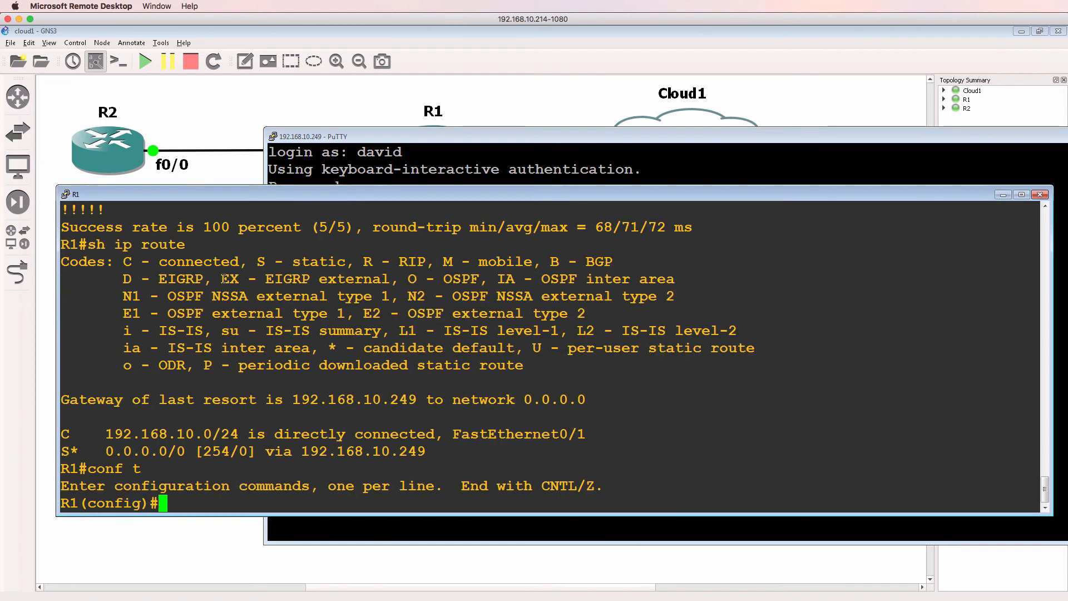
Configure 'router ospf 1' with network 0.0.0.0 255.255.255.255 area 0, then list OSPF interfaces
{"action": "type", "text": "do sh ip ospf nei"}
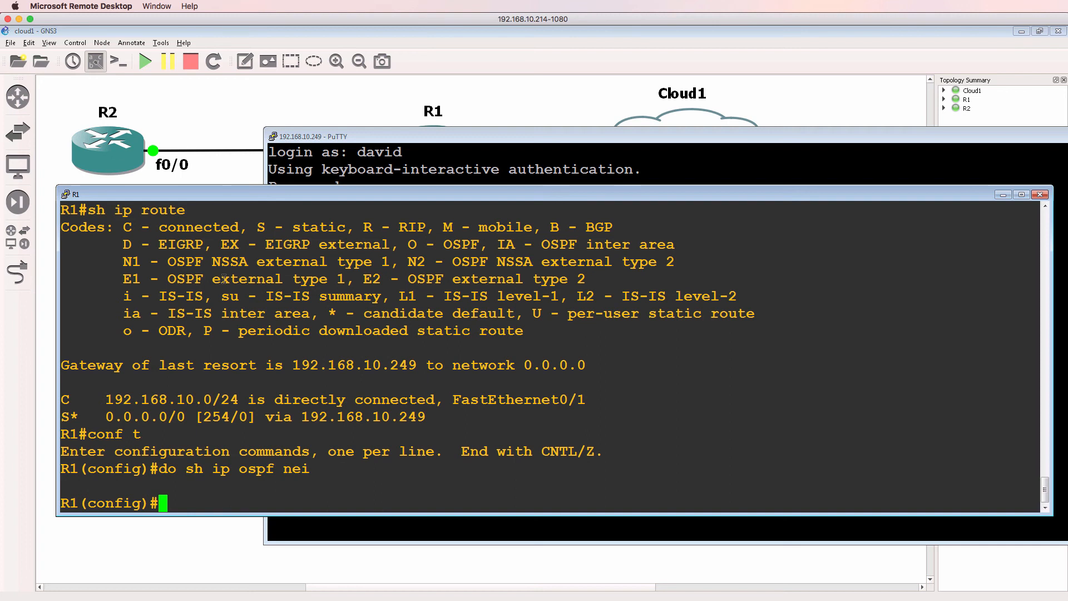
{"action": "type", "text": "router ospf 1"}
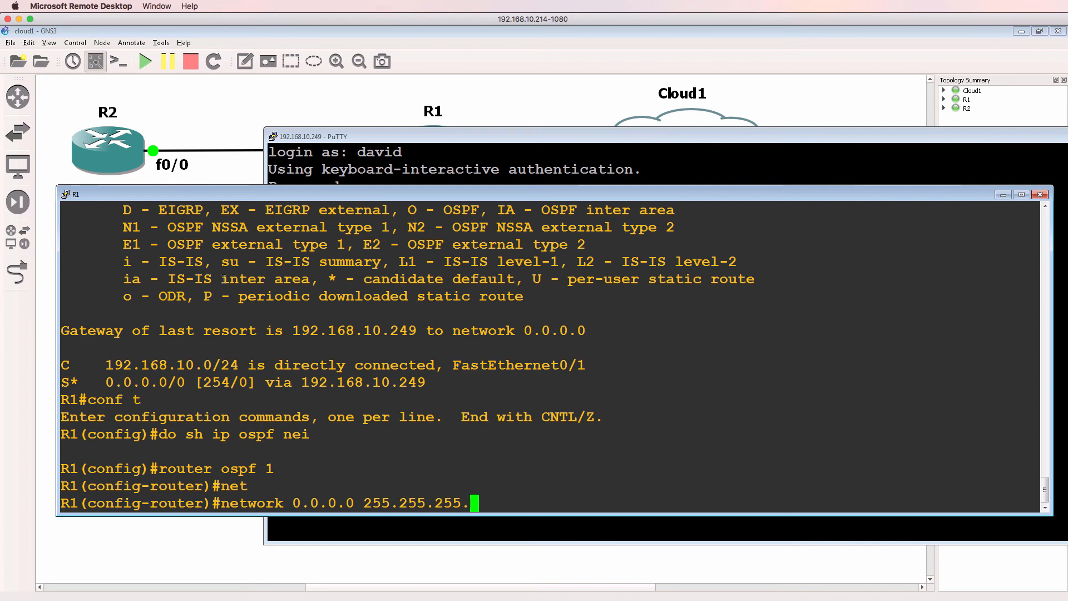
{"action": "key", "text": "Return"}
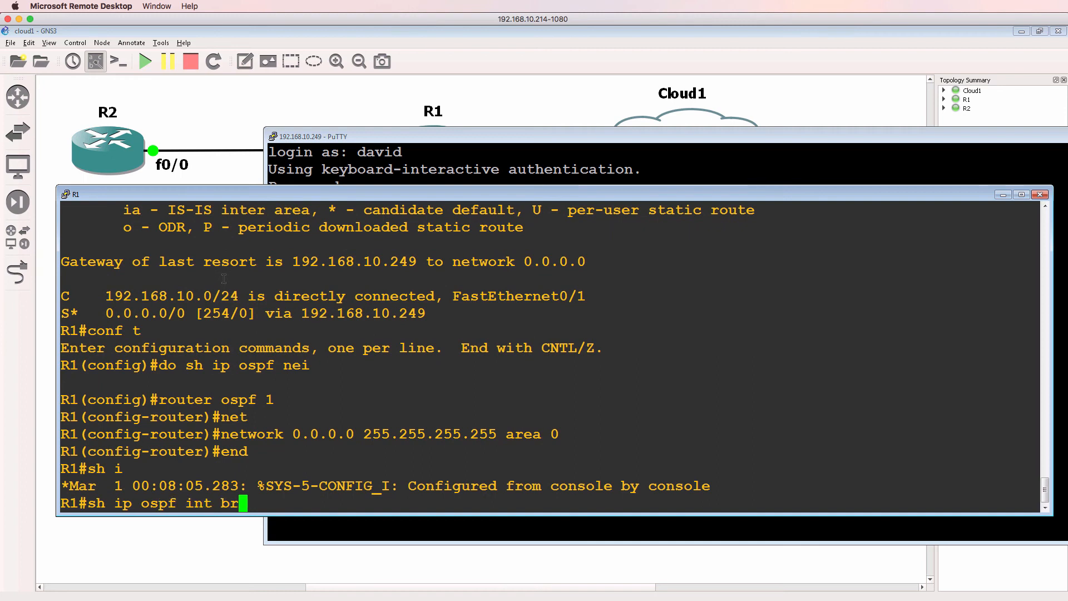
{"action": "key", "text": "Return"}
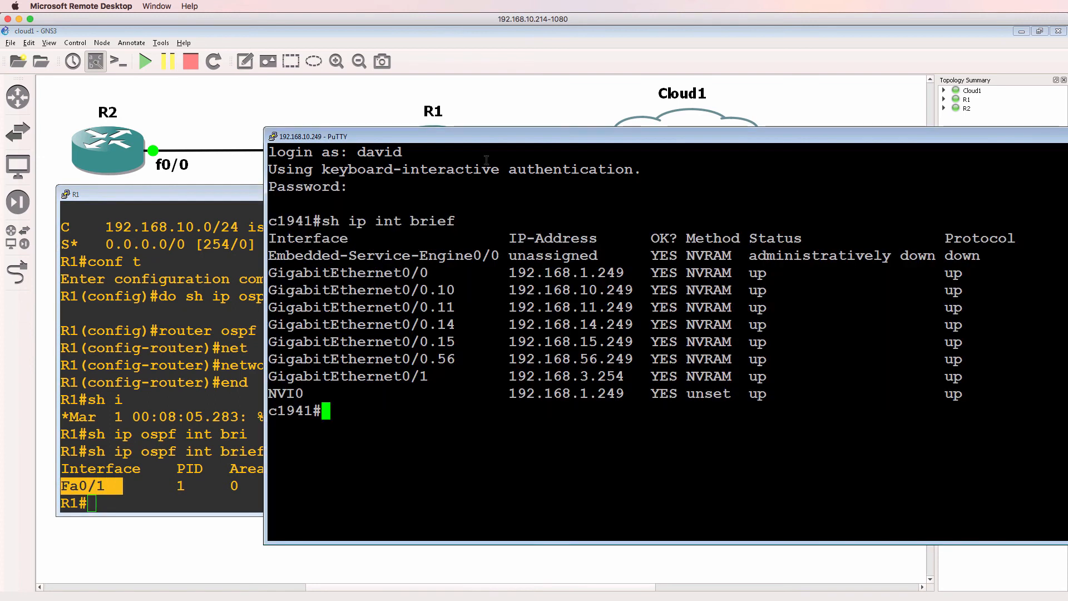
Check c1941's OSPF interfaces, then add network 192.168.10.0 0.0.0.255 area 0
{"action": "type", "text": "sh ip ospf int brif"}
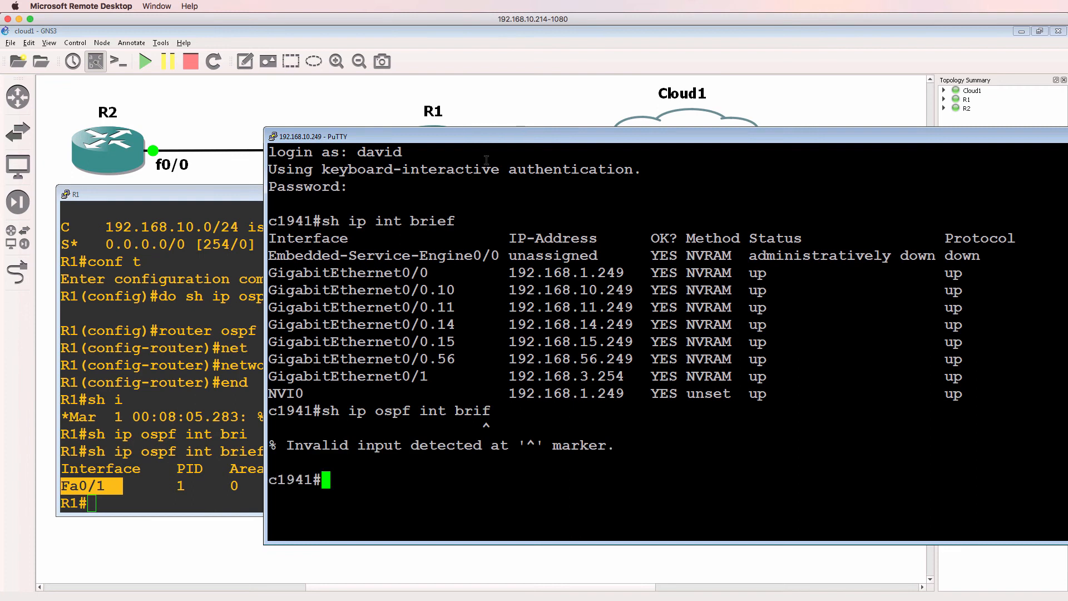
{"action": "key", "text": "Return"}
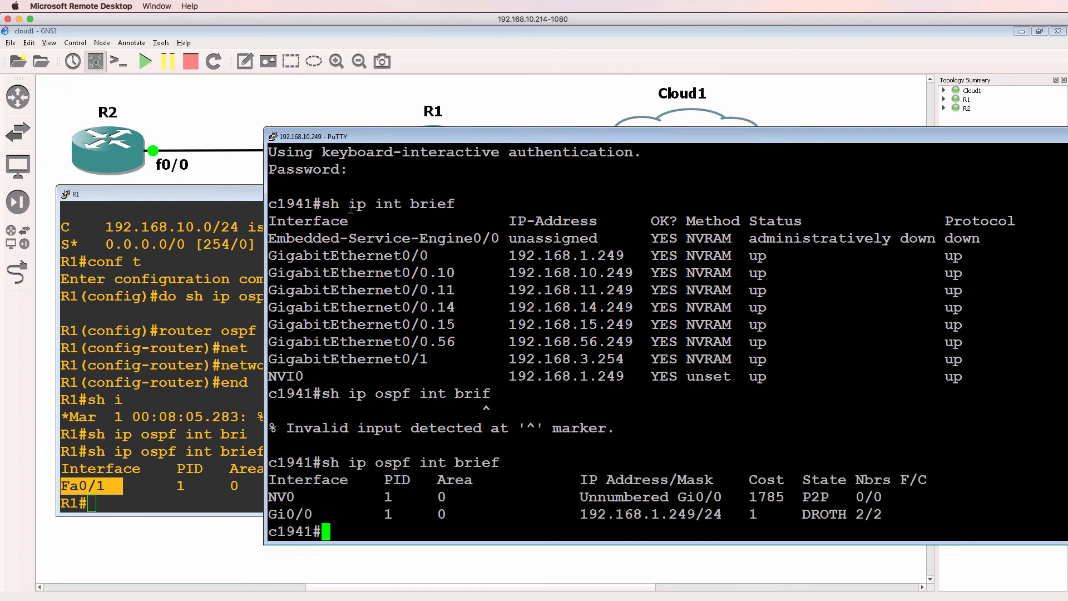
{"action": "double_click", "coordinate": [347, 255]}
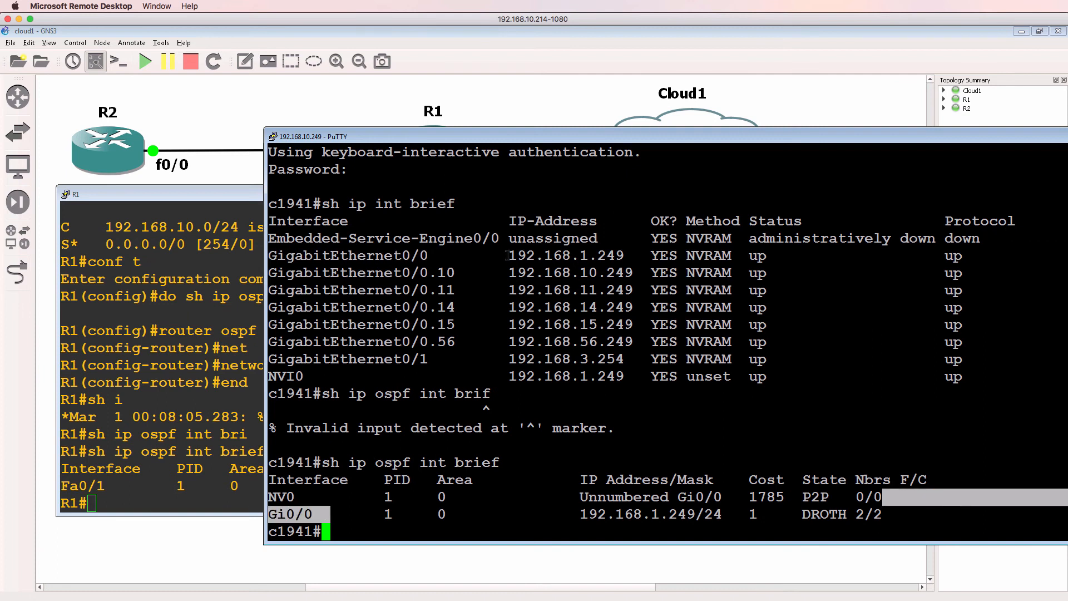
{"action": "double_click", "coordinate": [565, 256]}
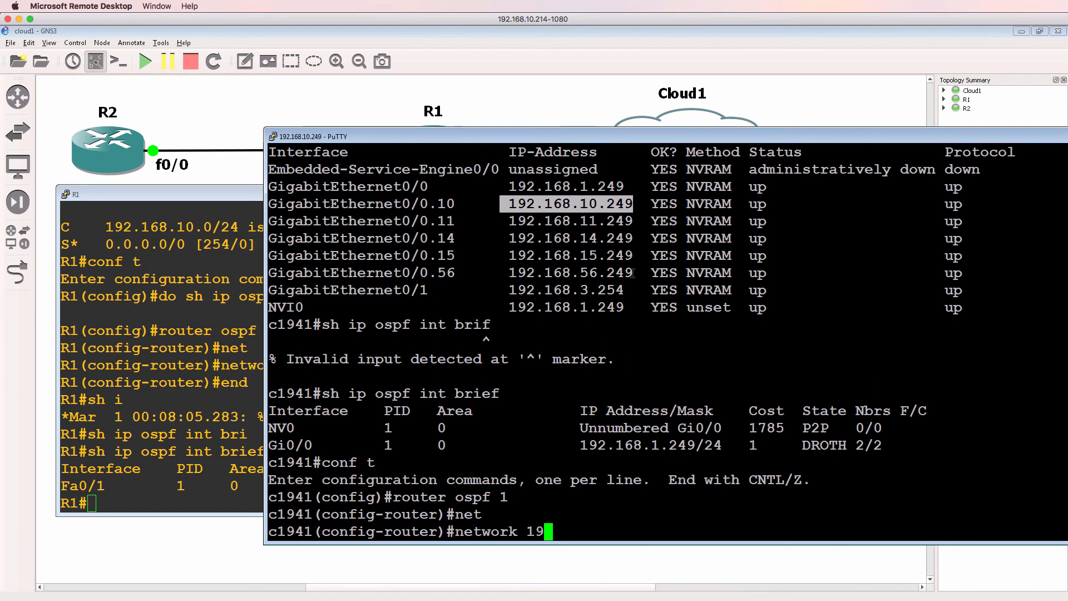
{"action": "type", "text": "2.168.10.0"}
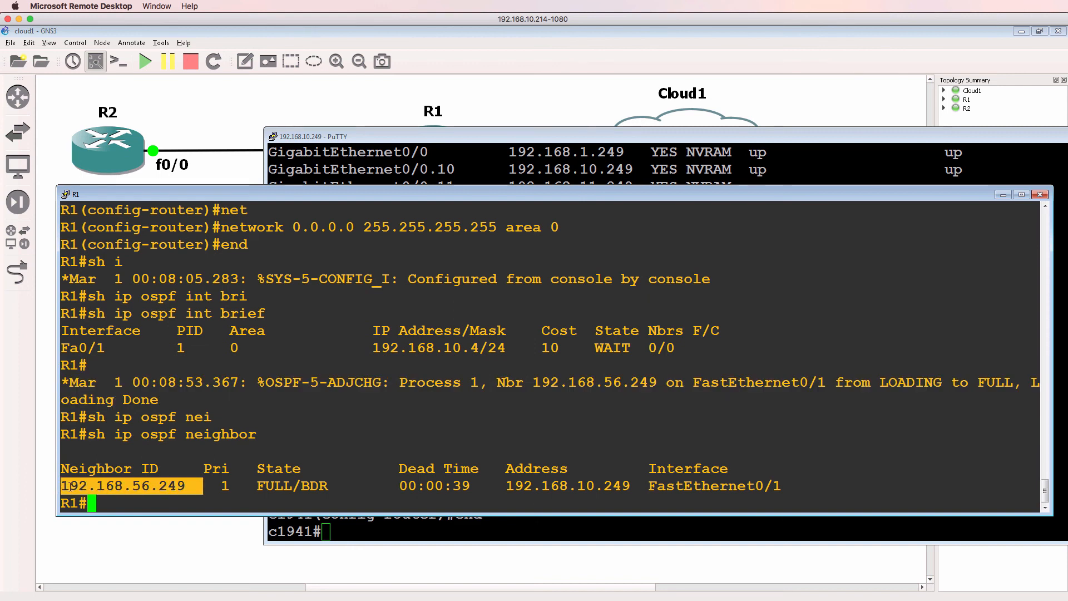
Check c1941's OSPF neighbors, then view R1's O routes via 192.168.10.249
{"action": "left_click", "coordinate": [486, 243]}
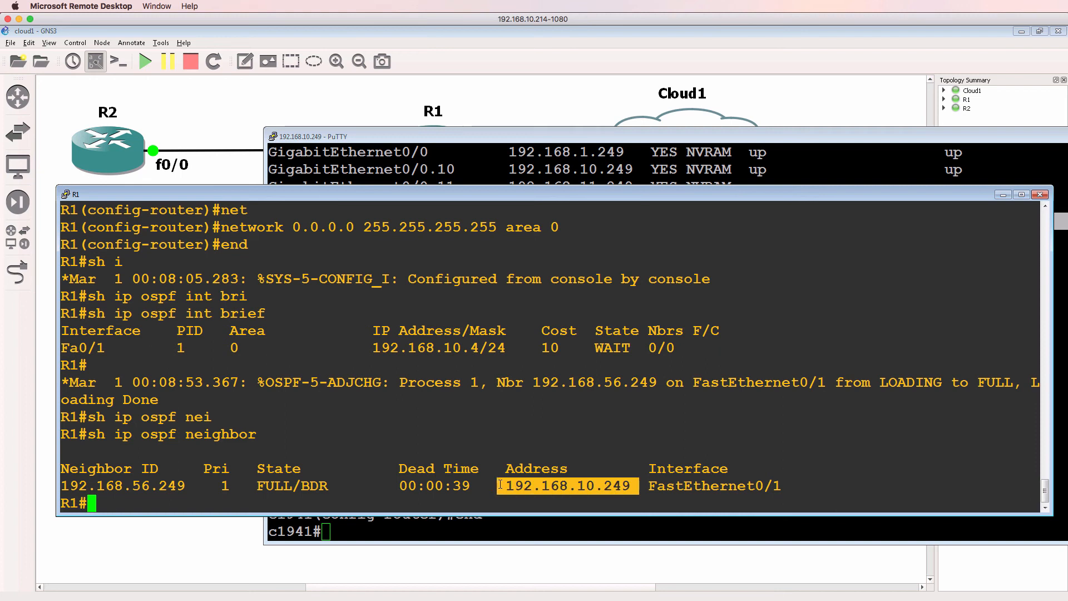
{"action": "mouse_move", "coordinate": [543, 300]}
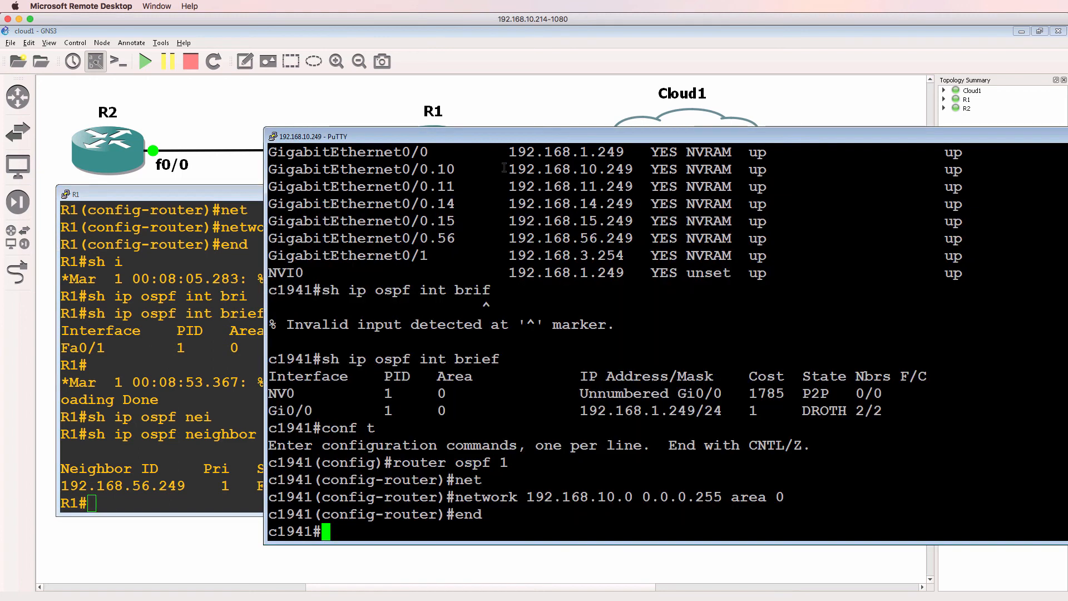
{"action": "double_click", "coordinate": [565, 169]}
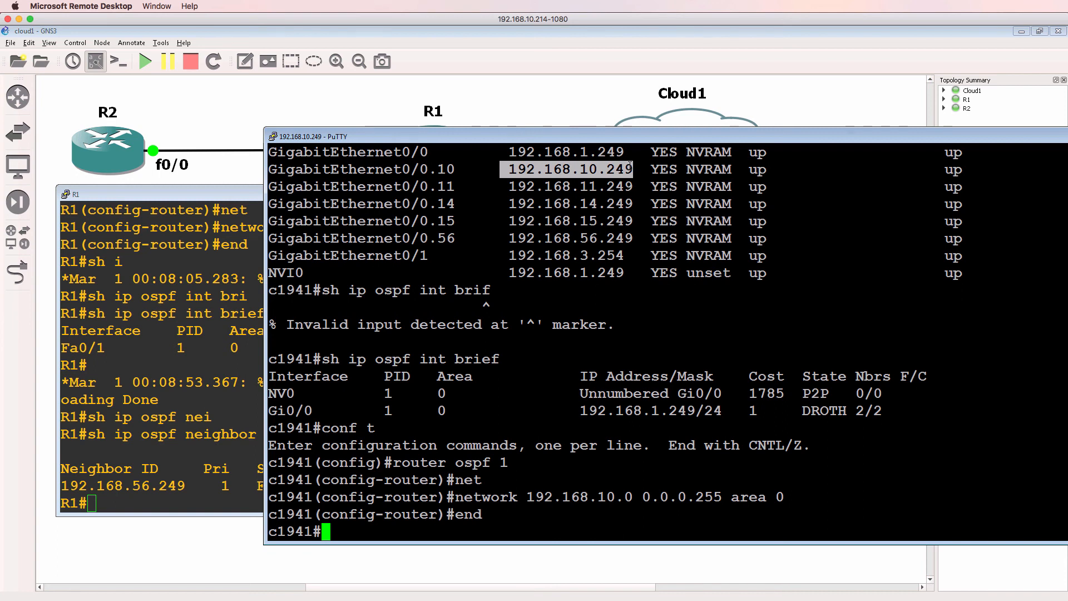
{"action": "type", "text": "sh ip"}
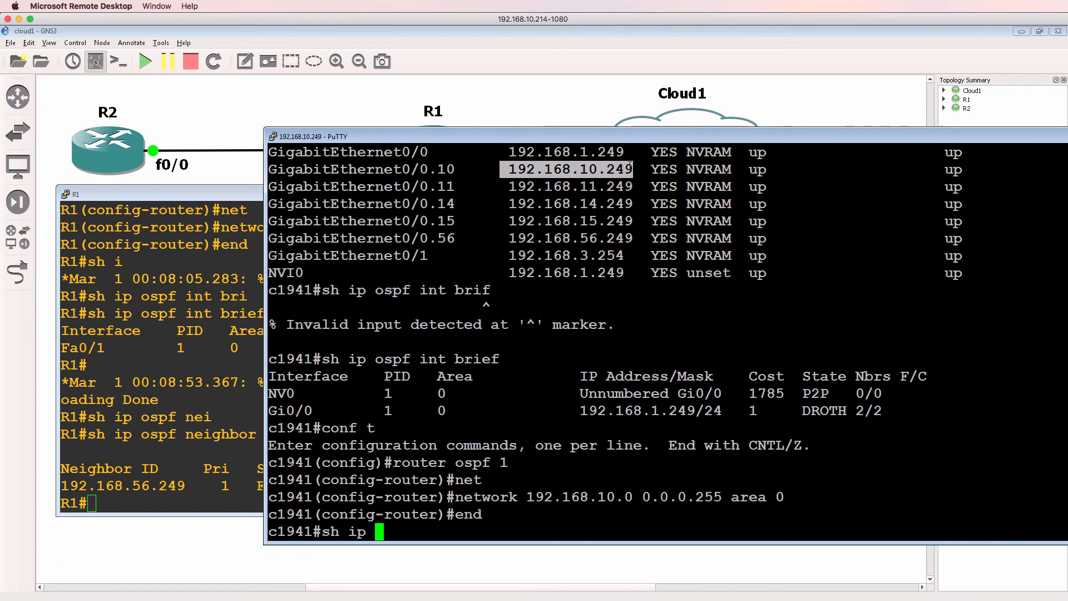
{"action": "key", "text": "Return"}
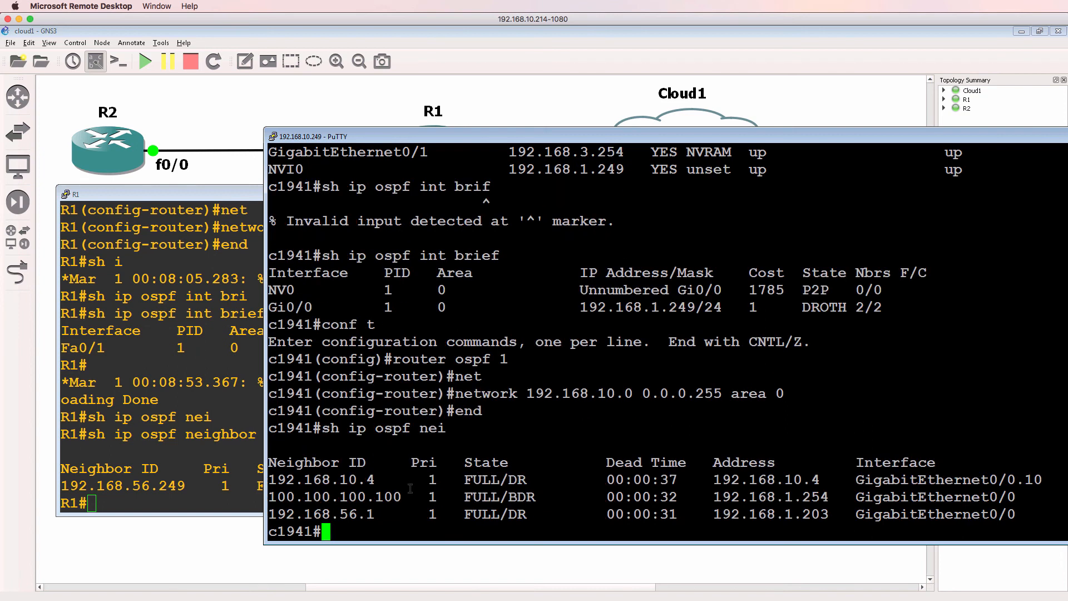
{"action": "double_click", "coordinate": [321, 479]}
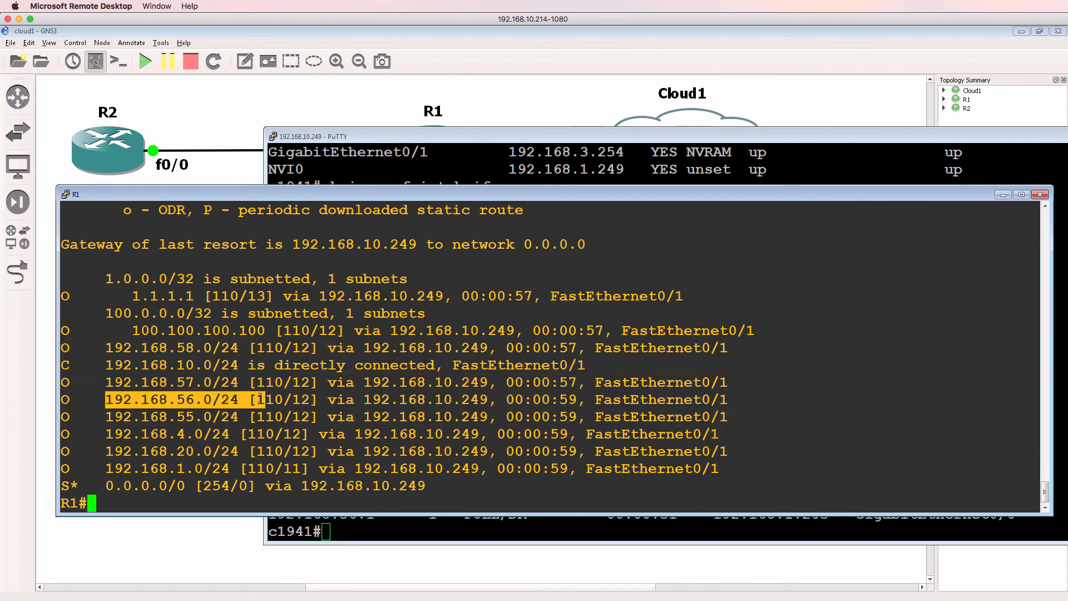
Ping 192.168.56.249 from R1 with 100 percent success
{"action": "type", "text": "ping 192.168.5"}
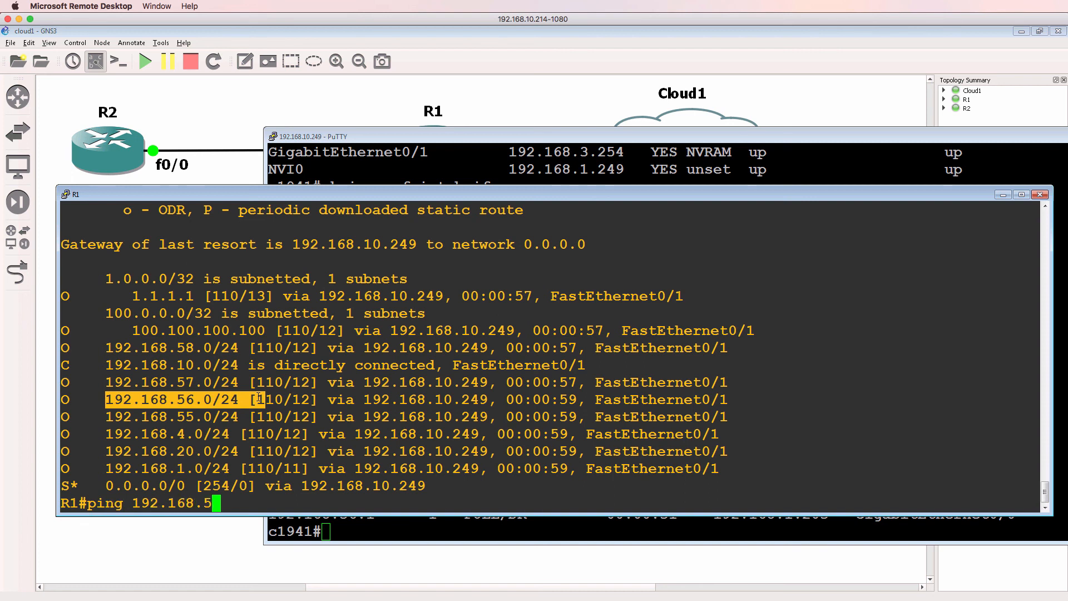
{"action": "key", "text": "Return"}
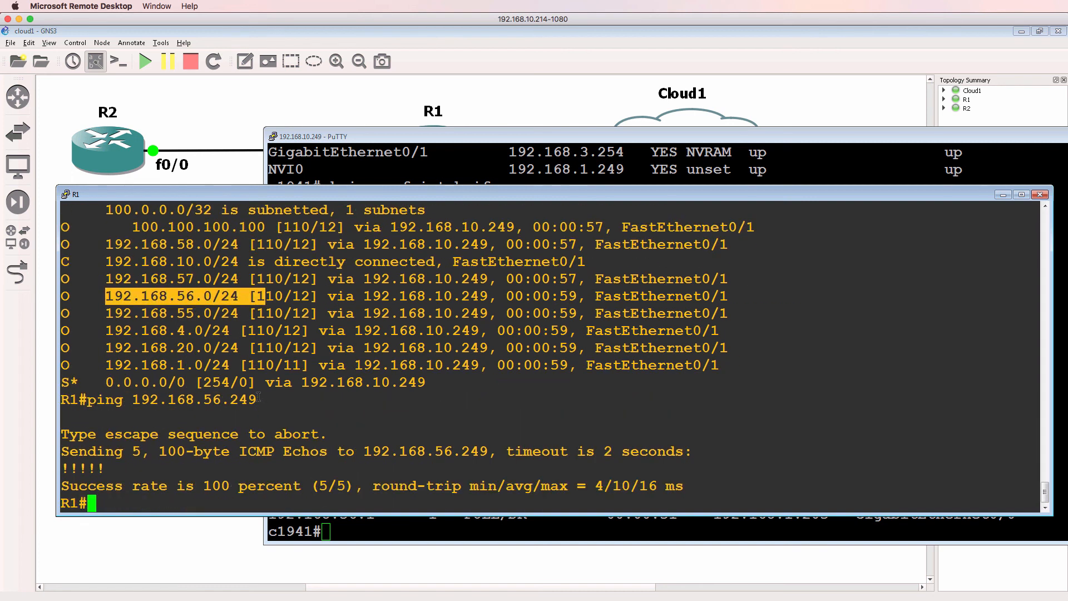
{"action": "left_click", "coordinate": [579, 184]}
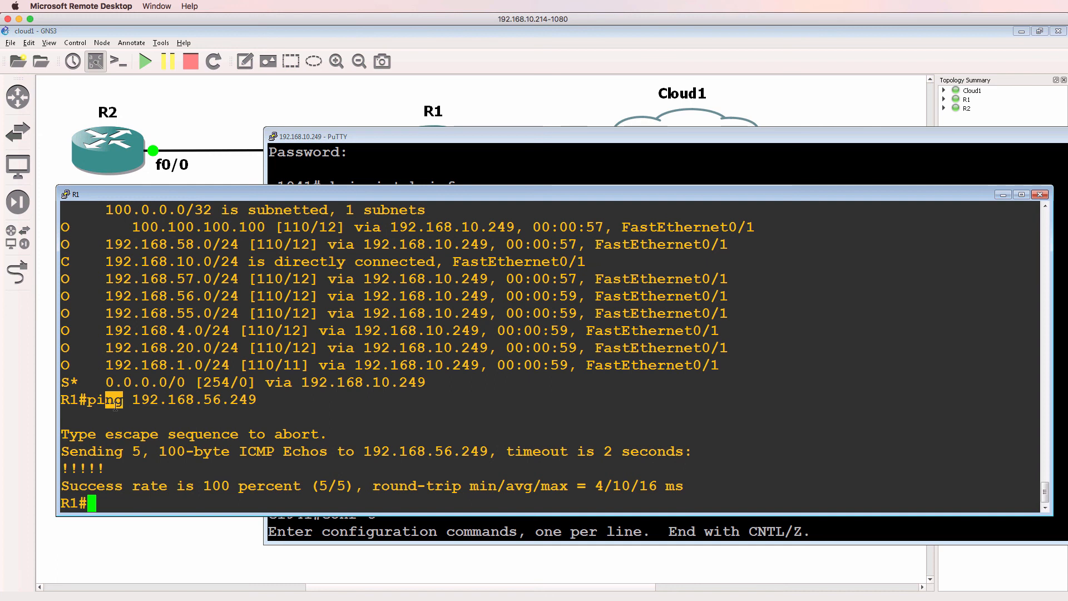
Show R1's interface summary, noting FastEthernet0/1 at 192.168.10.4
{"action": "type", "text": "sh ip intb rief"}
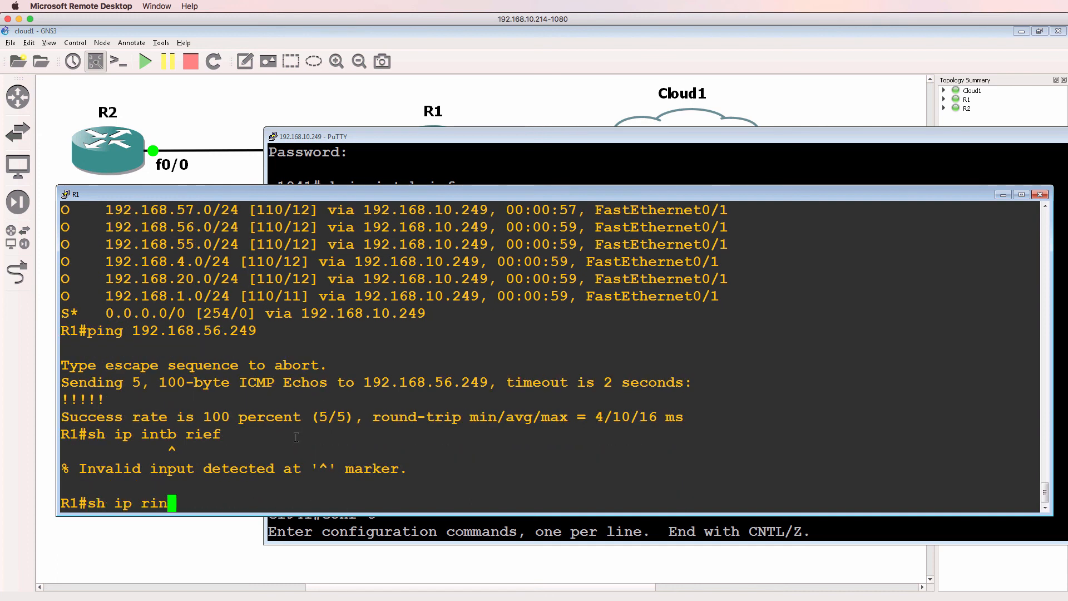
{"action": "key", "text": "Return"}
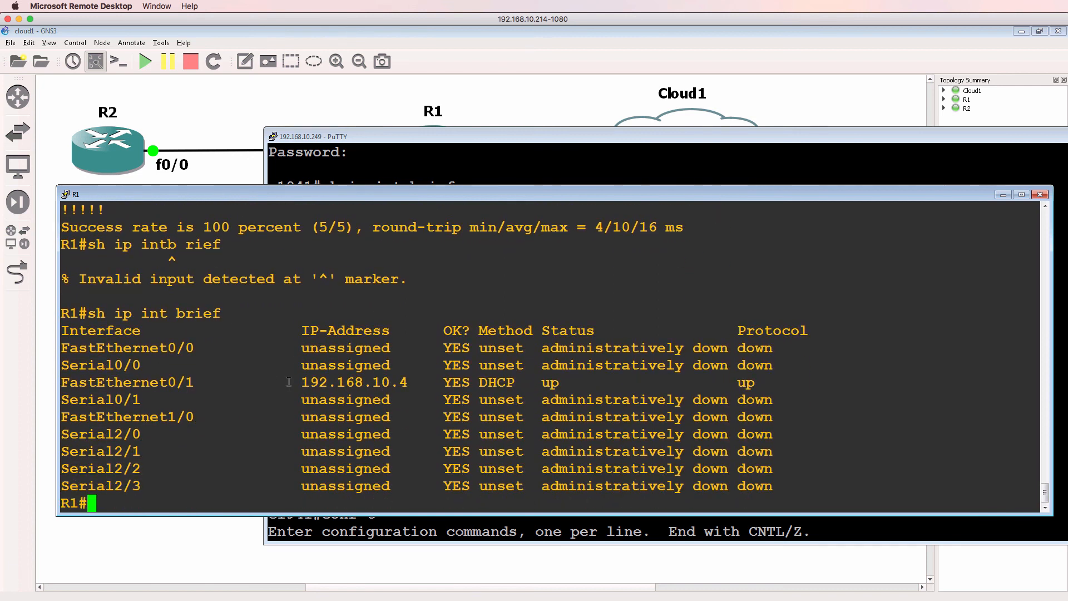
{"action": "double_click", "coordinate": [354, 382]}
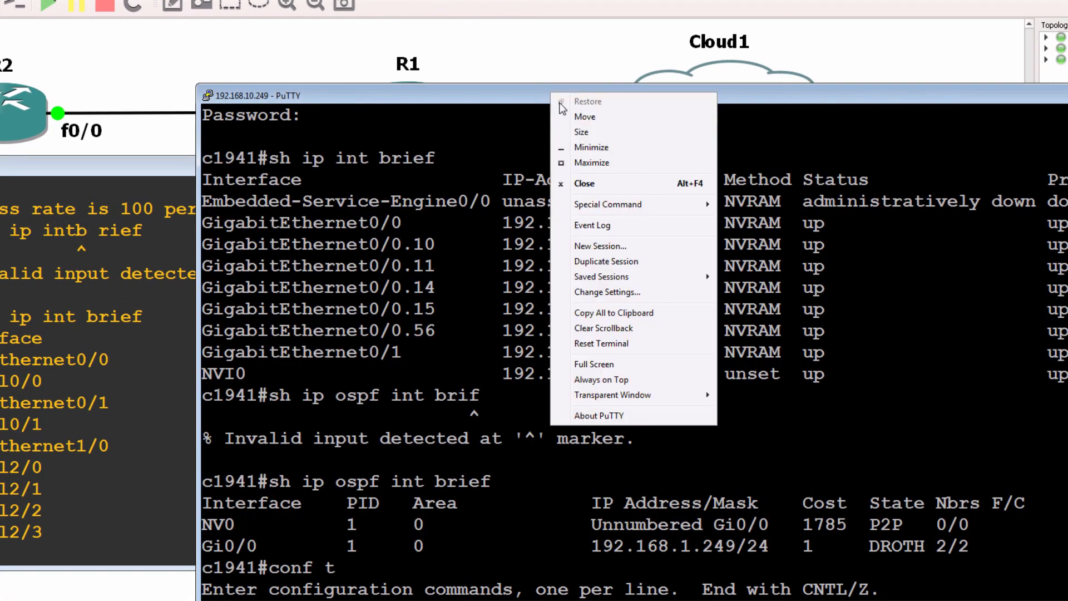
Open a PuTTY telnet session to R1 at 192.168.10.4 with a larger terminal font
{"action": "left_click", "coordinate": [606, 292]}
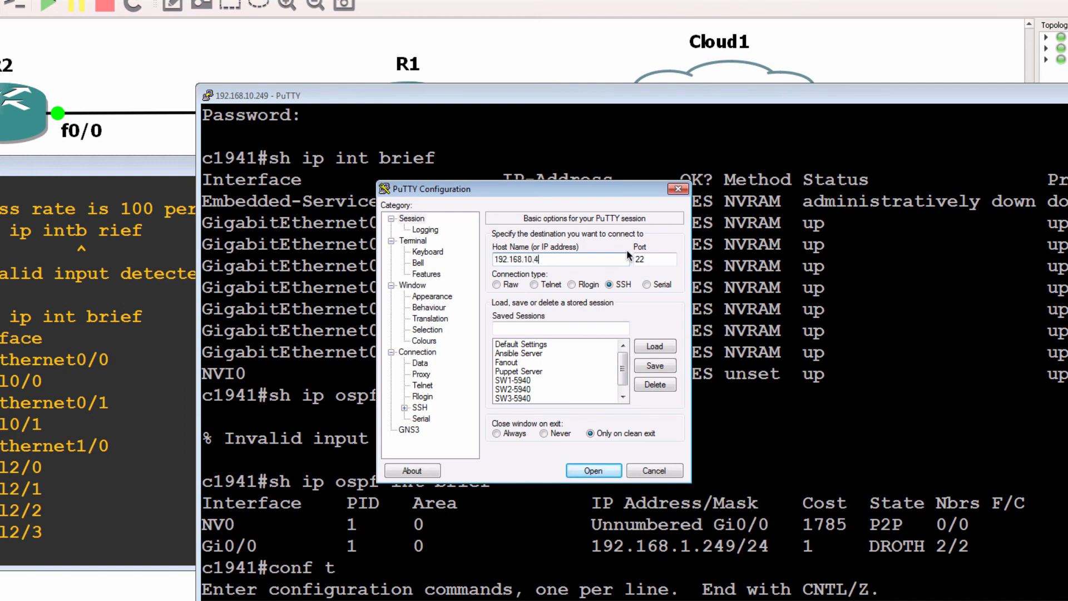
{"action": "left_click", "coordinate": [538, 285]}
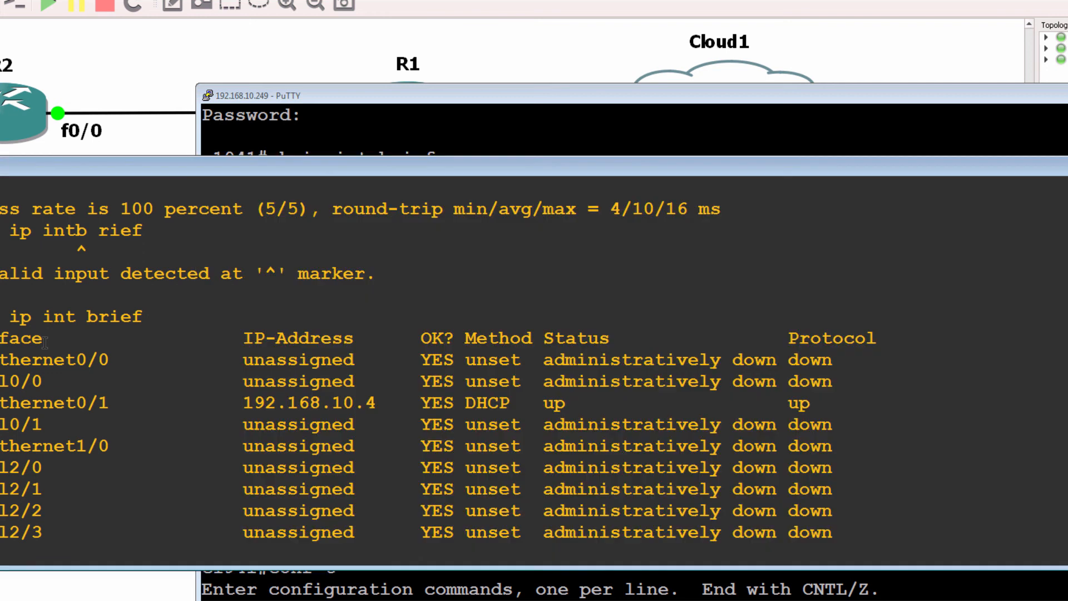
{"action": "double_click", "coordinate": [298, 403]}
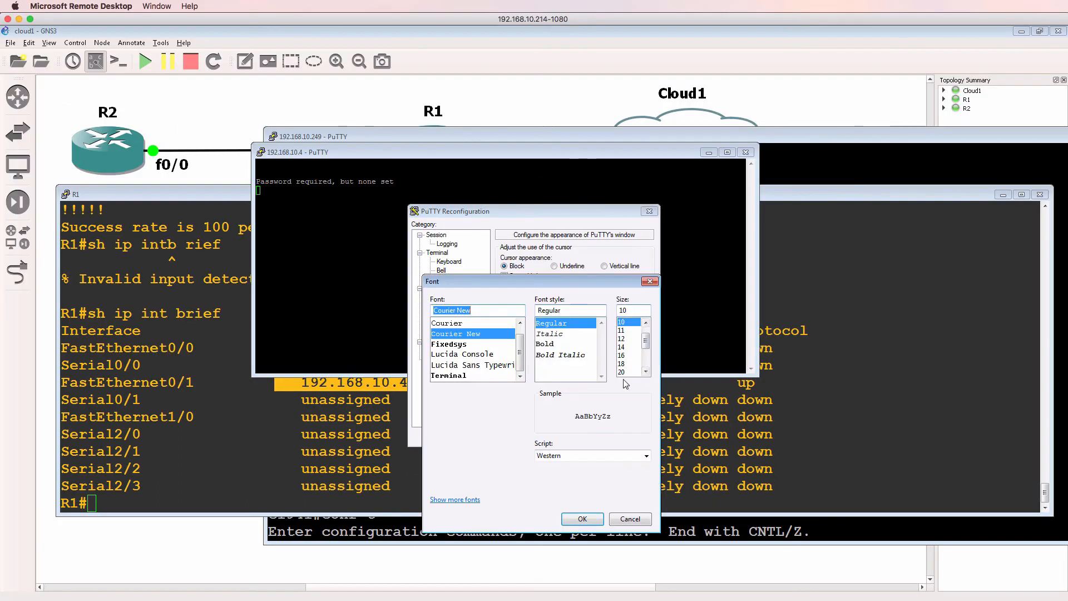
{"action": "left_click", "coordinate": [581, 518]}
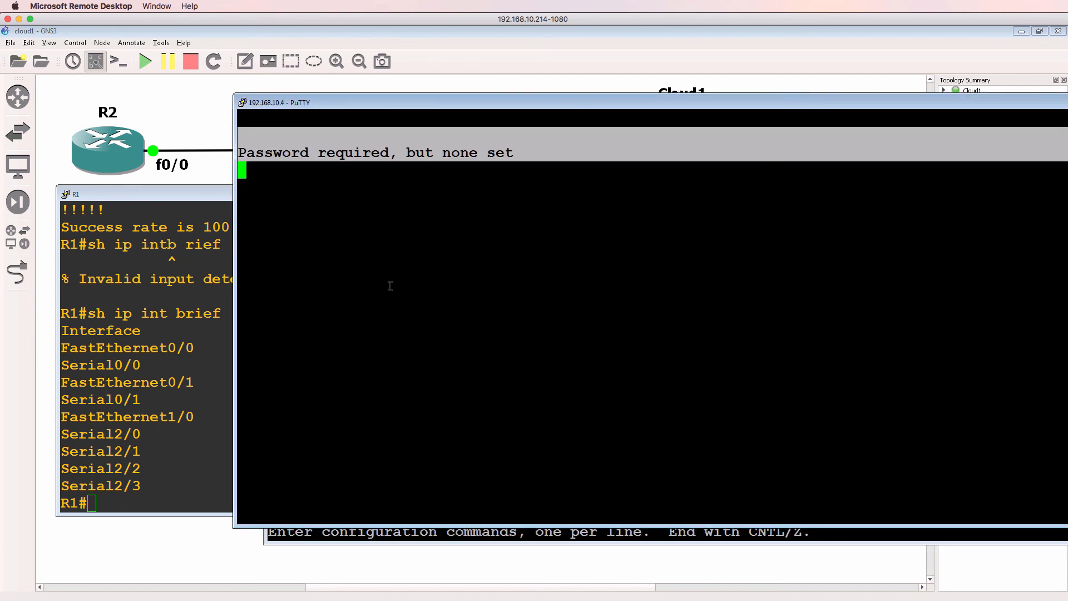
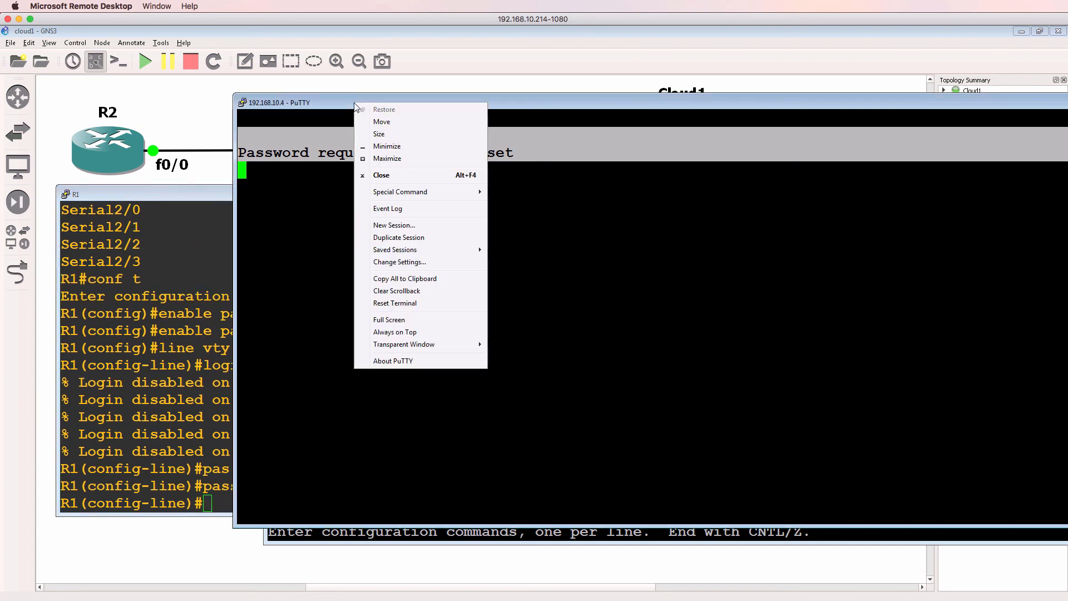
Log into R1 over telnet, enter enable mode, view the version, and begin renaming it GNS3-R1
{"action": "left_click", "coordinate": [399, 237]}
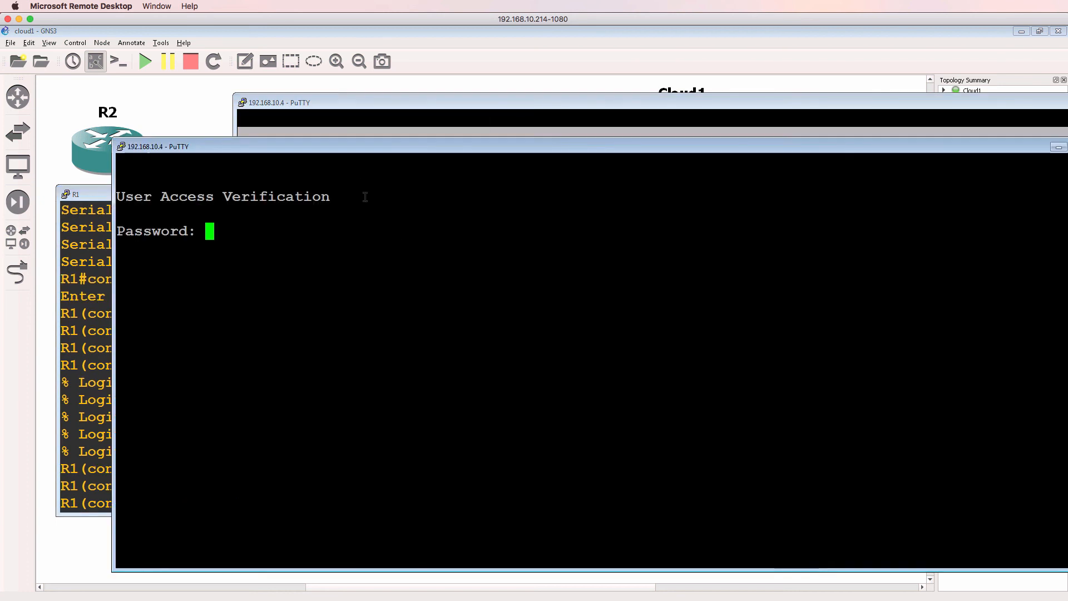
{"action": "key", "text": "Return"}
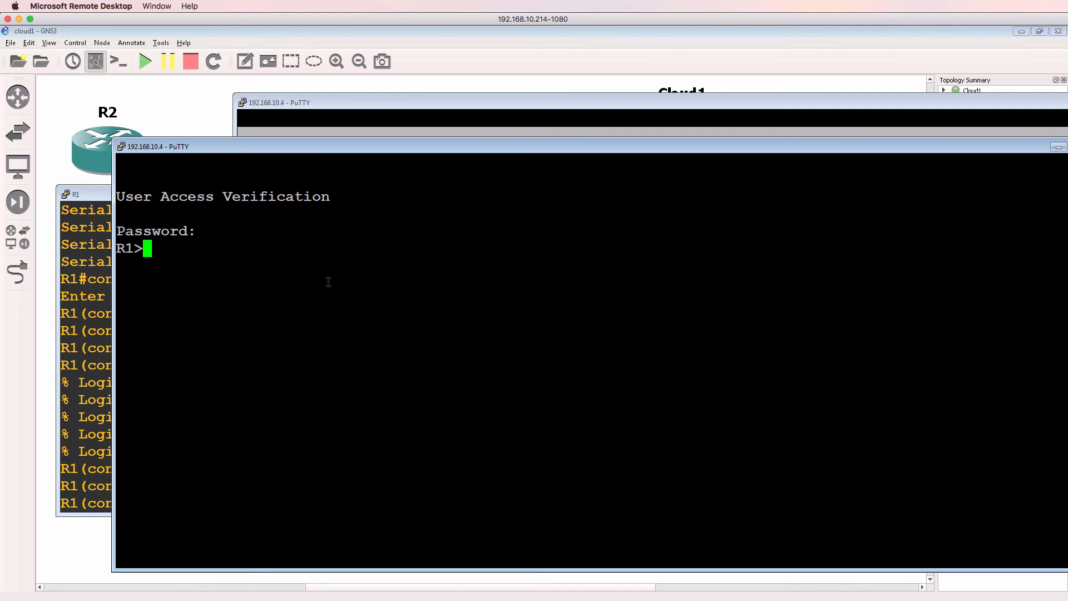
{"action": "type", "text": "en"}
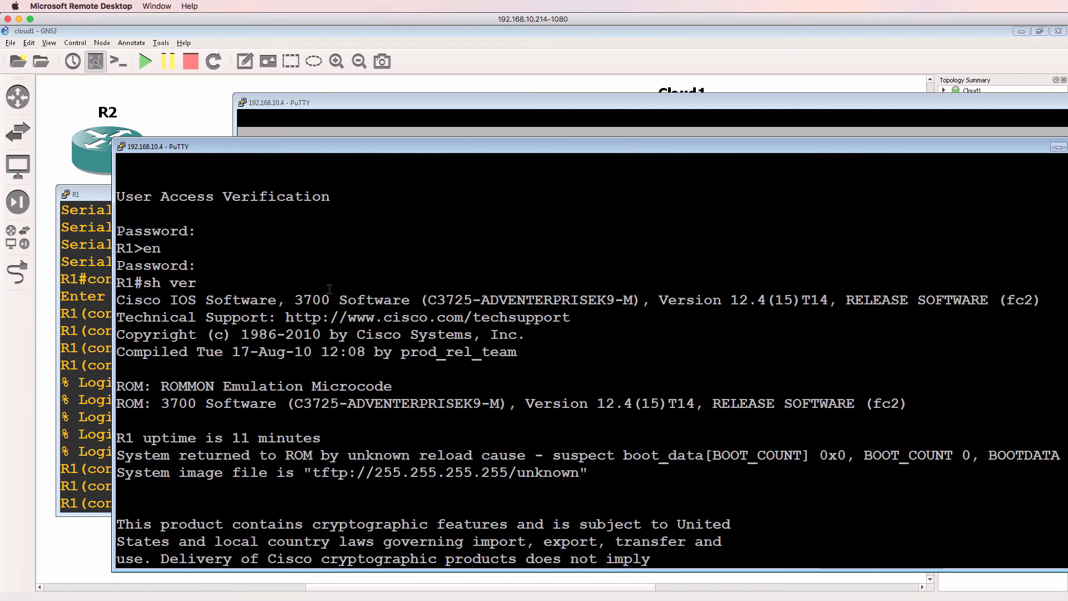
{"action": "double_click", "coordinate": [530, 300]}
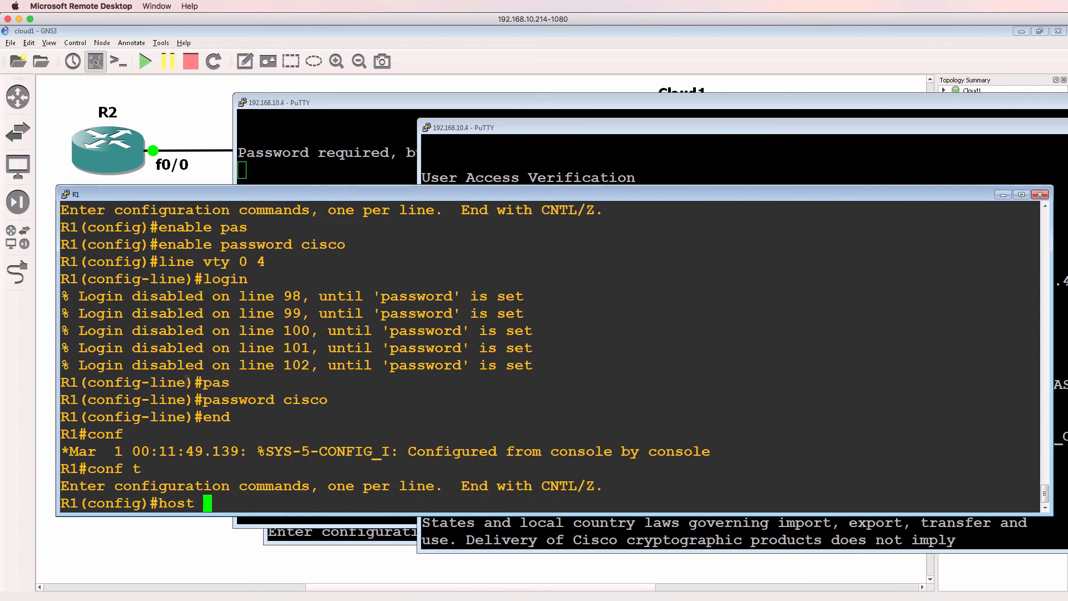
{"action": "type", "text": "GNS3-R1"}
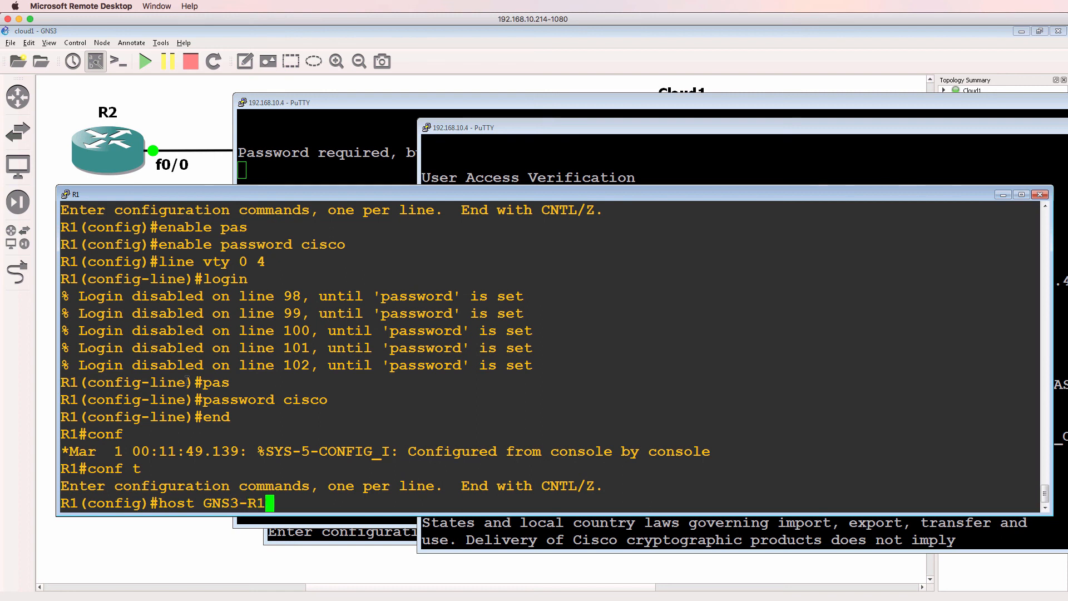